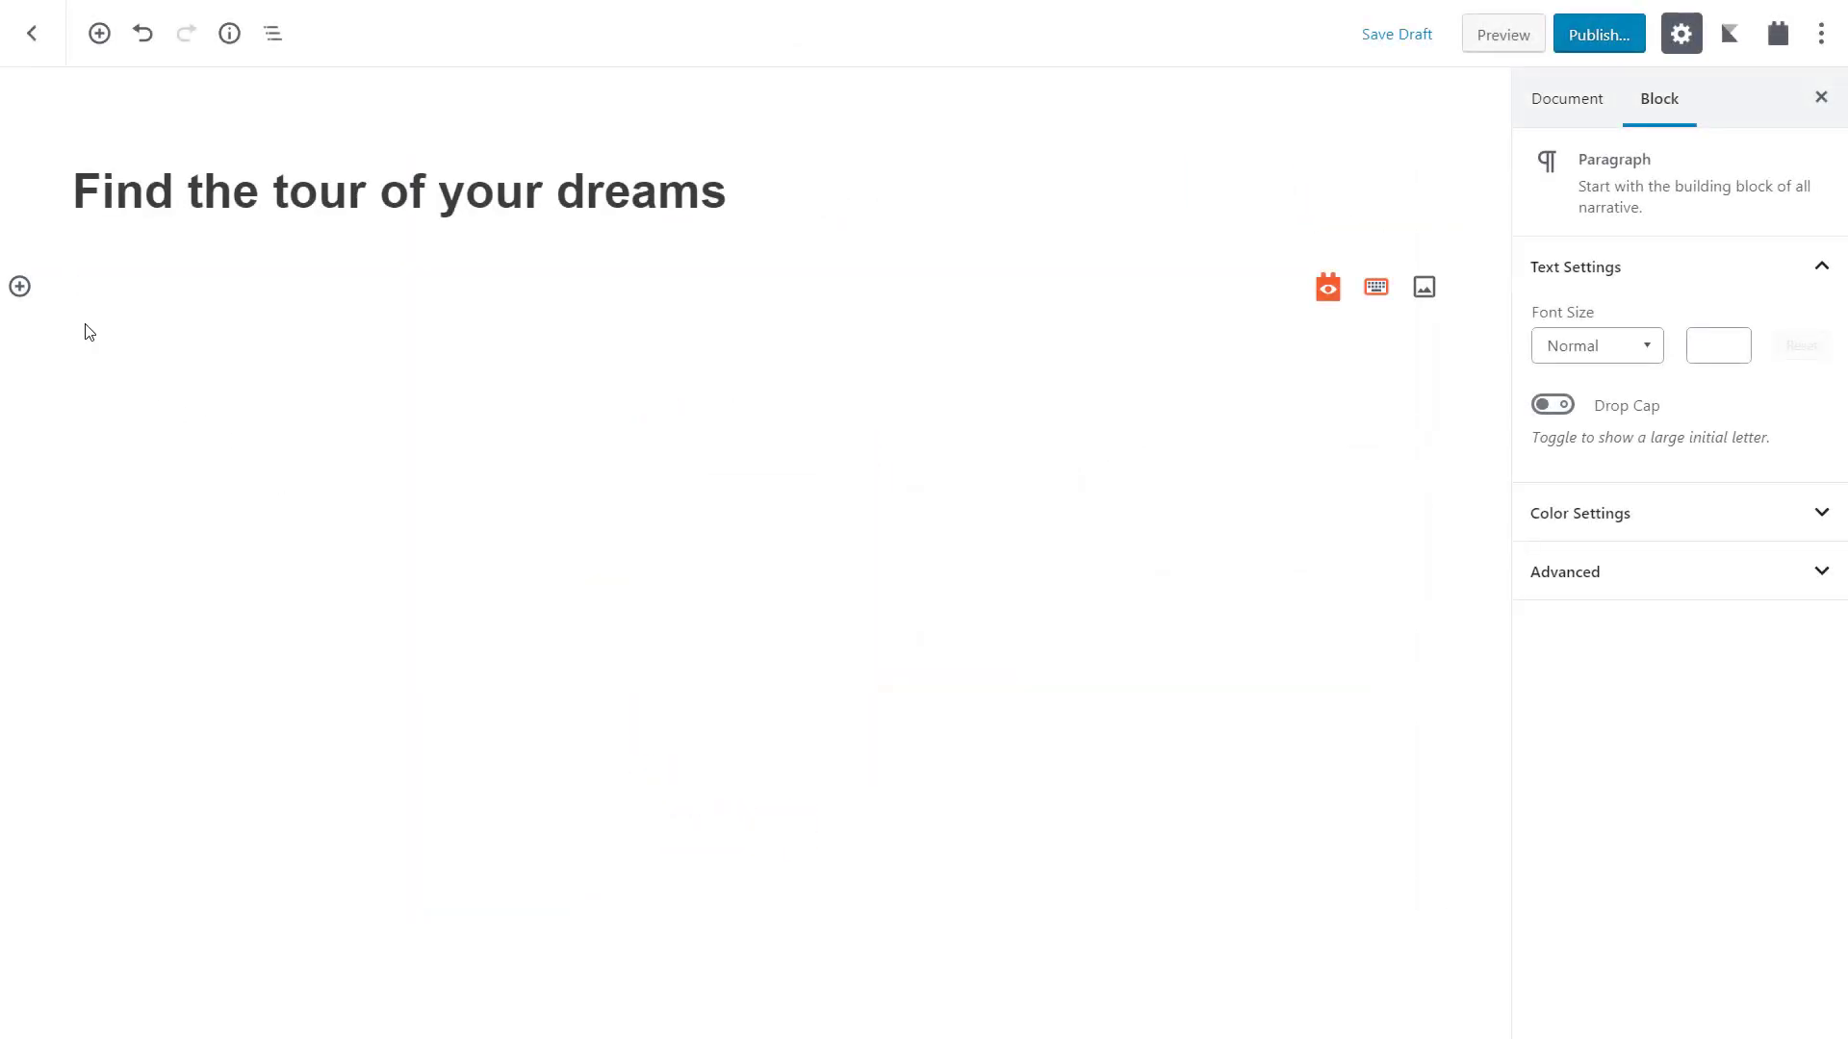
Insert a Toolset View block and create a new View named 'Tour list'.
click(20, 287)
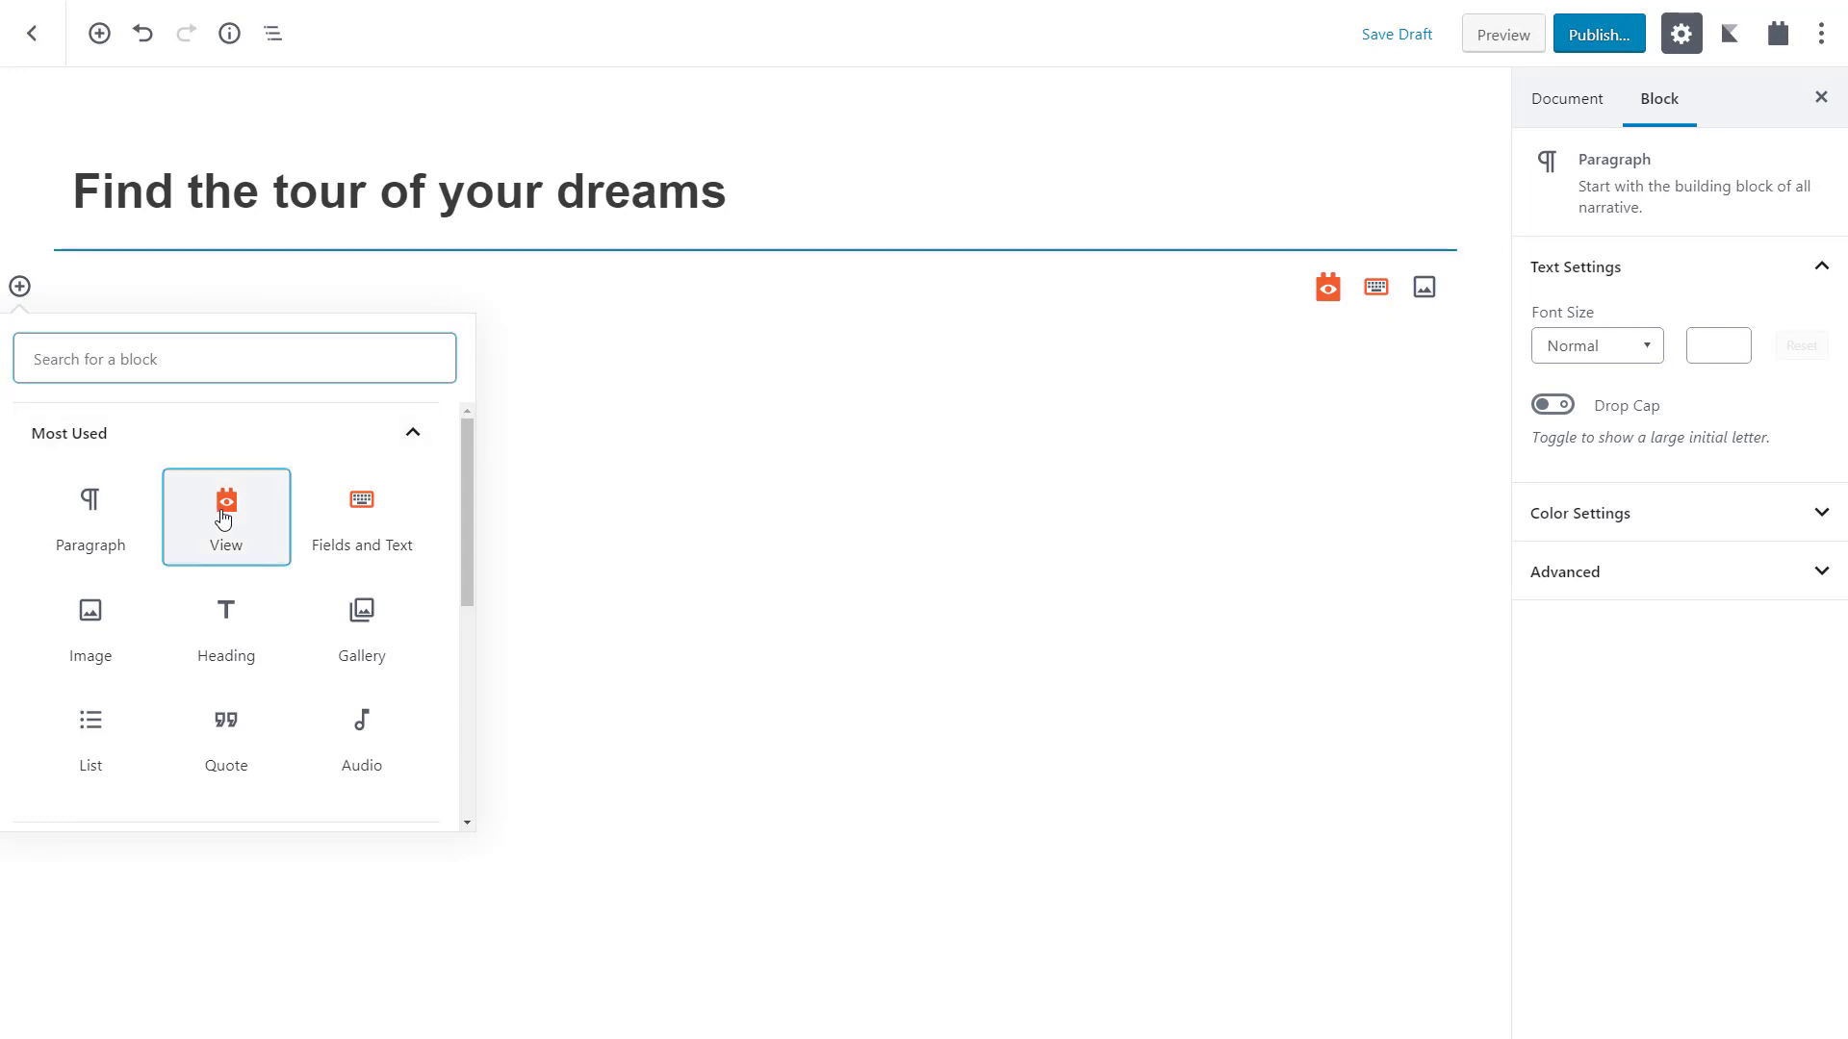
click(225, 518)
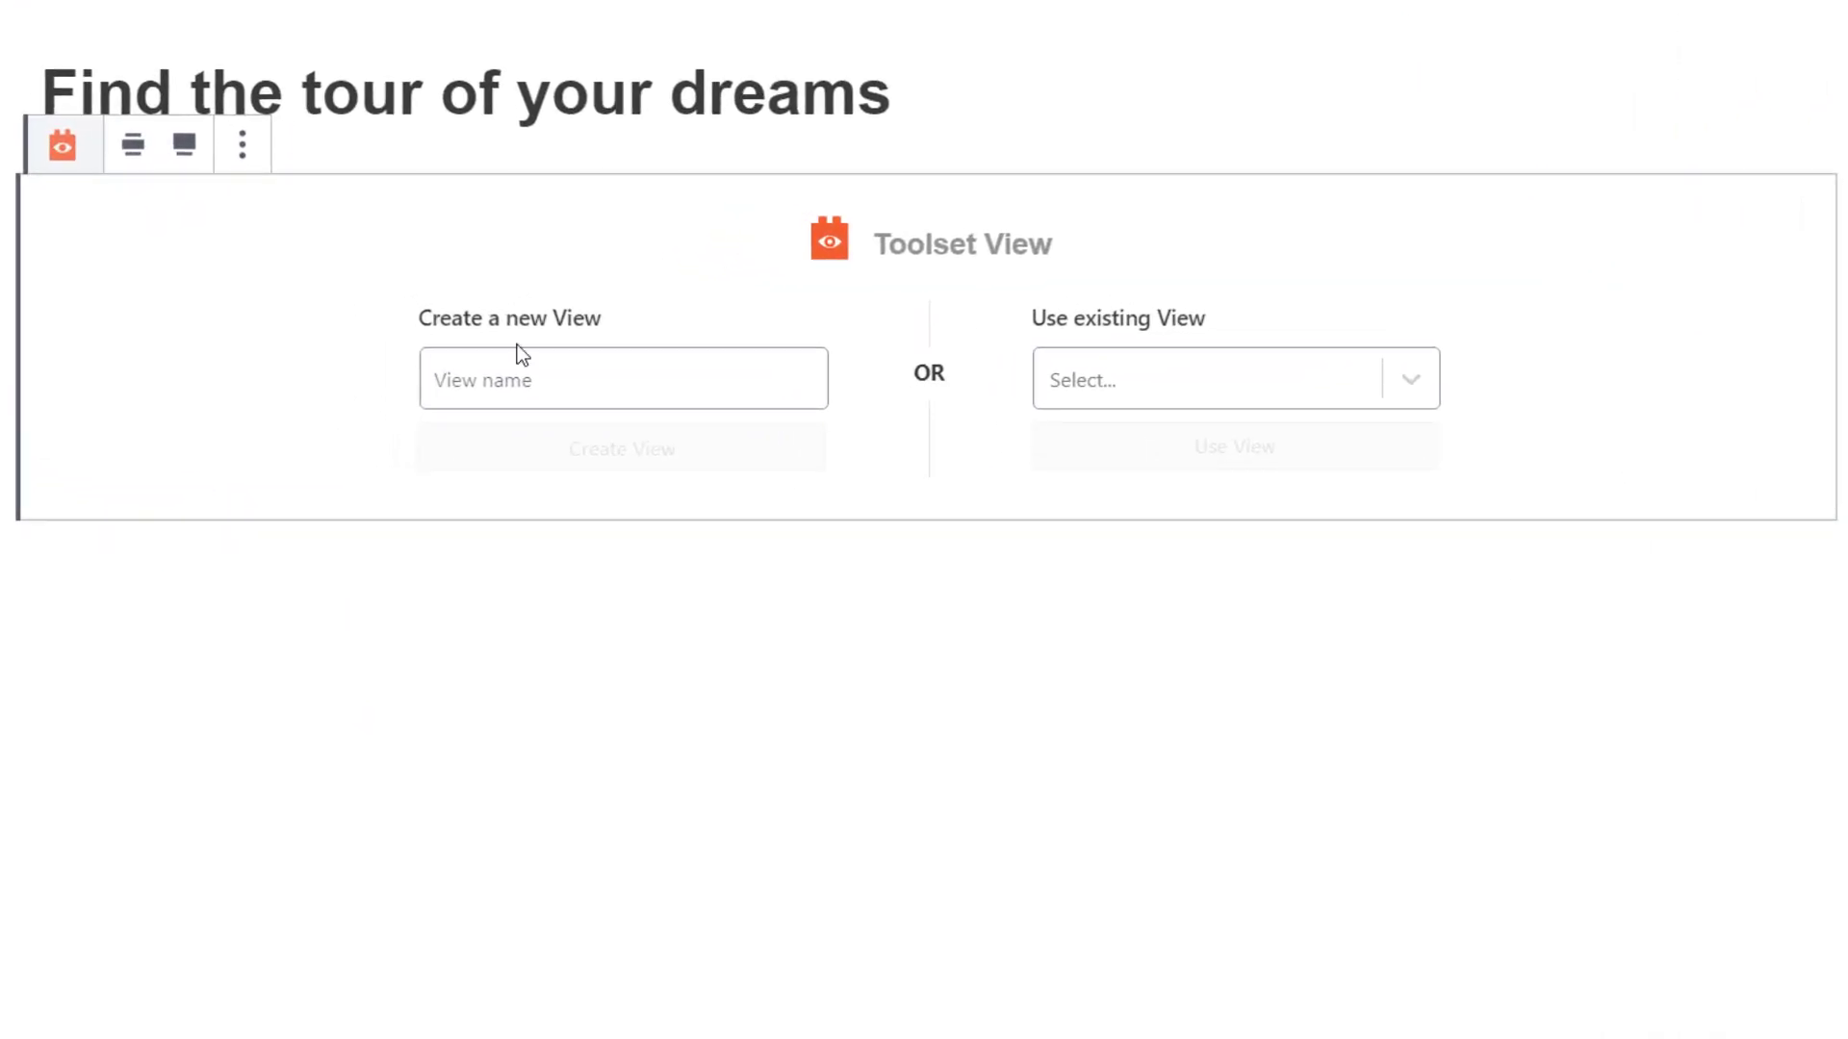
text(Tour list)
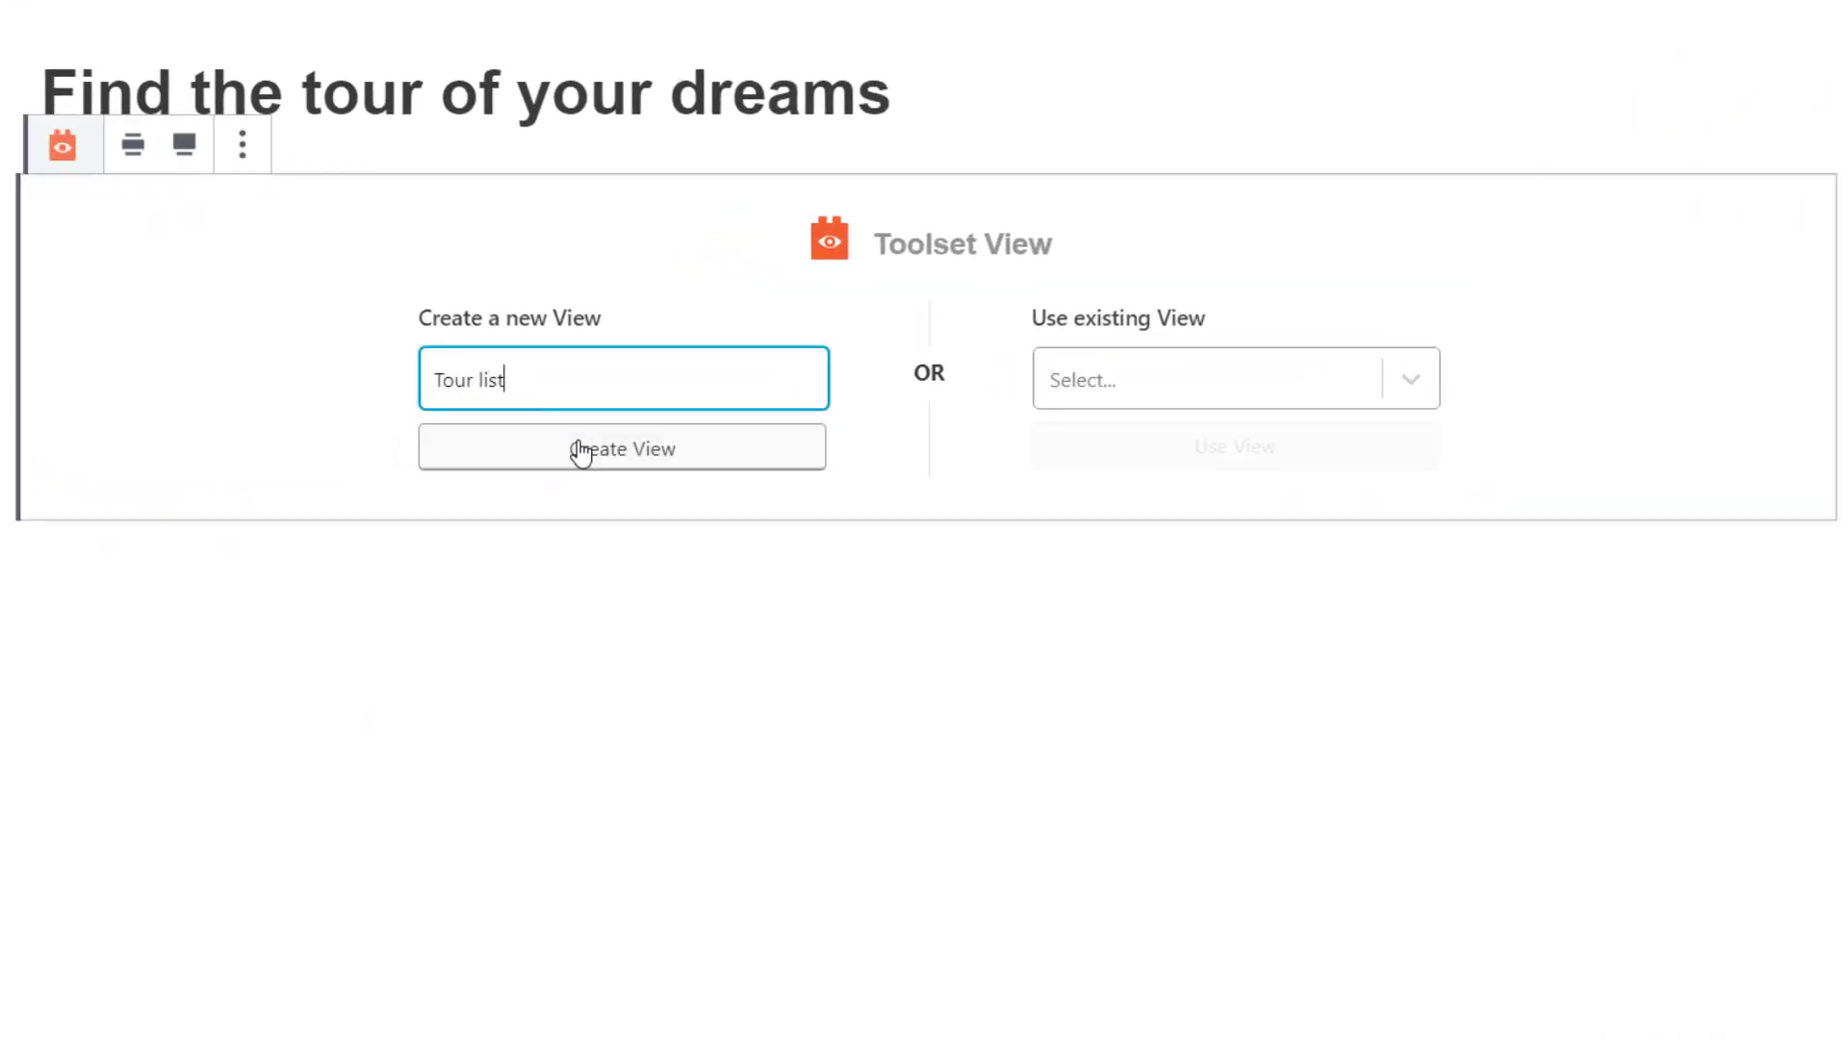
click(621, 449)
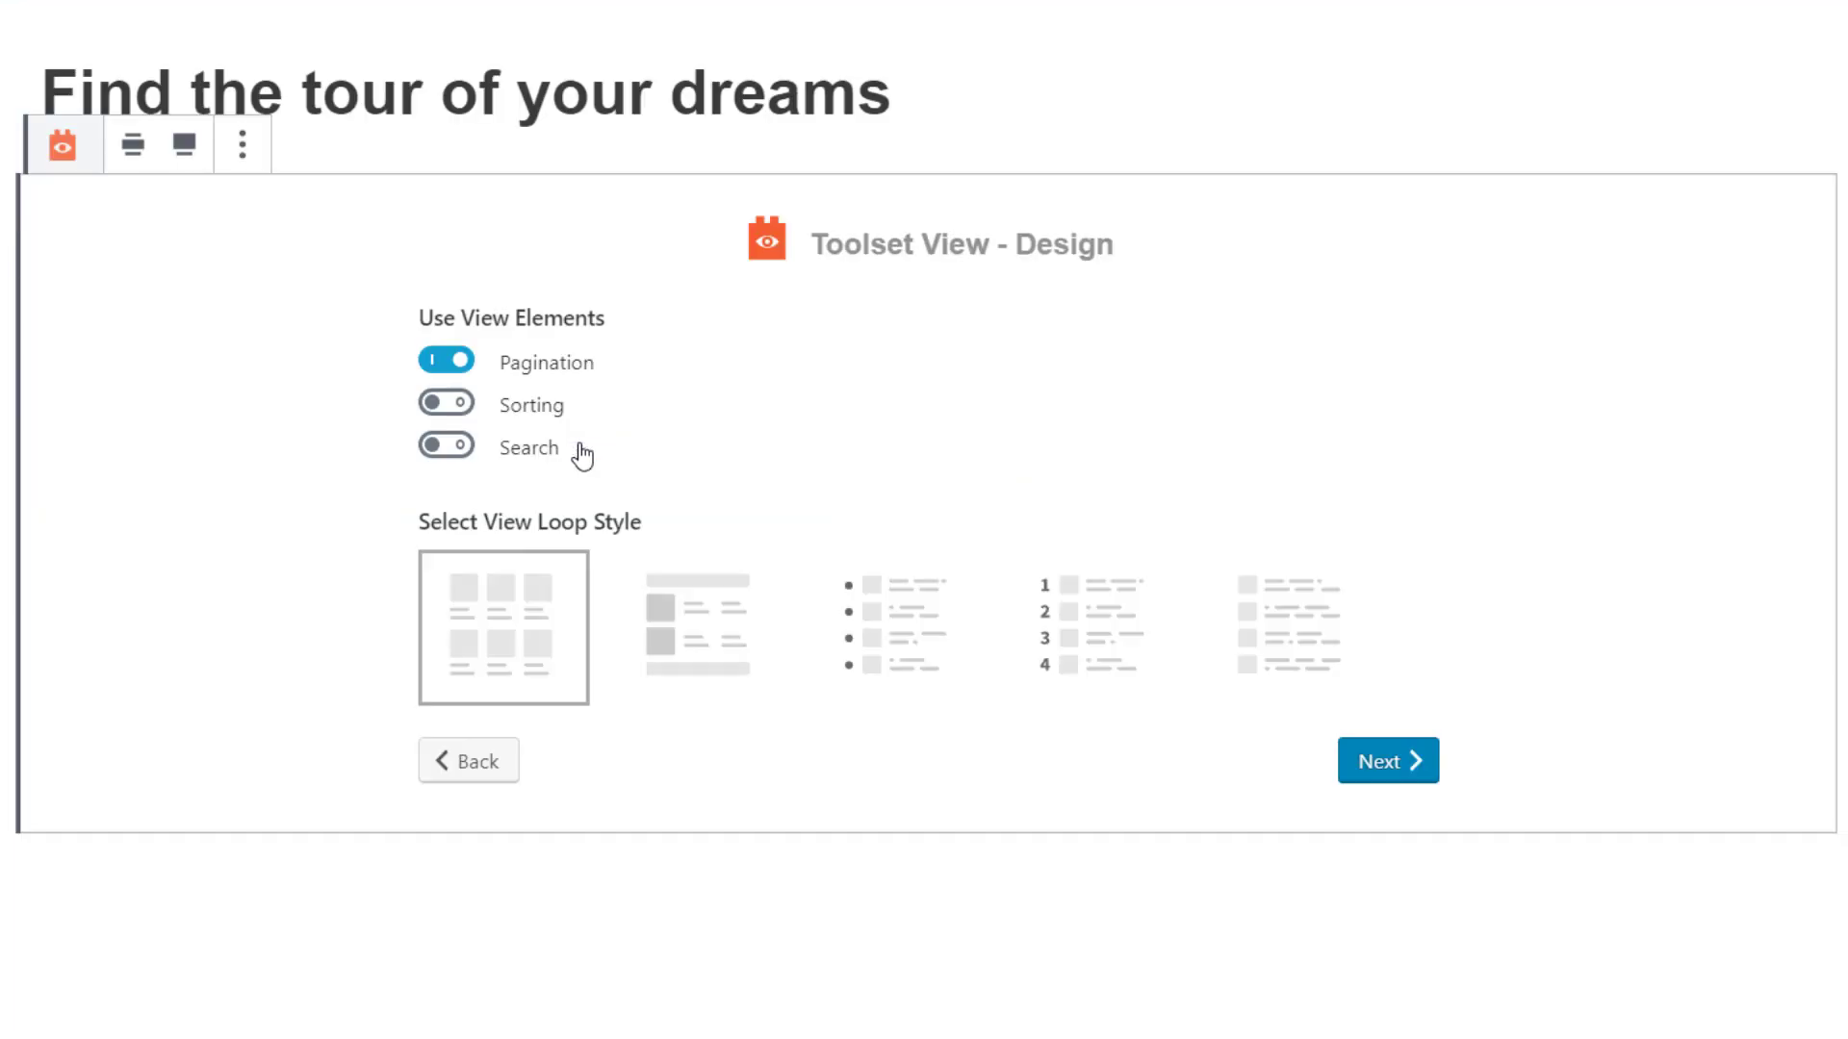
Enable sorting and search, choose Tours as the View's content, and continue.
click(444, 403)
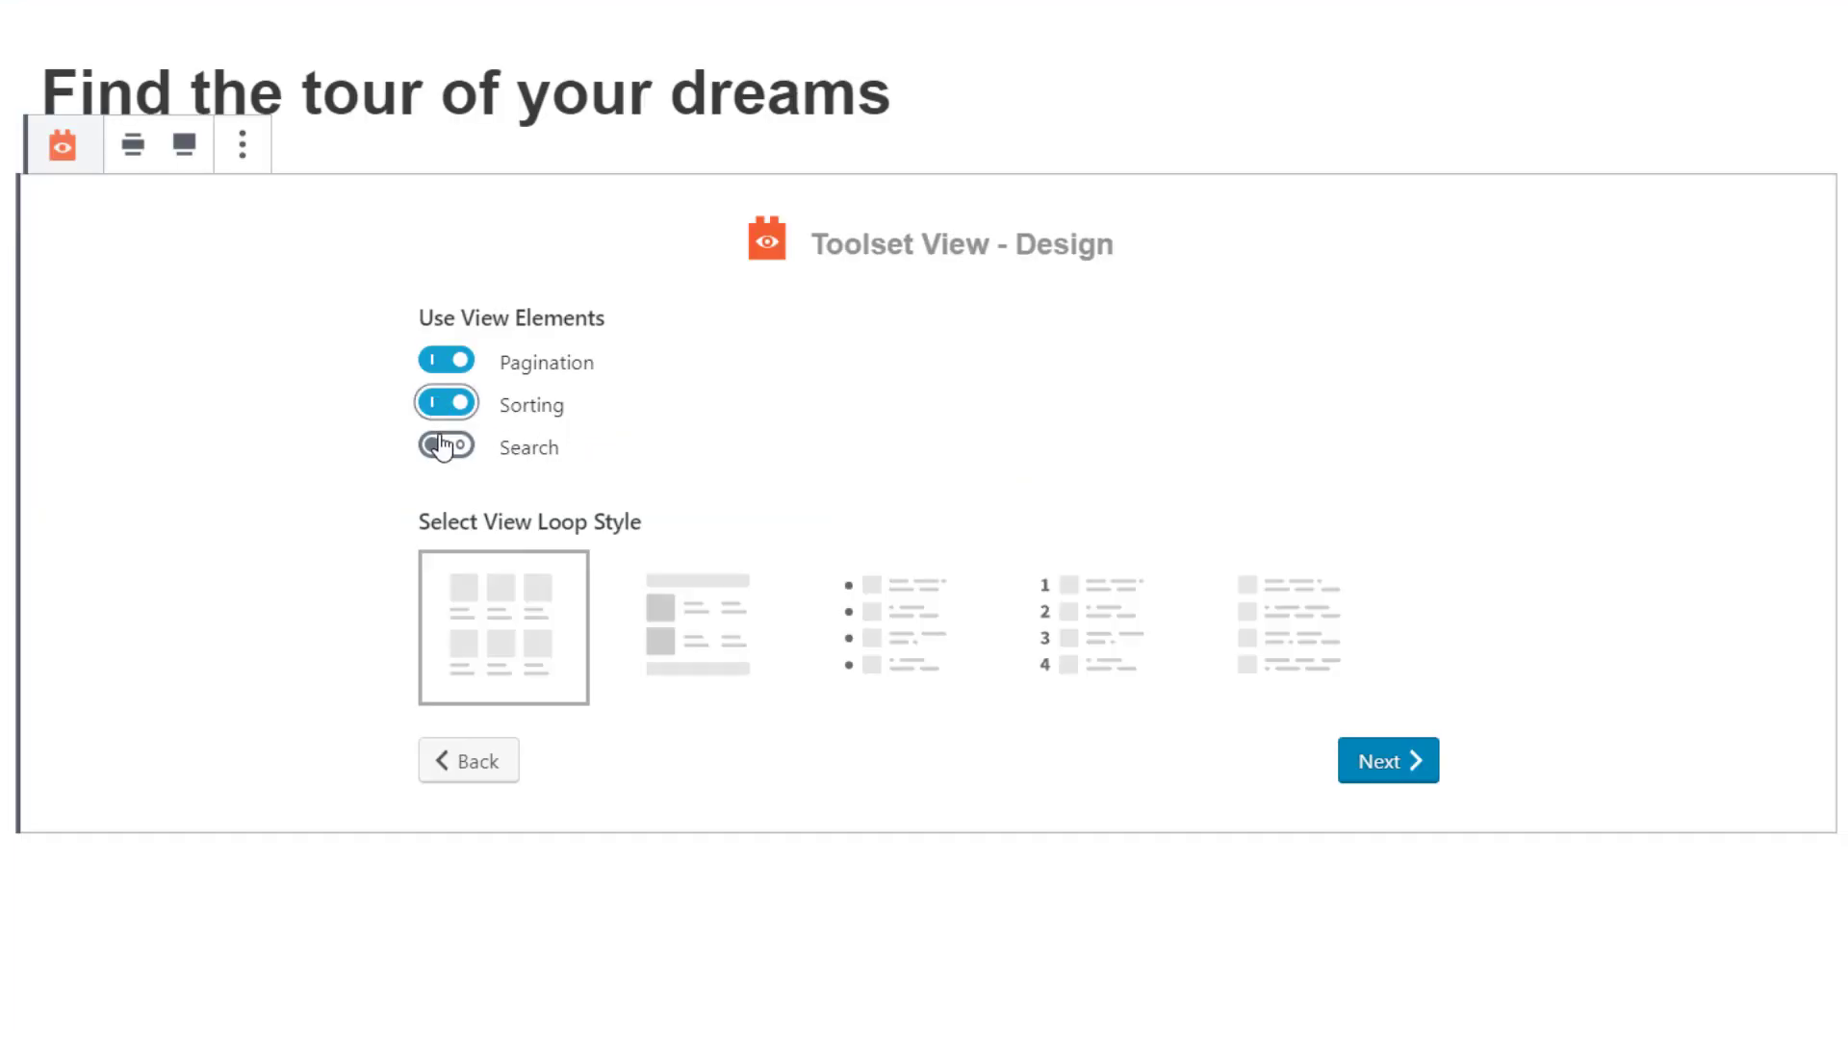
click(445, 445)
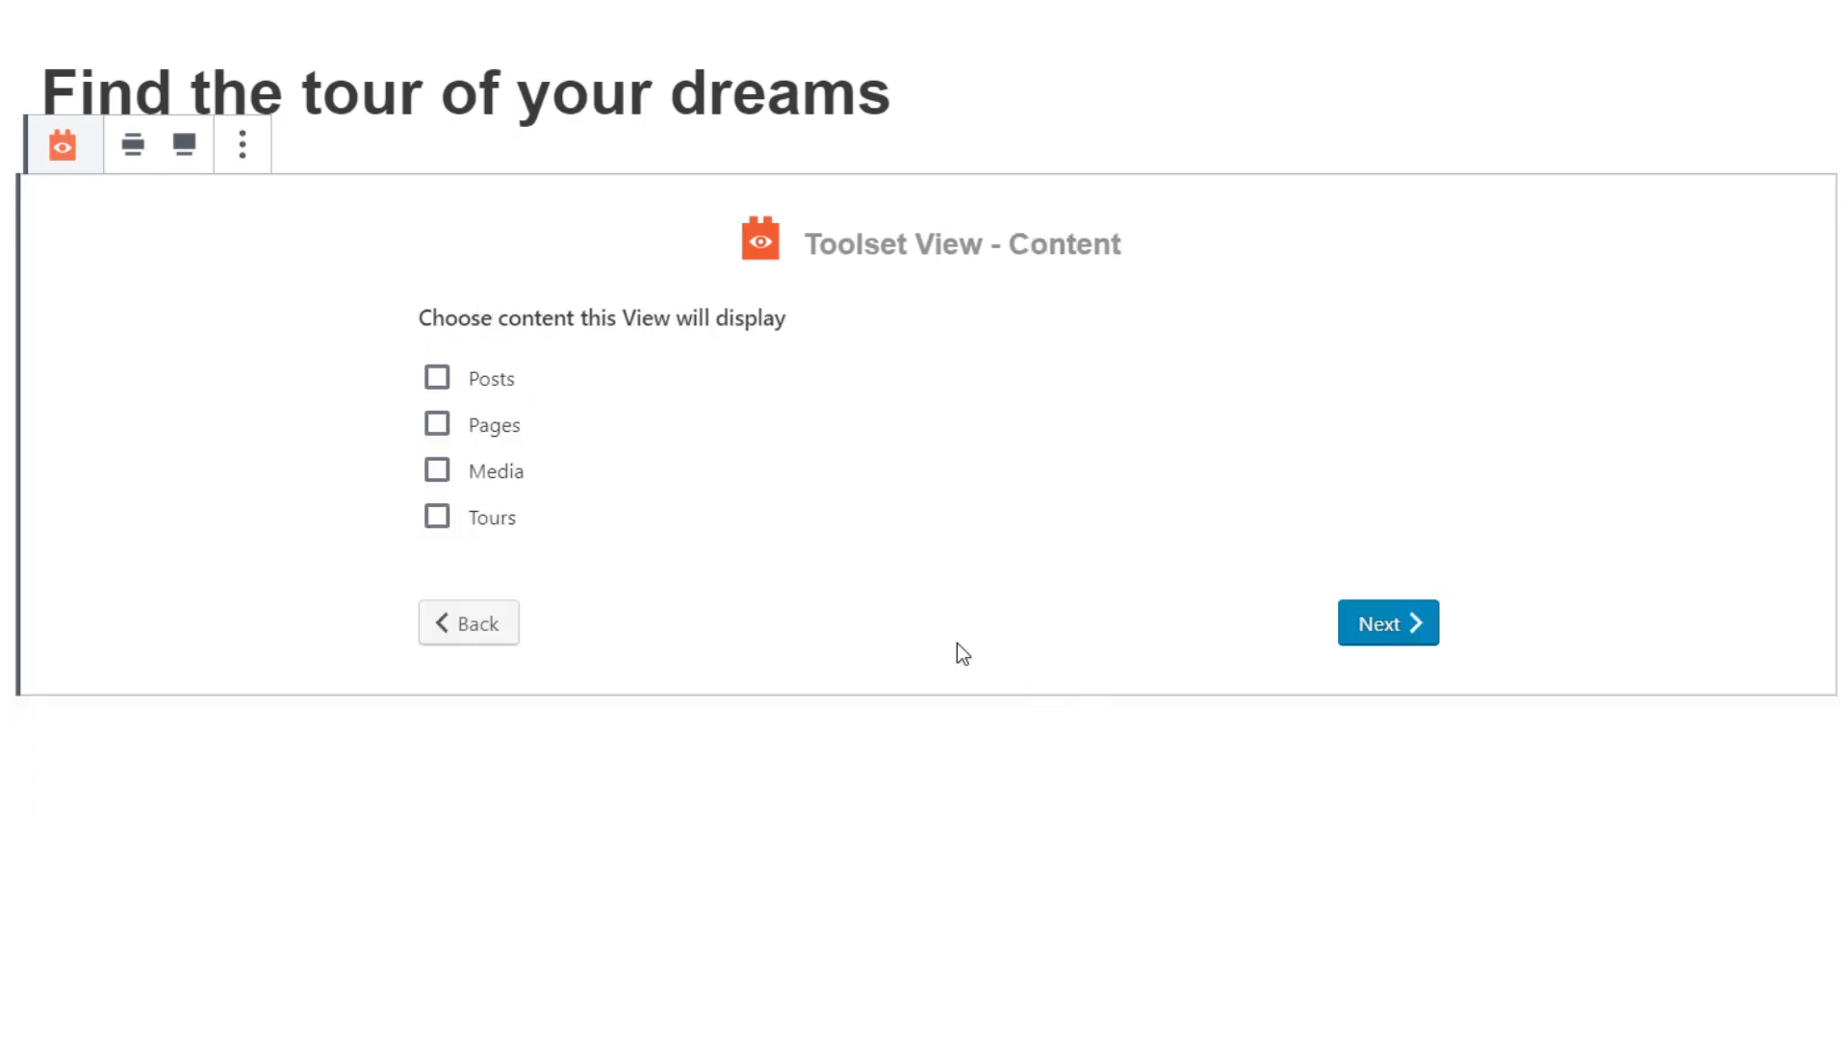
click(437, 518)
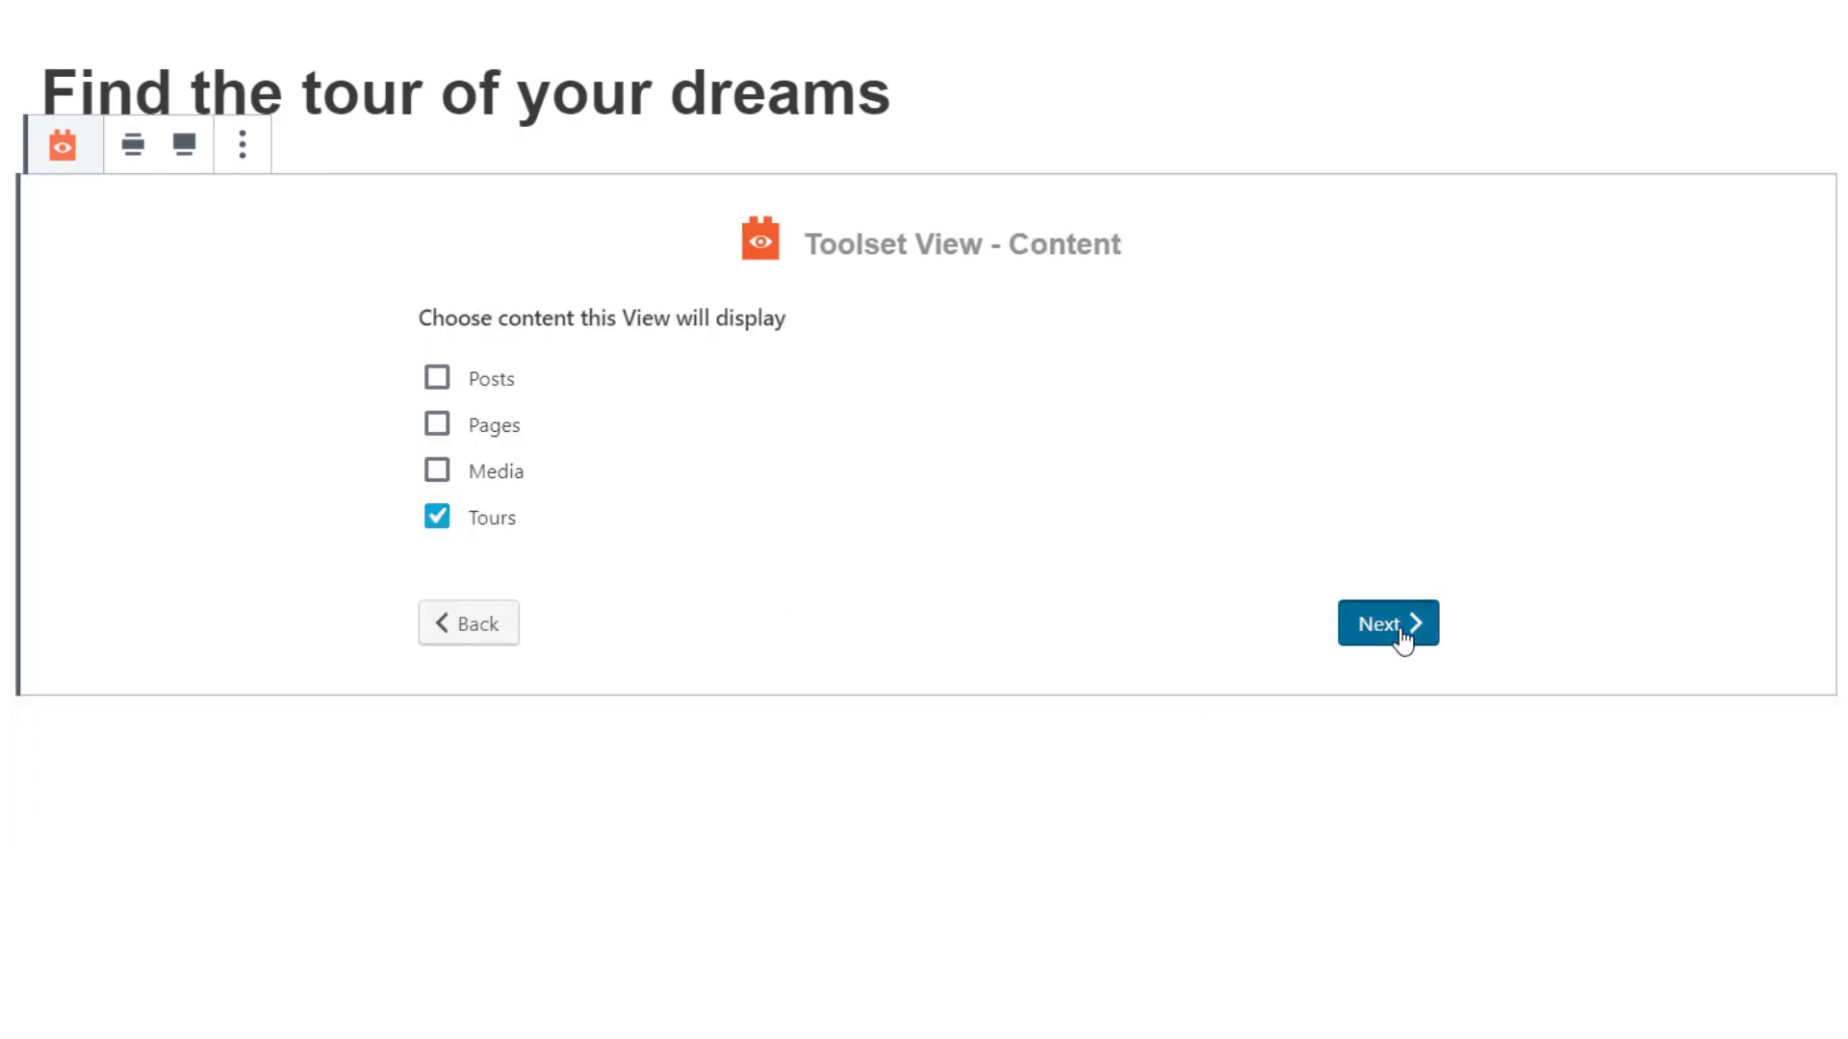
click(1388, 623)
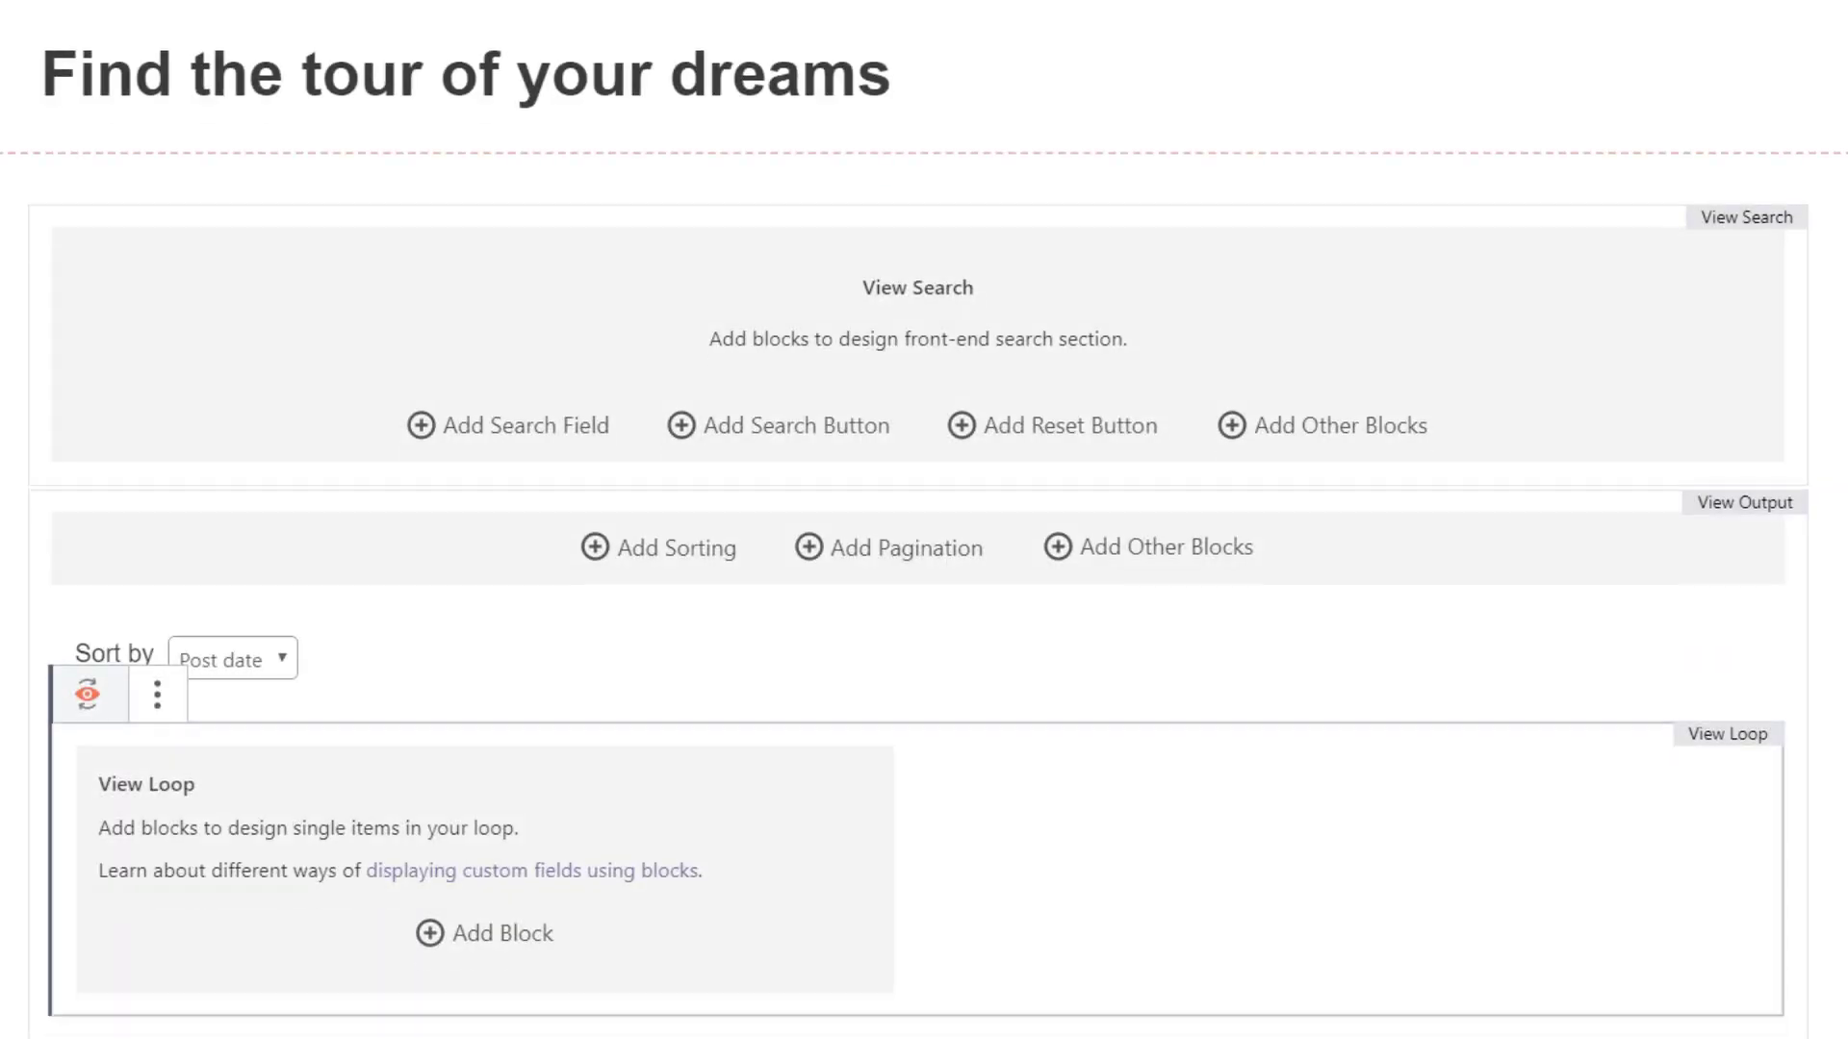
Add a search filter on the Tour types field and expand its field settings.
scroll(down, 3)
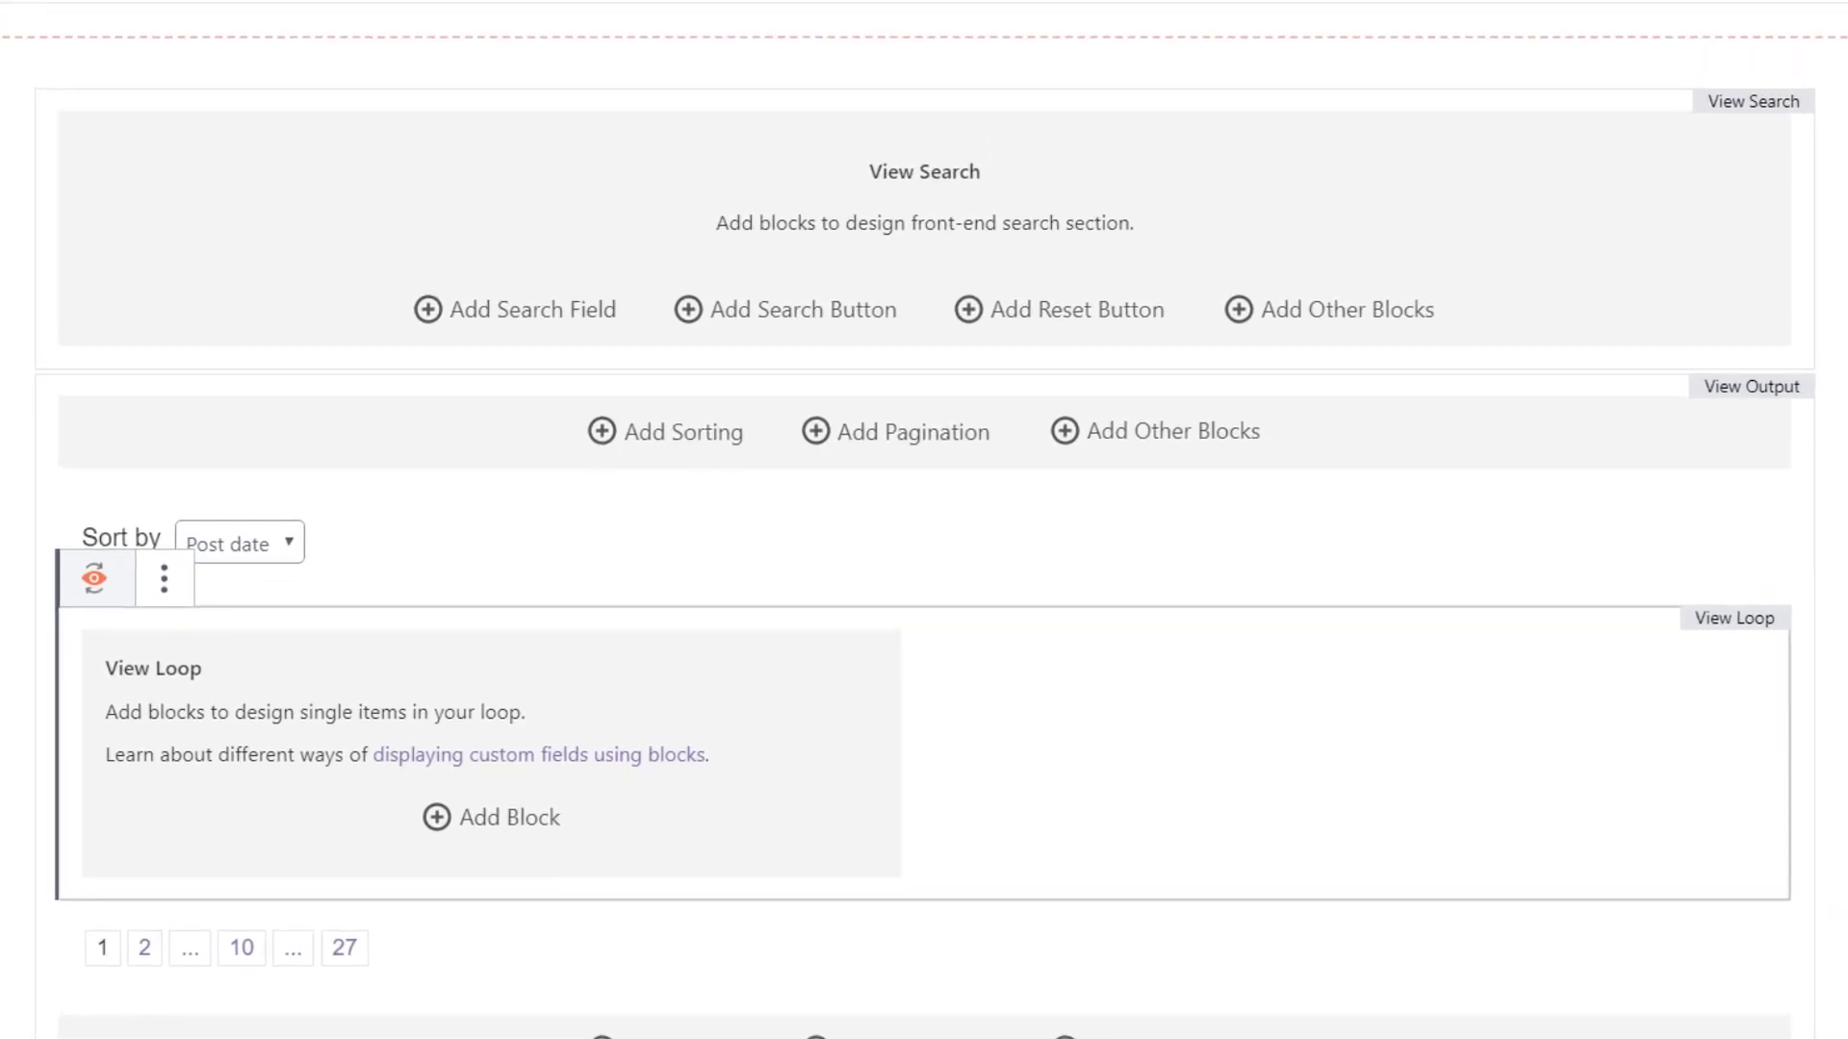
click(531, 308)
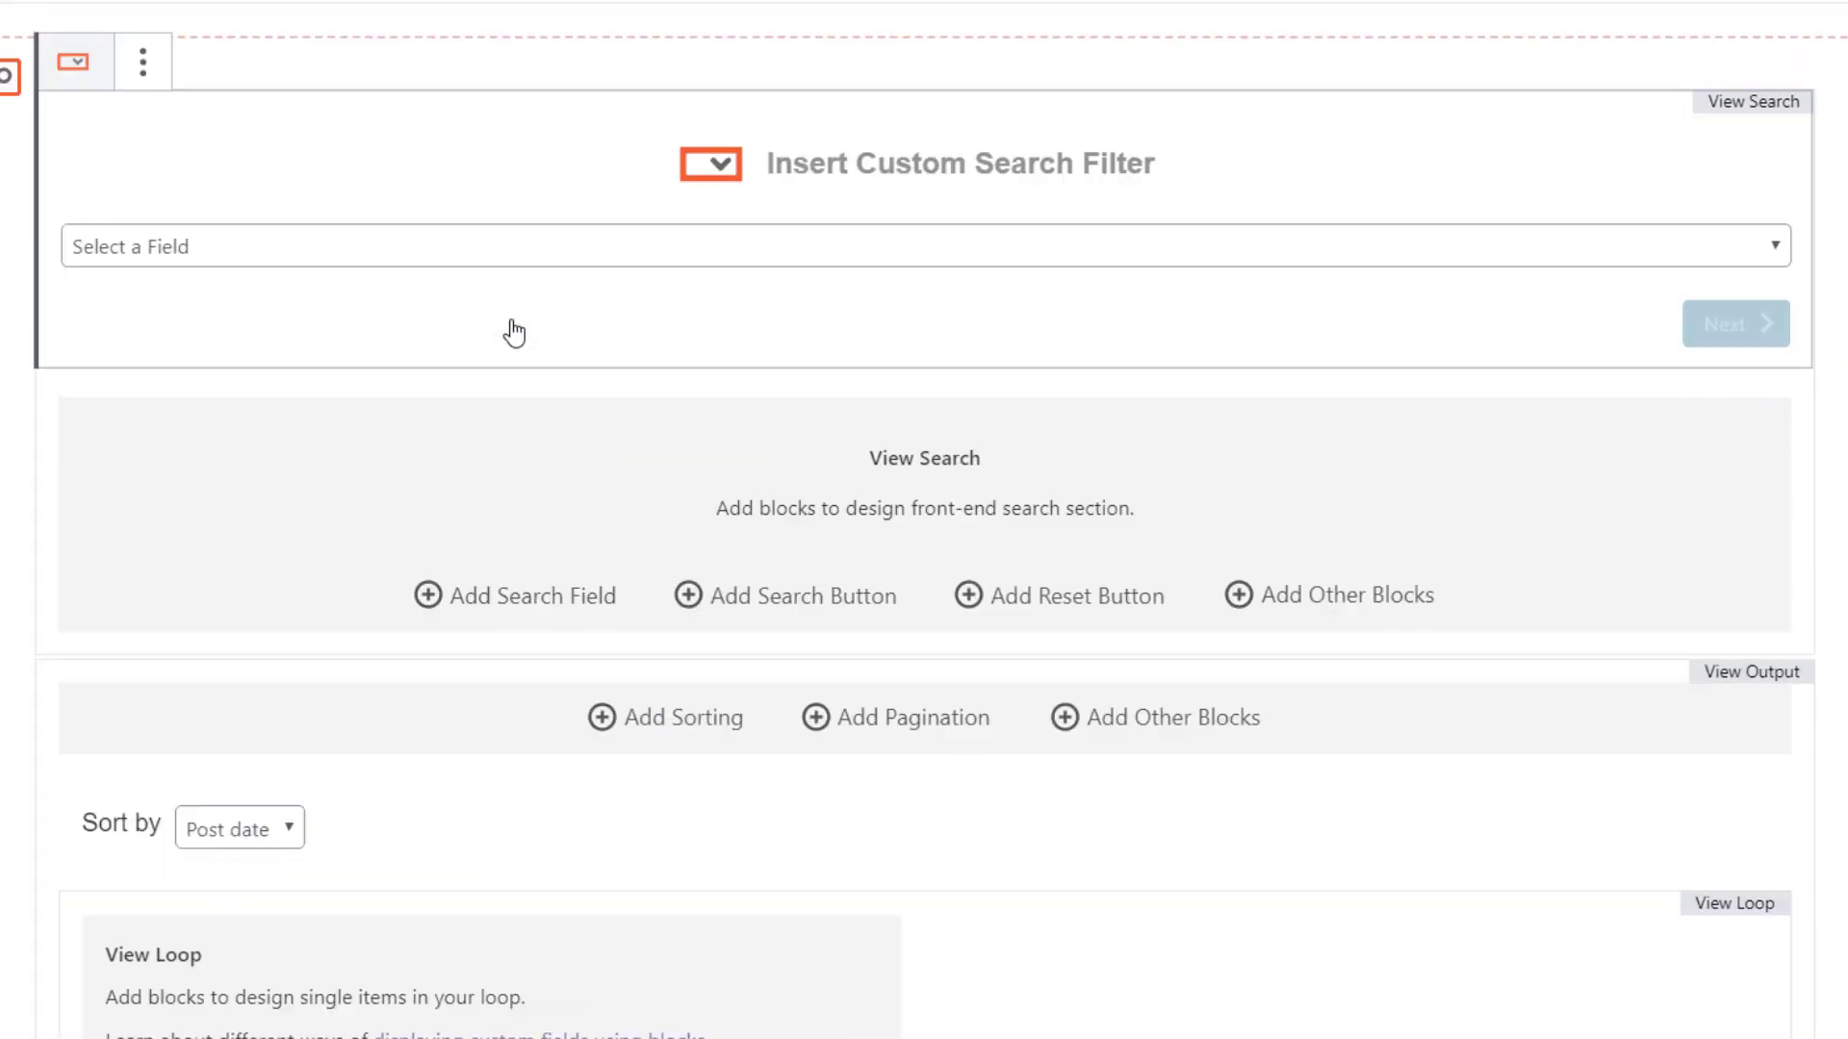
click(924, 246)
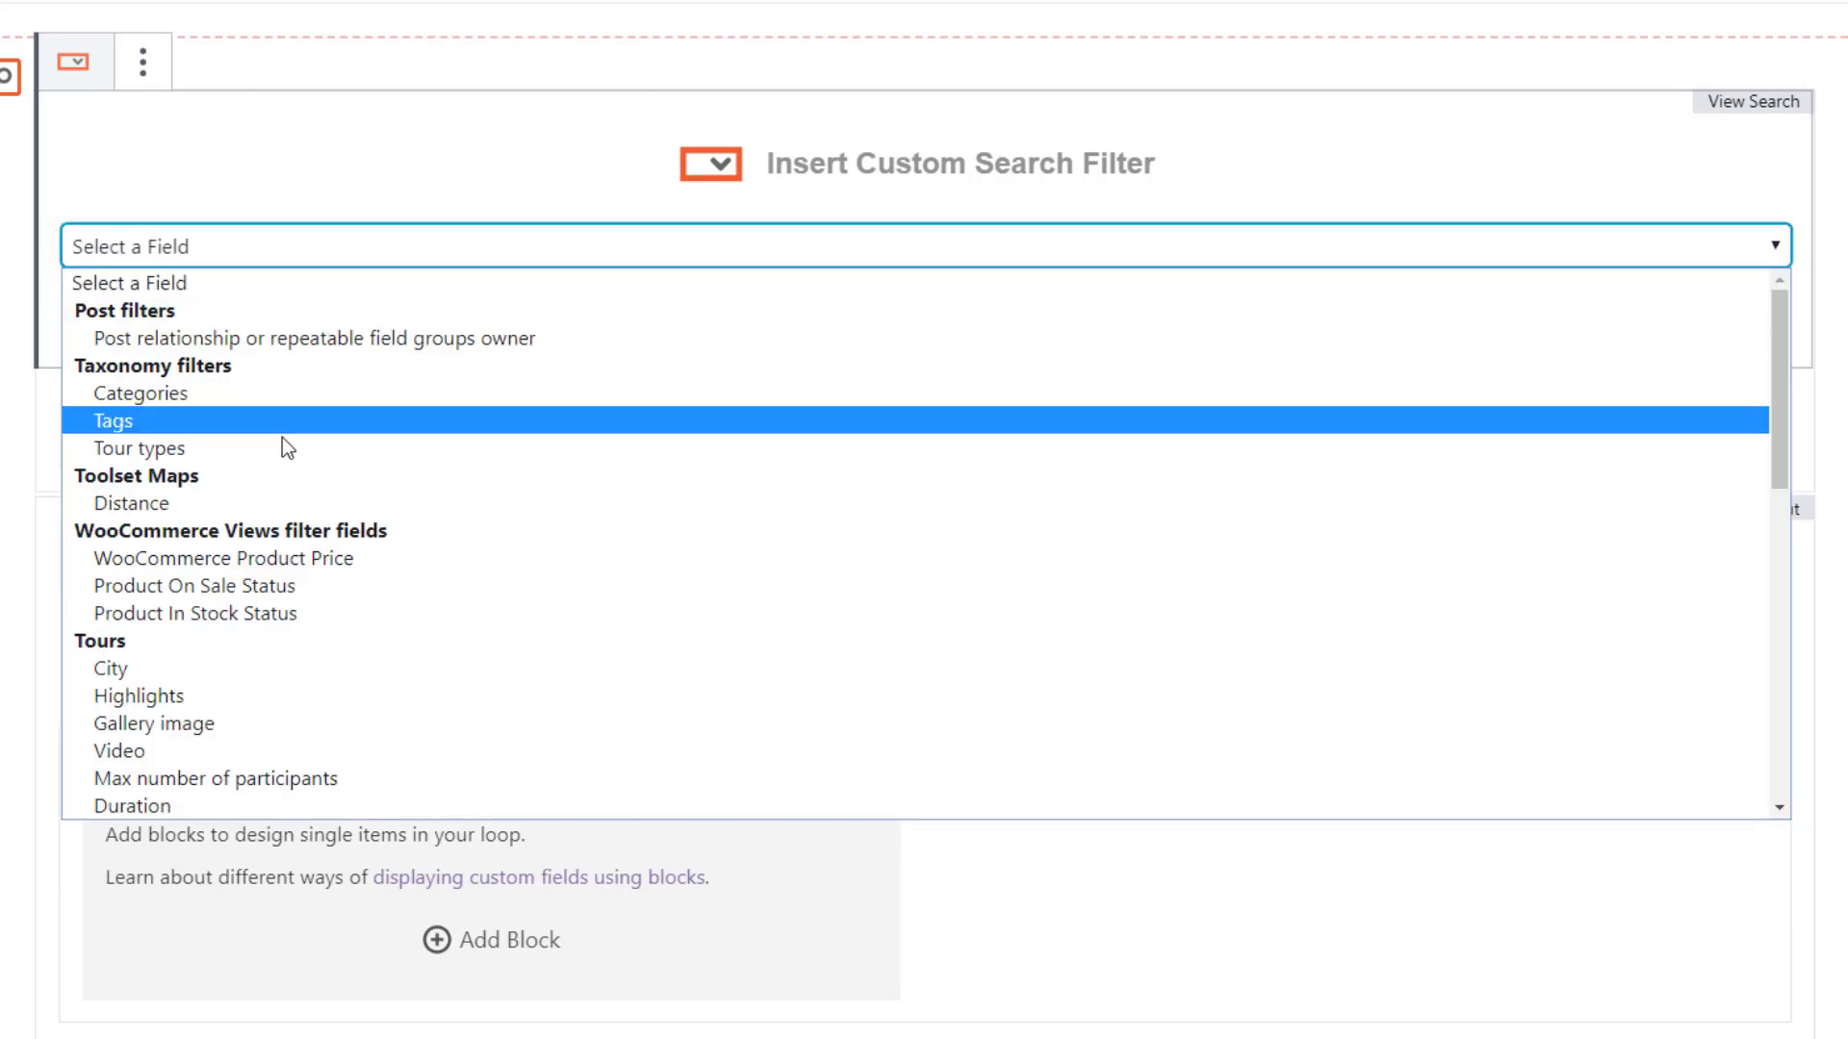
click(138, 448)
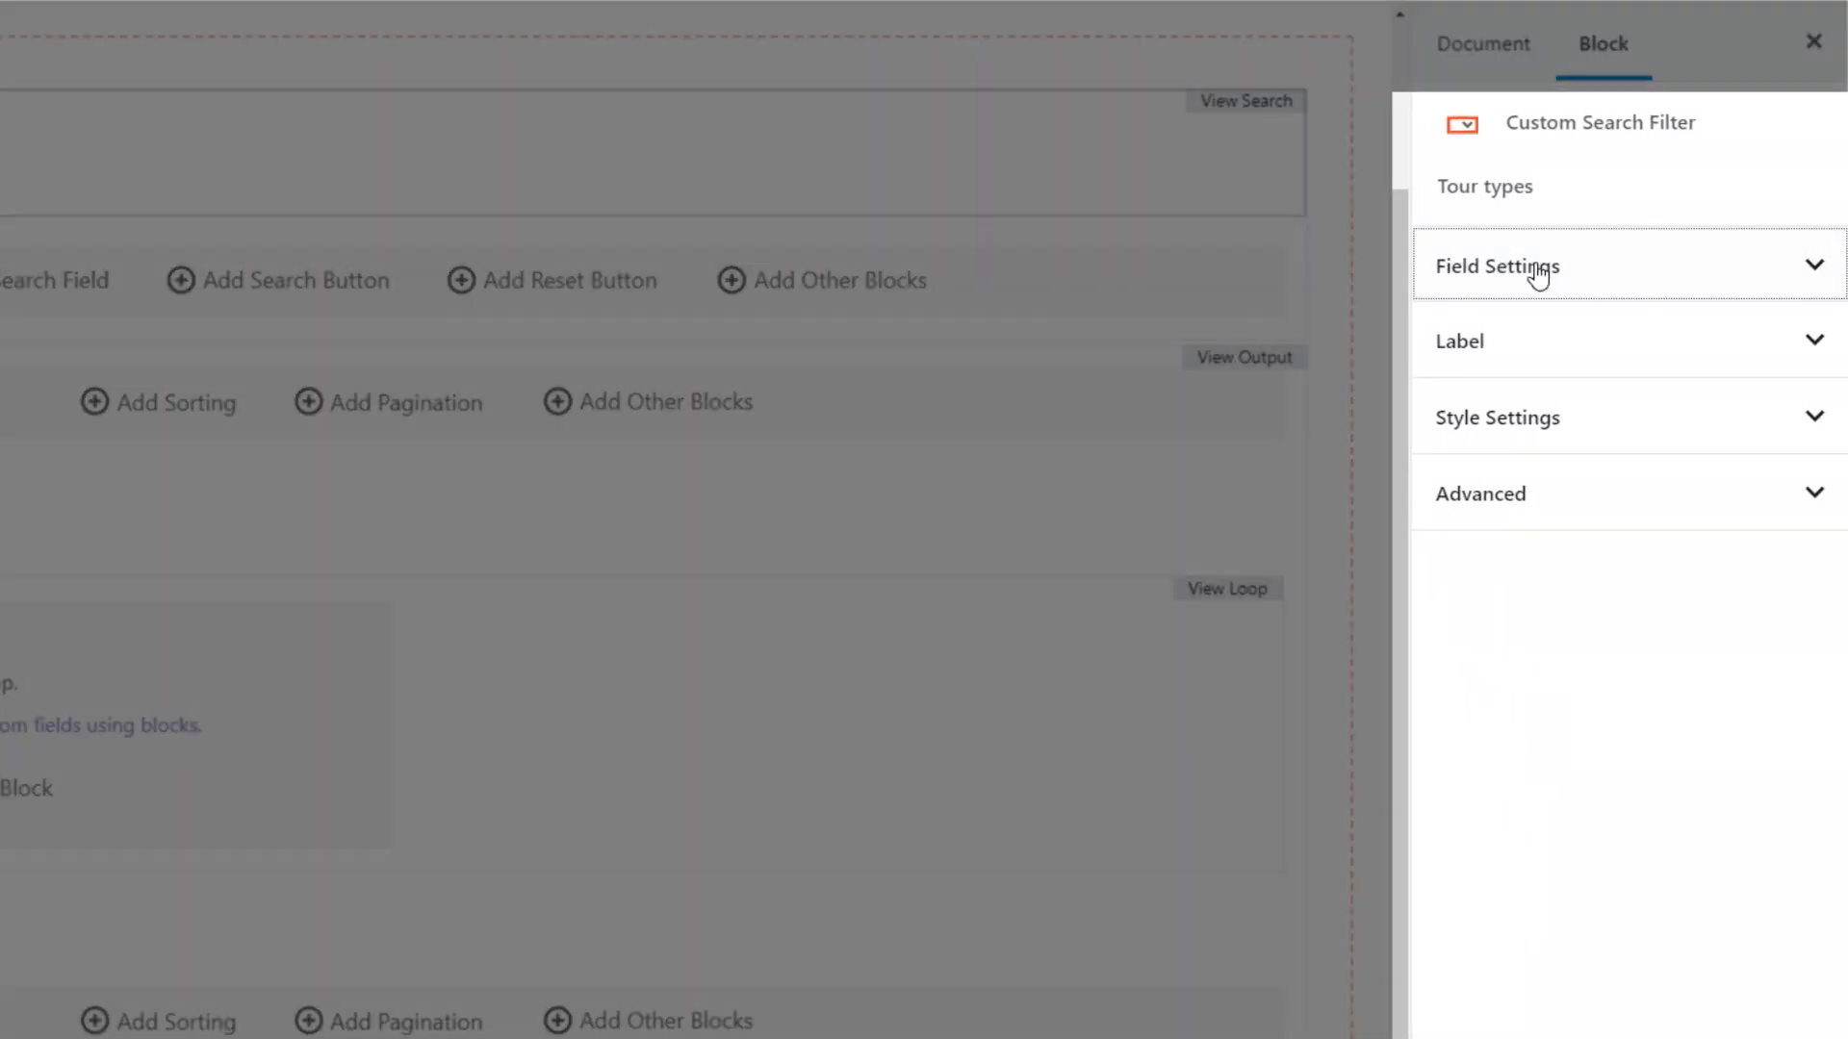
click(1498, 266)
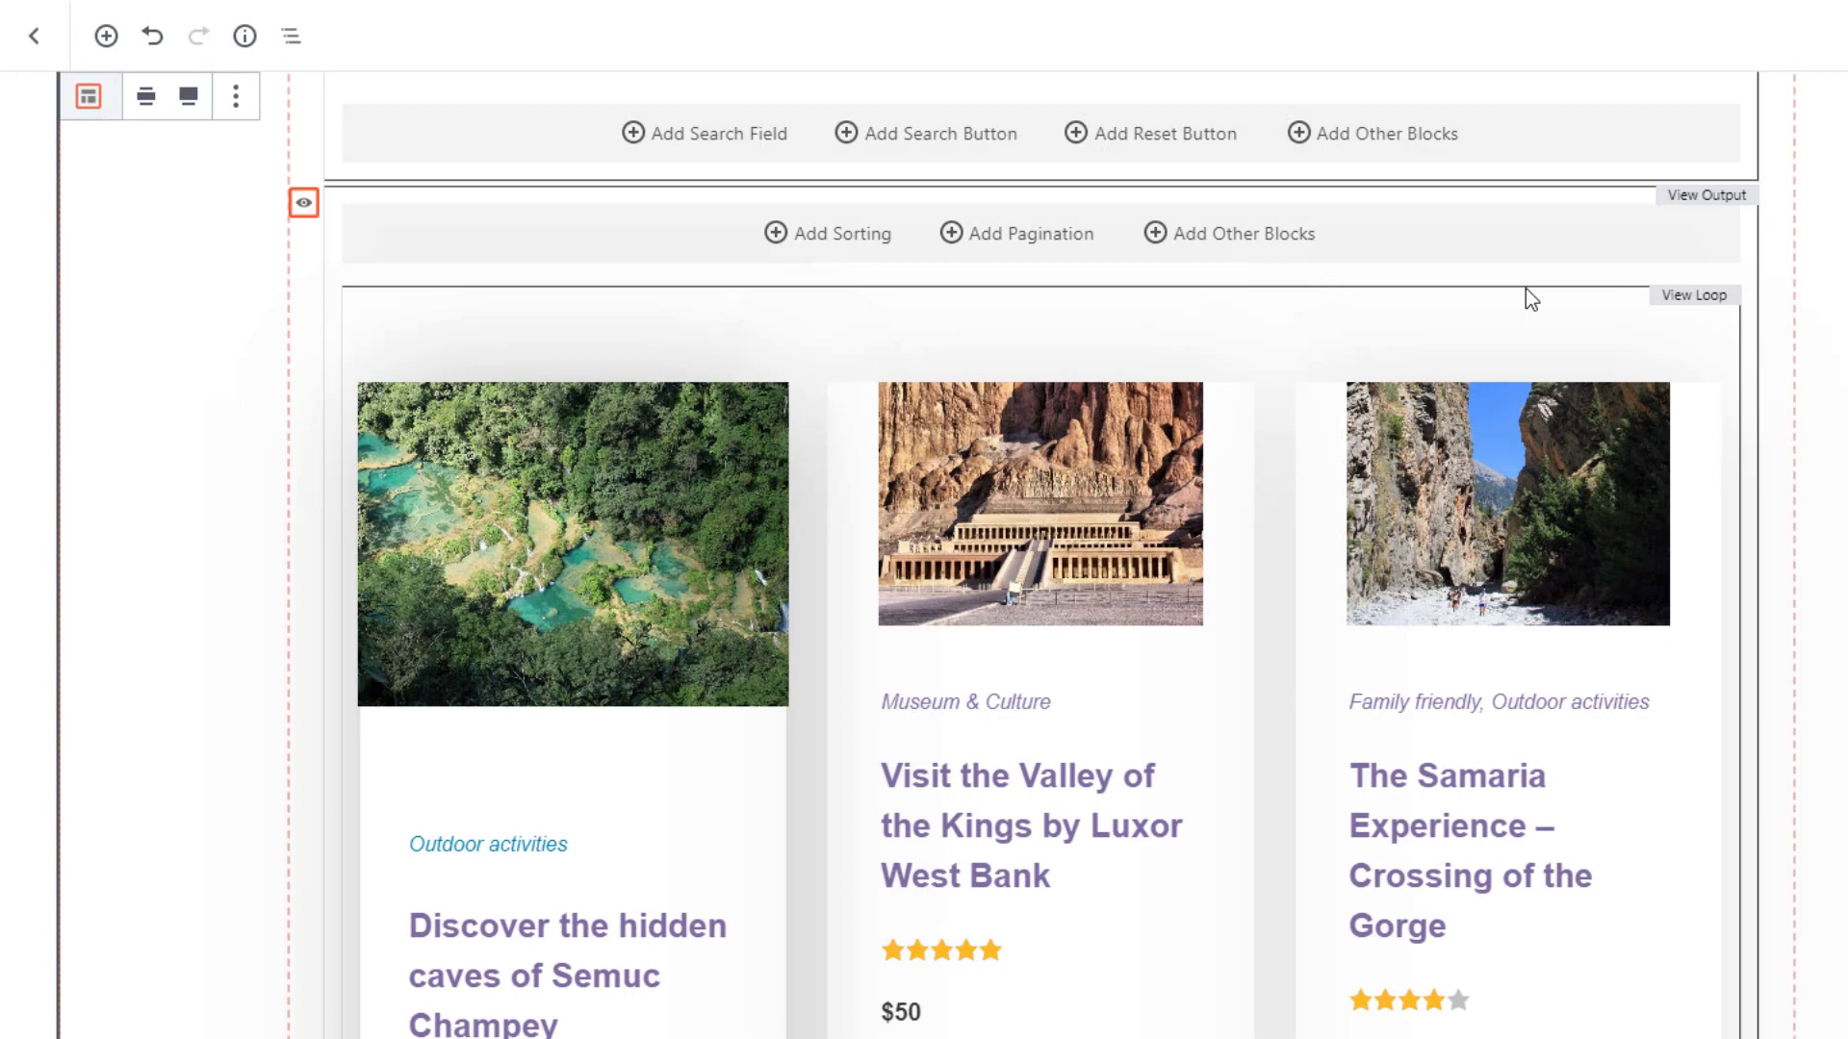
Enable Include Sorting Direction on the View's sorting controls.
click(828, 233)
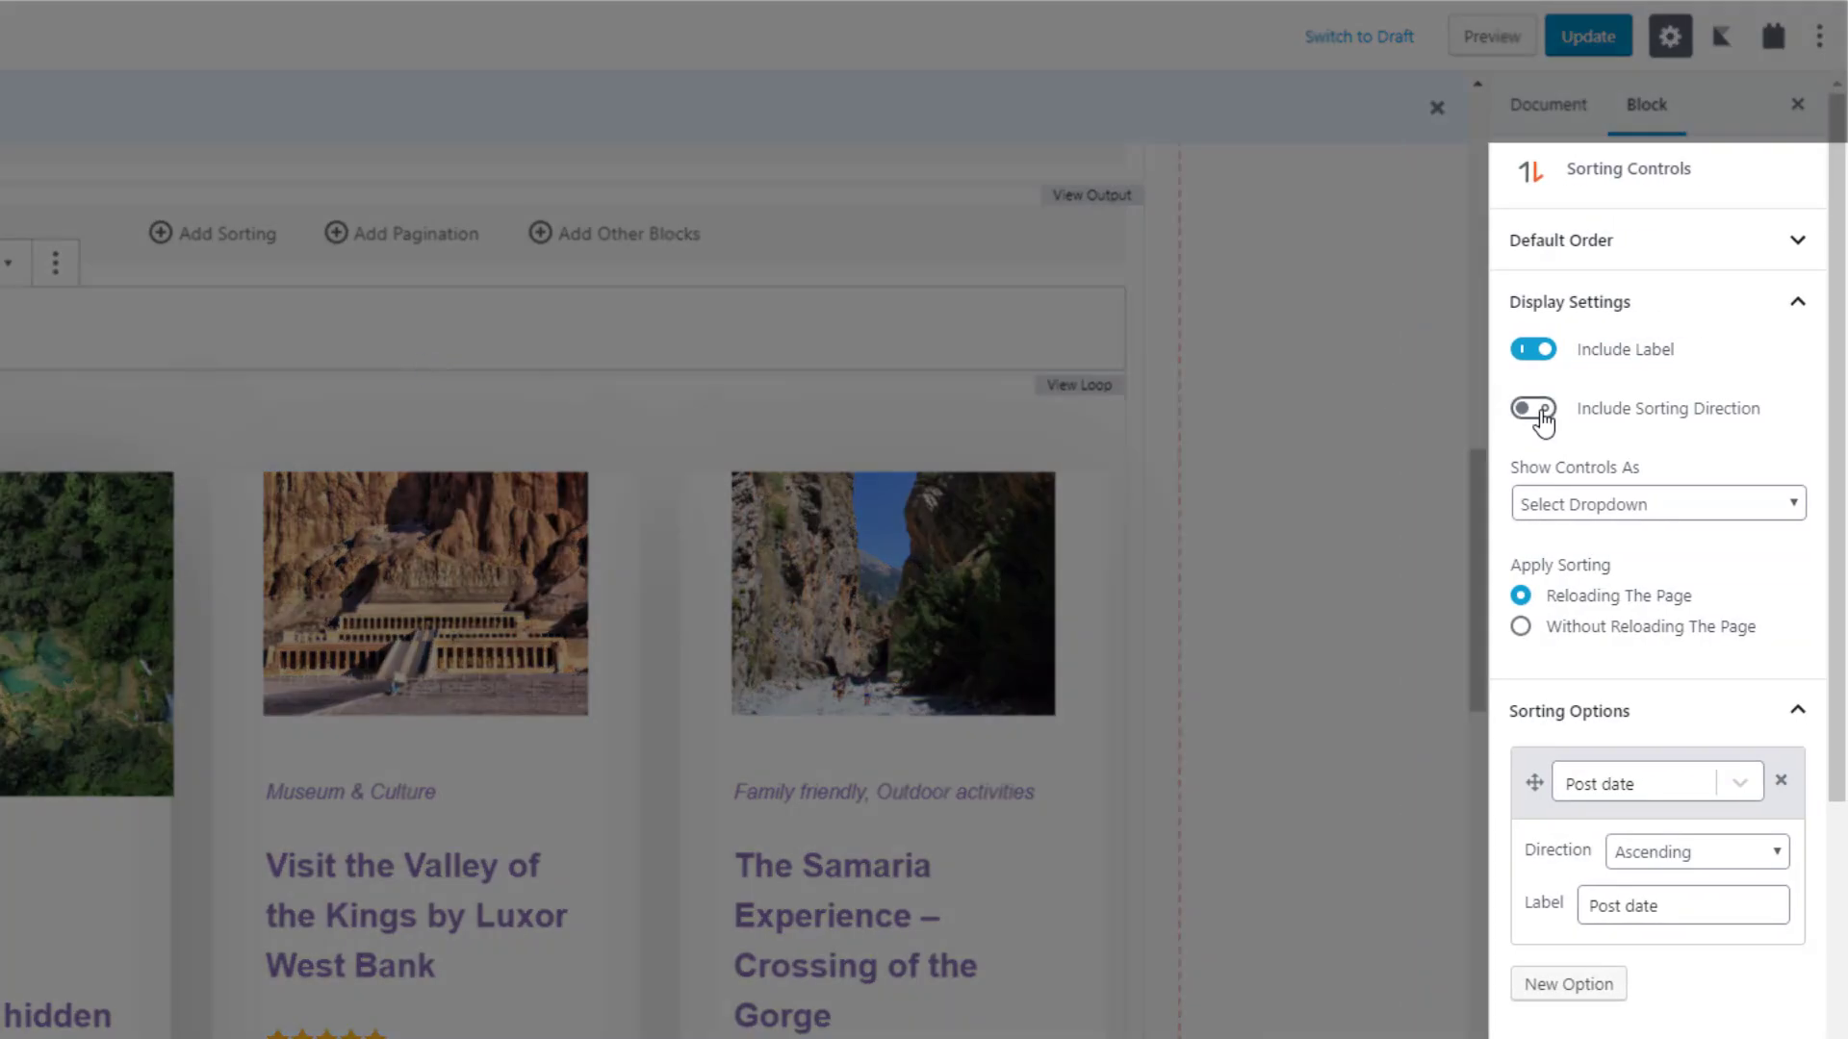
click(1532, 409)
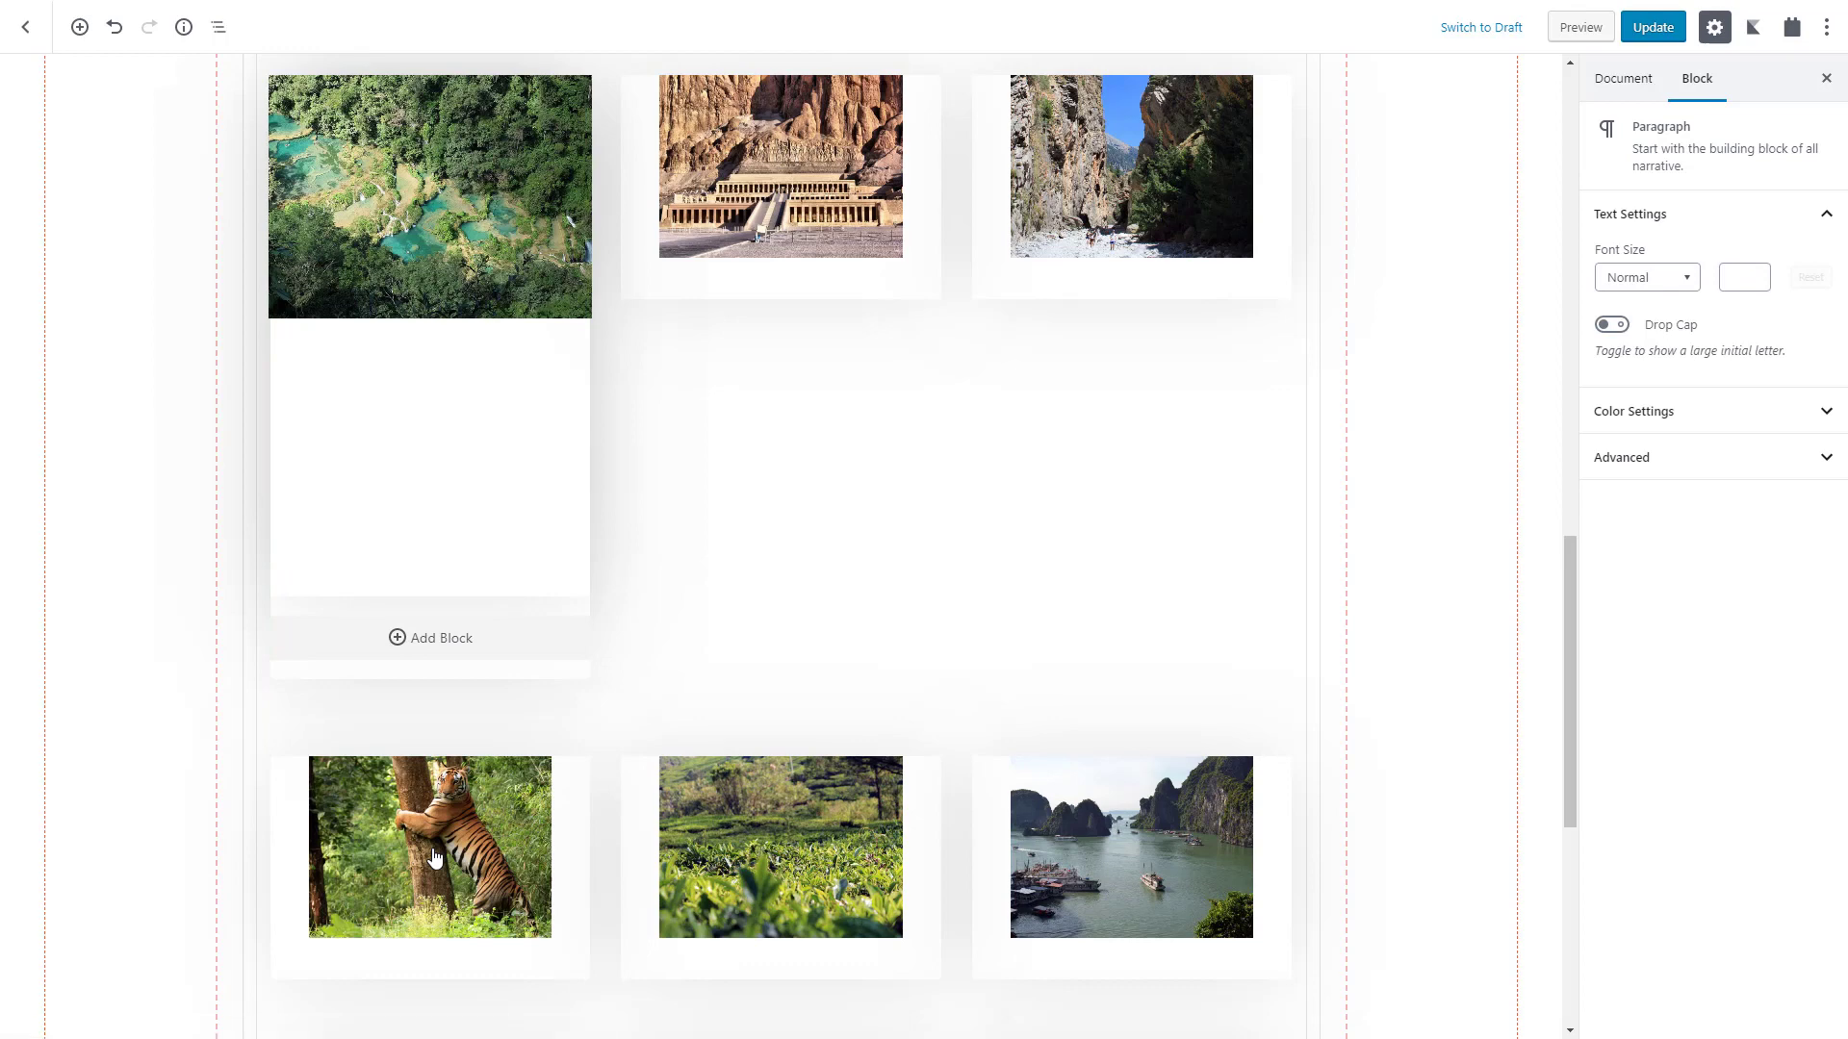
Select the first tour card in the View loop to edit the loop template.
click(430, 422)
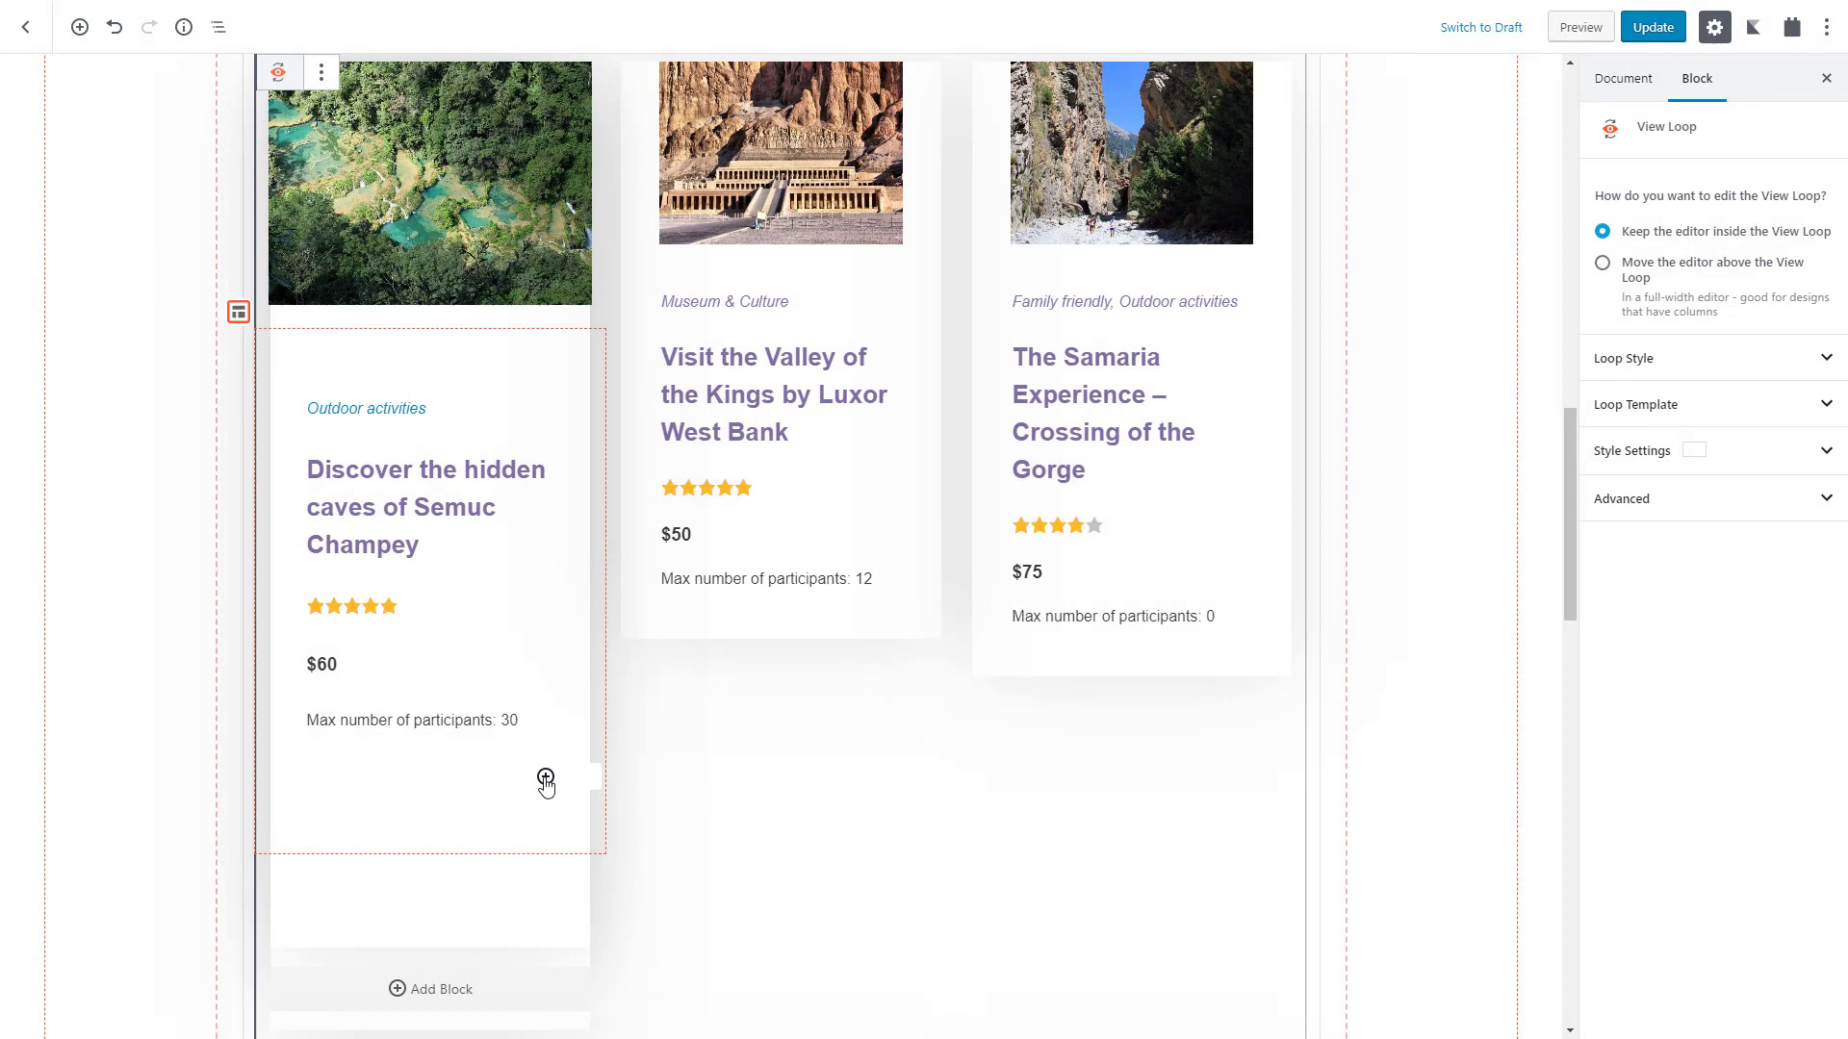
Insert a Conditional block into the tour card and start editing its conditions.
text(cond)
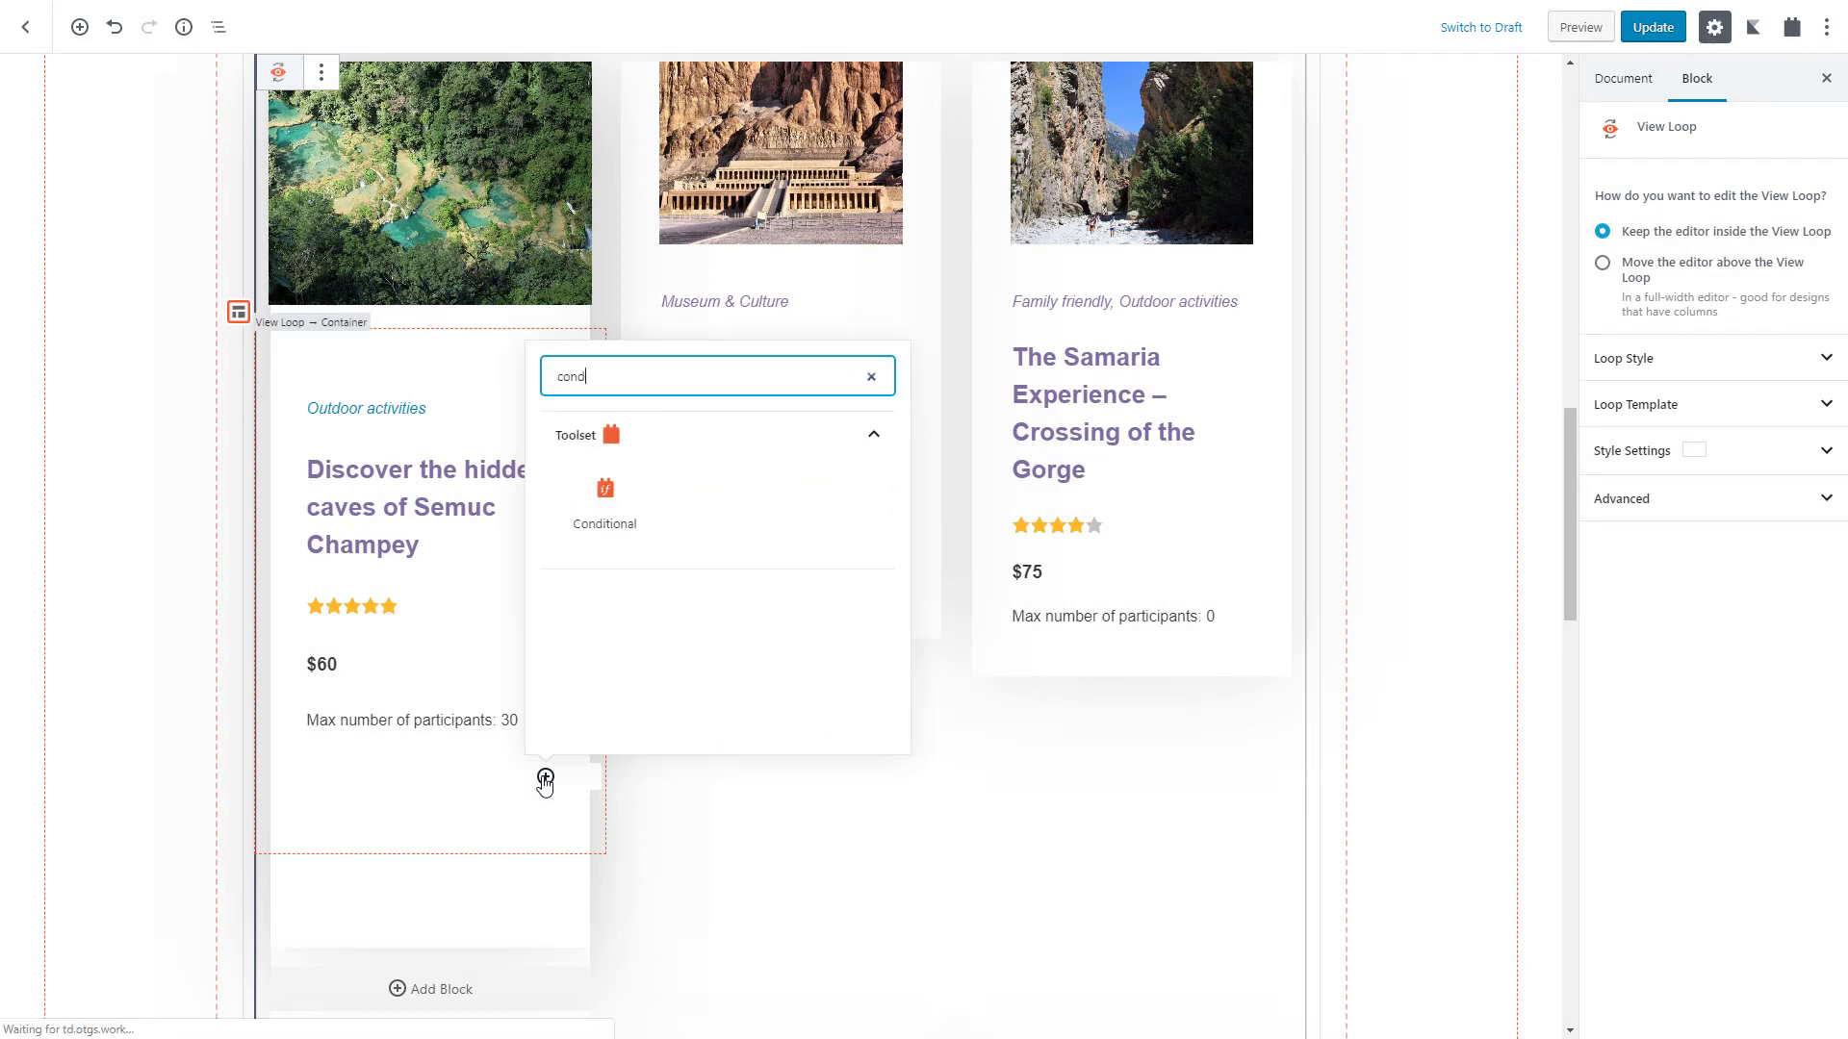
click(603, 495)
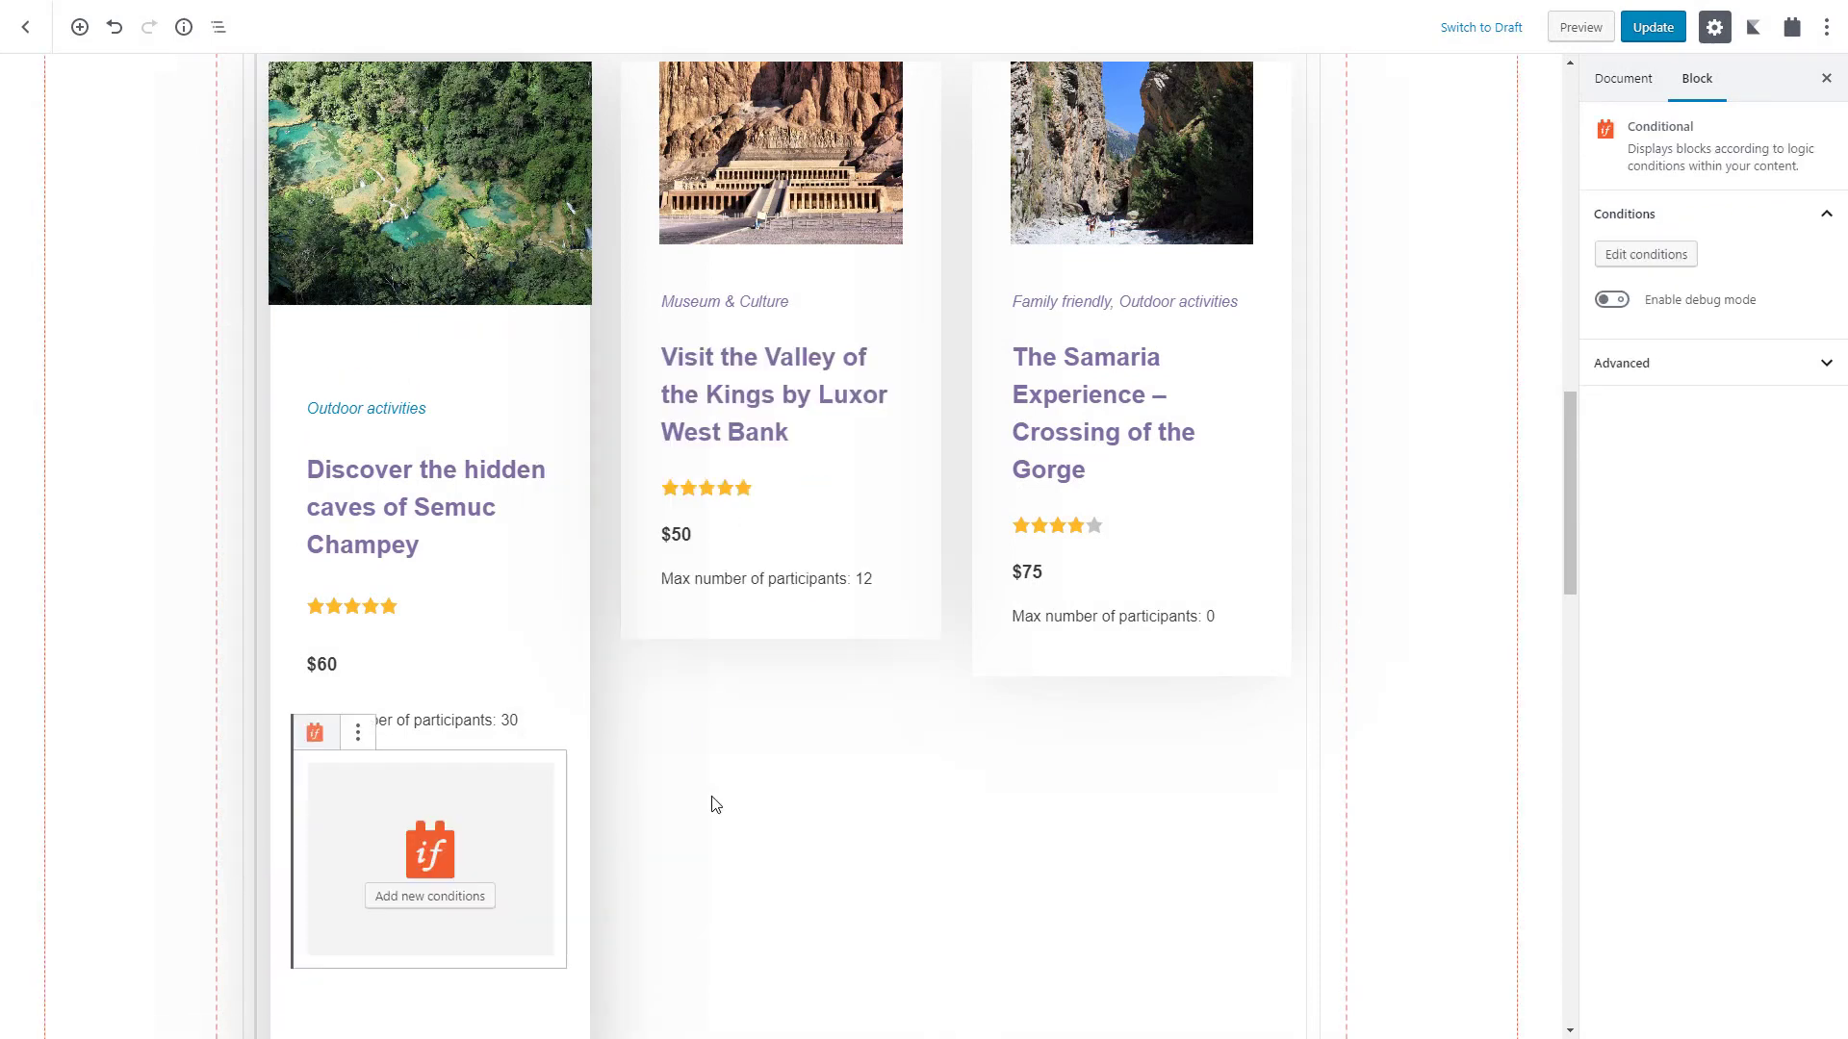
scroll(down, 3)
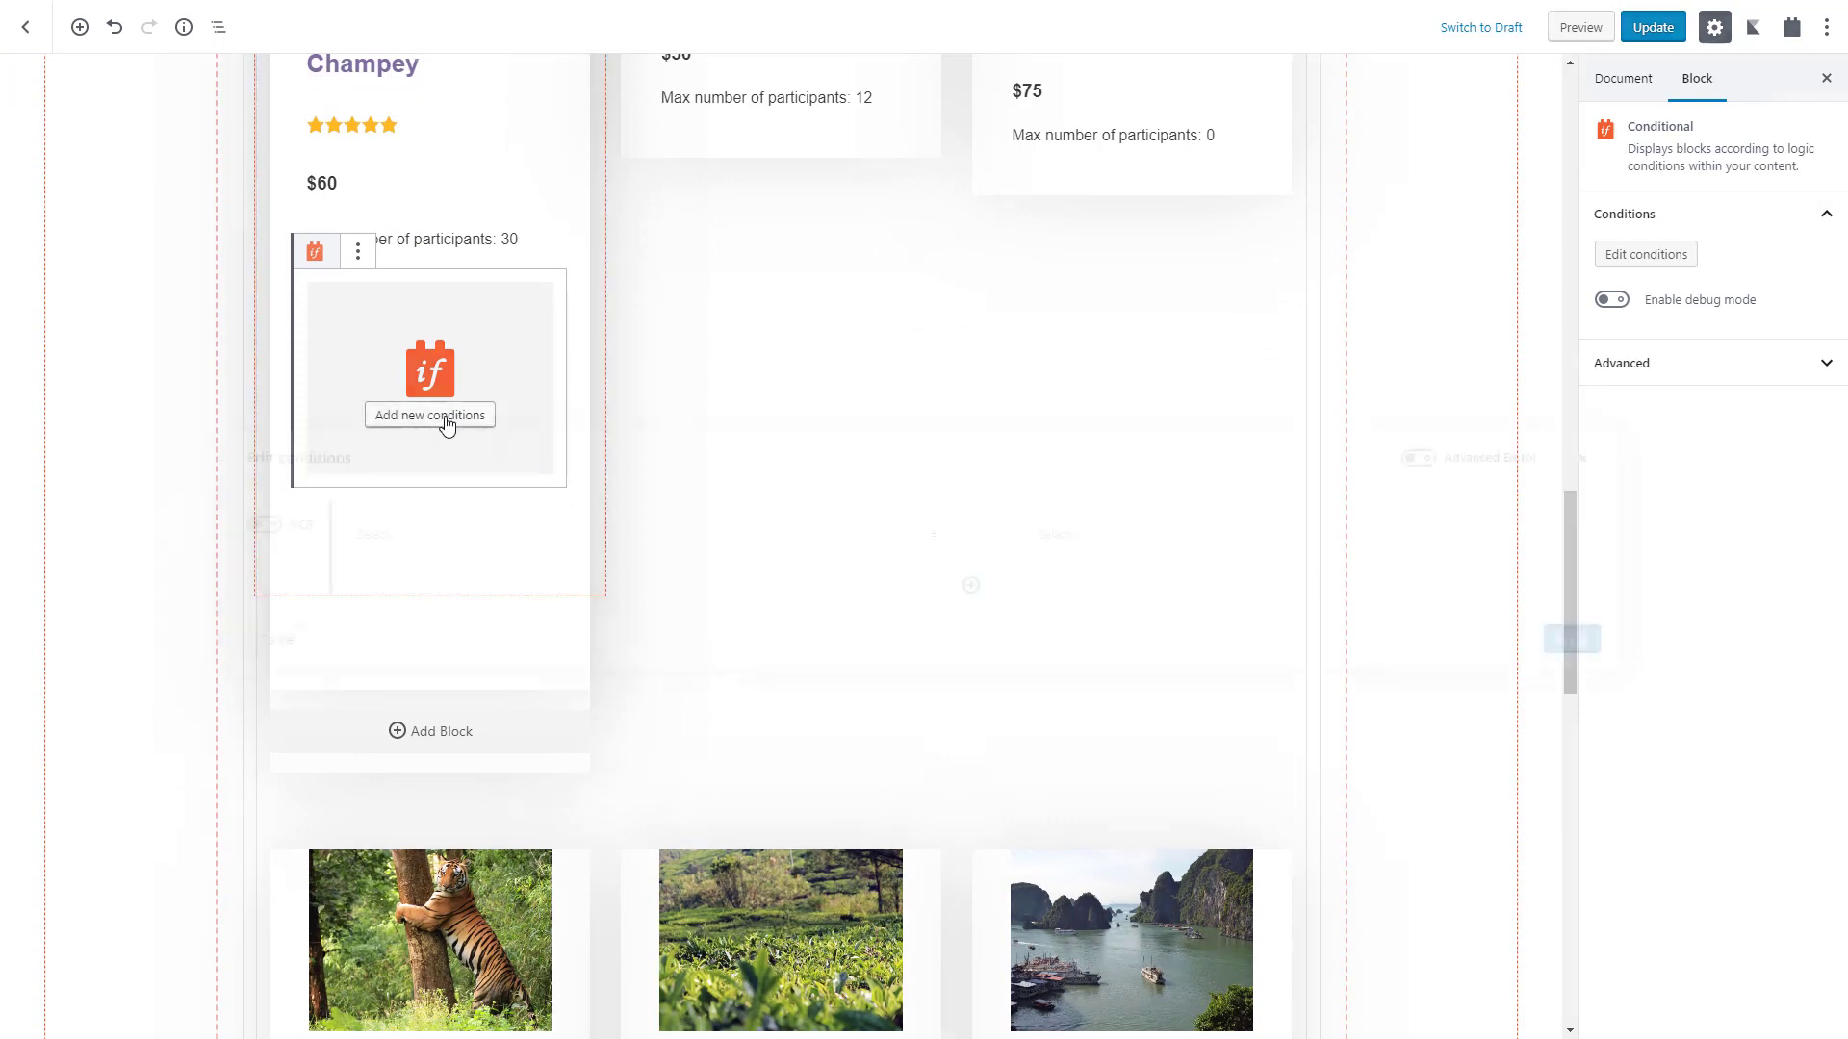
click(429, 414)
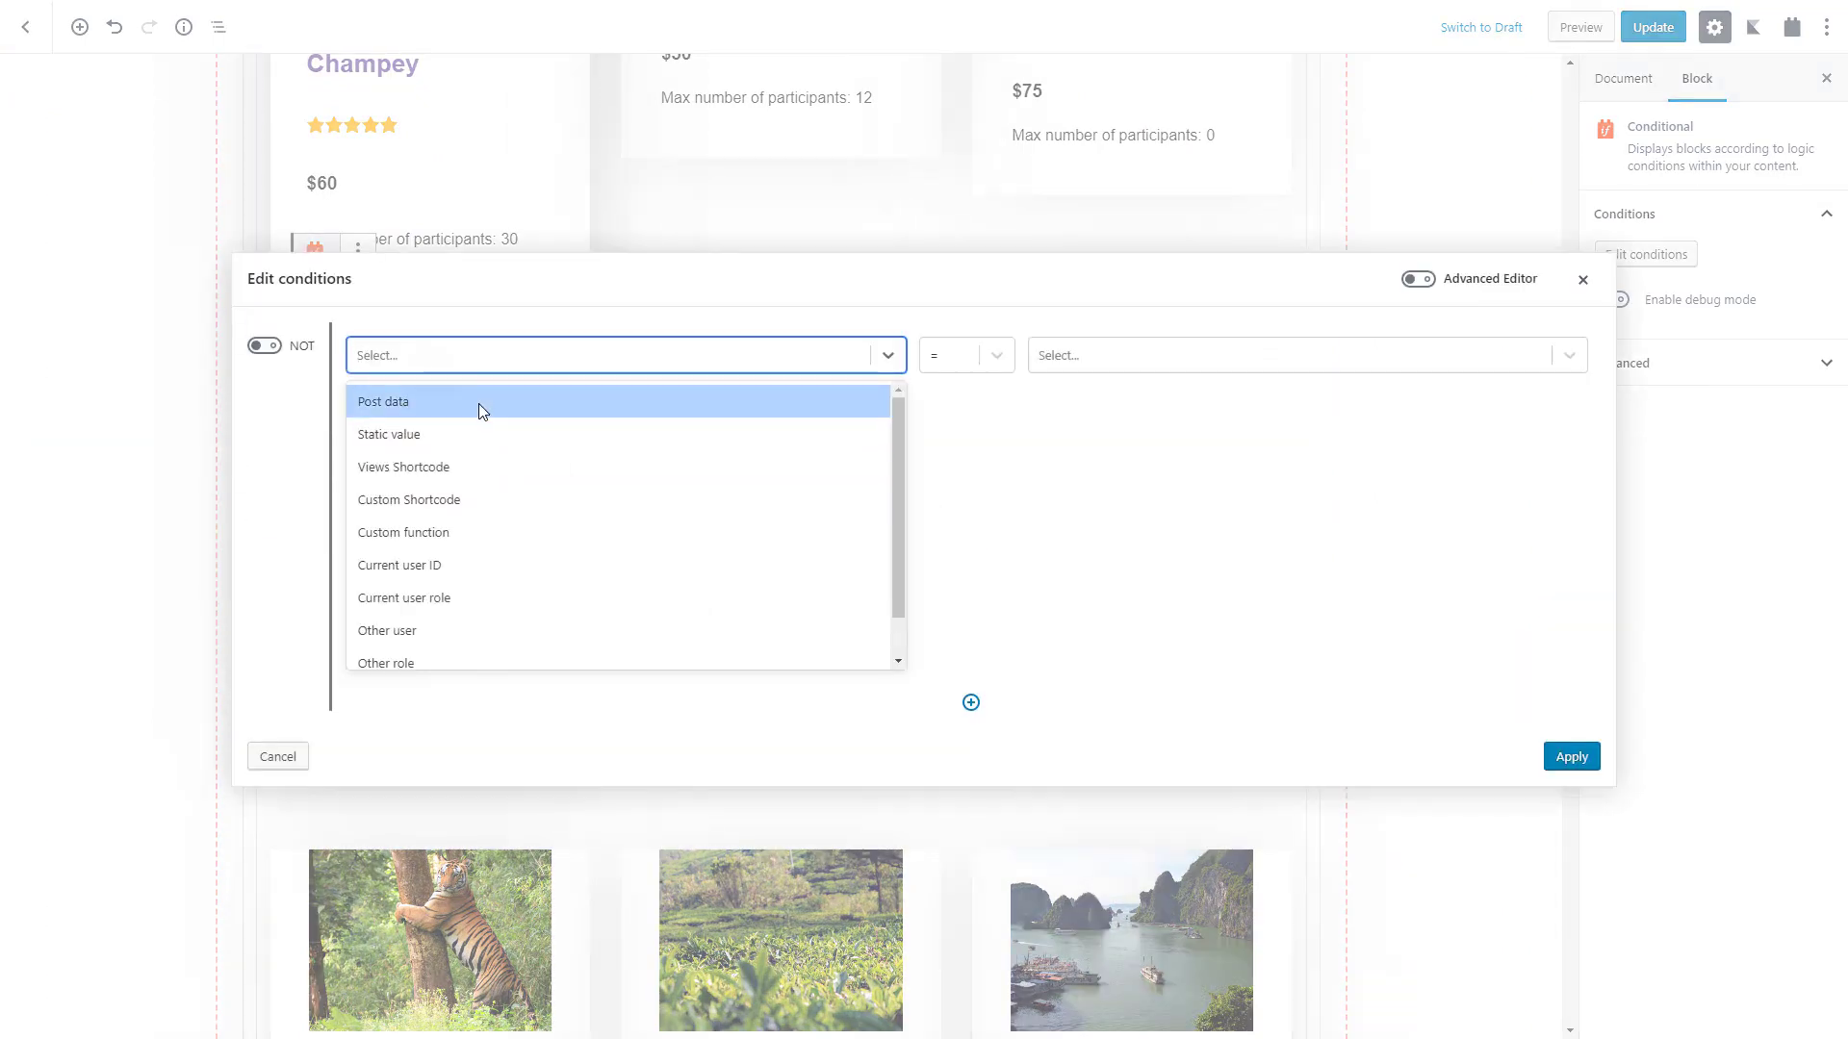
Set the condition to Tours > Special offer compared to a static value and apply it.
click(381, 400)
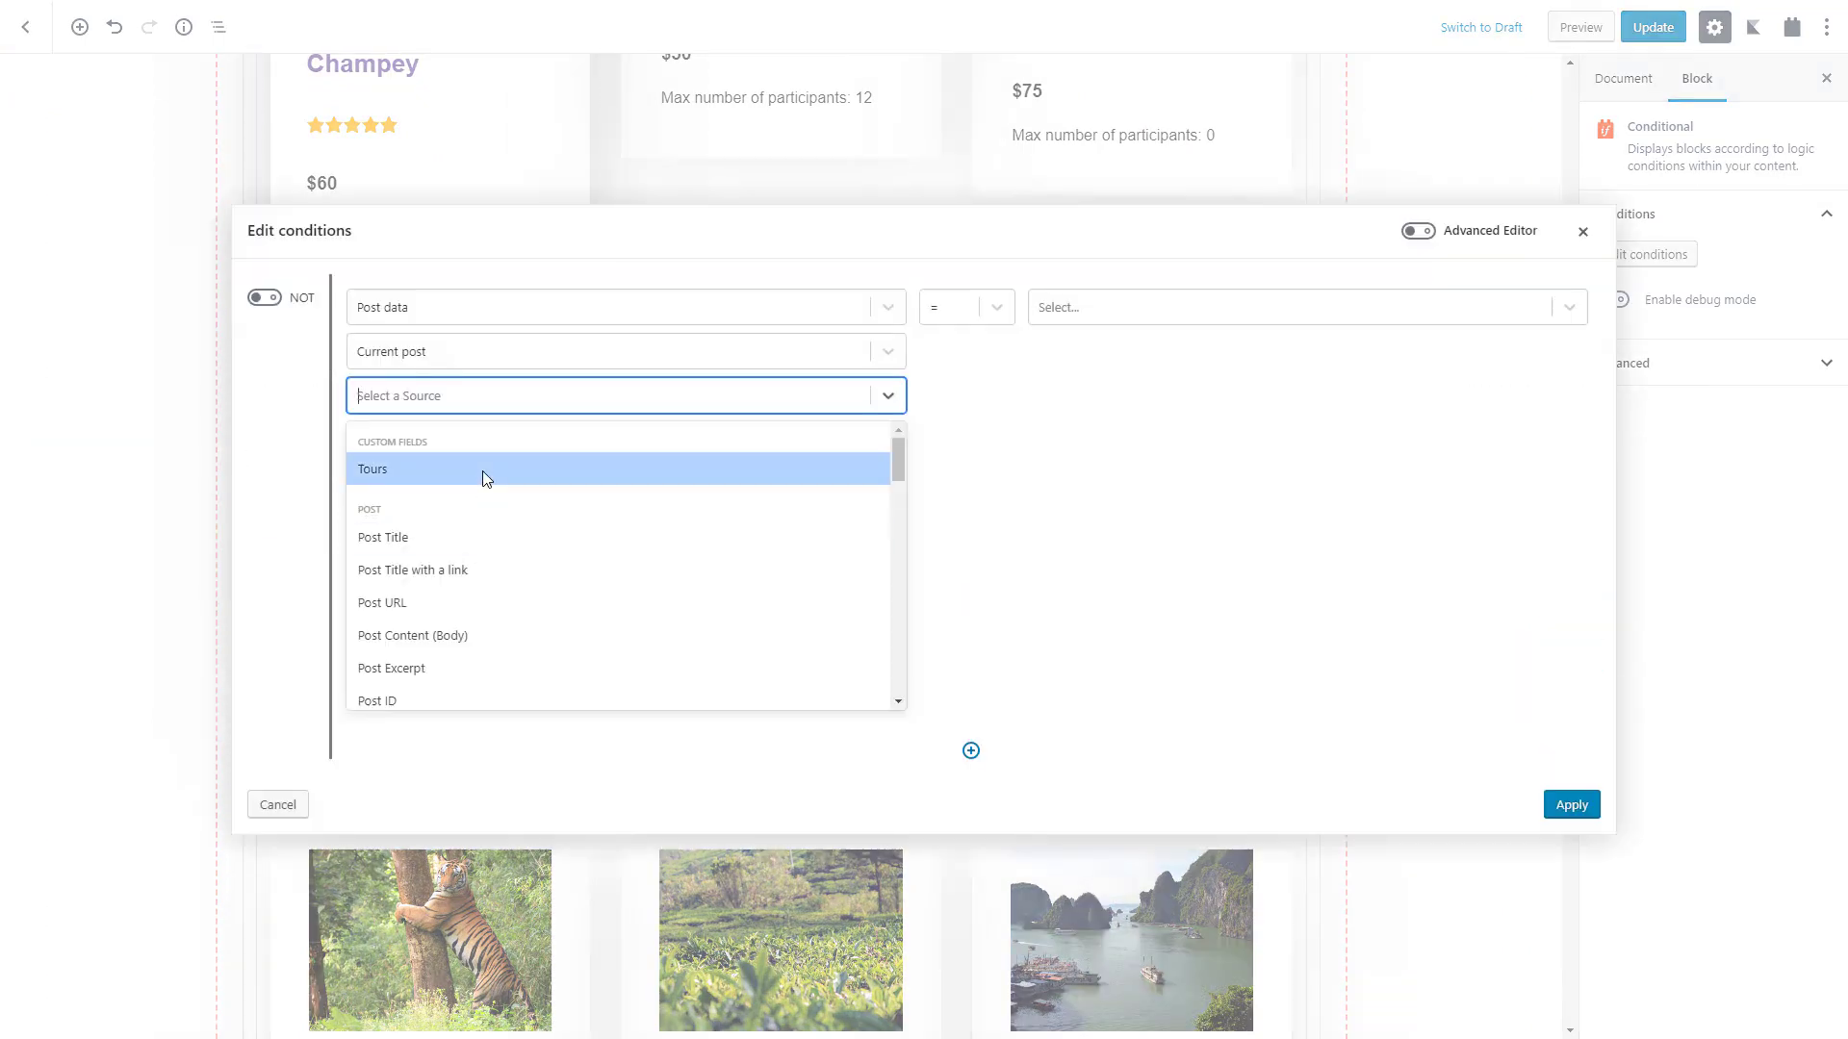
click(371, 470)
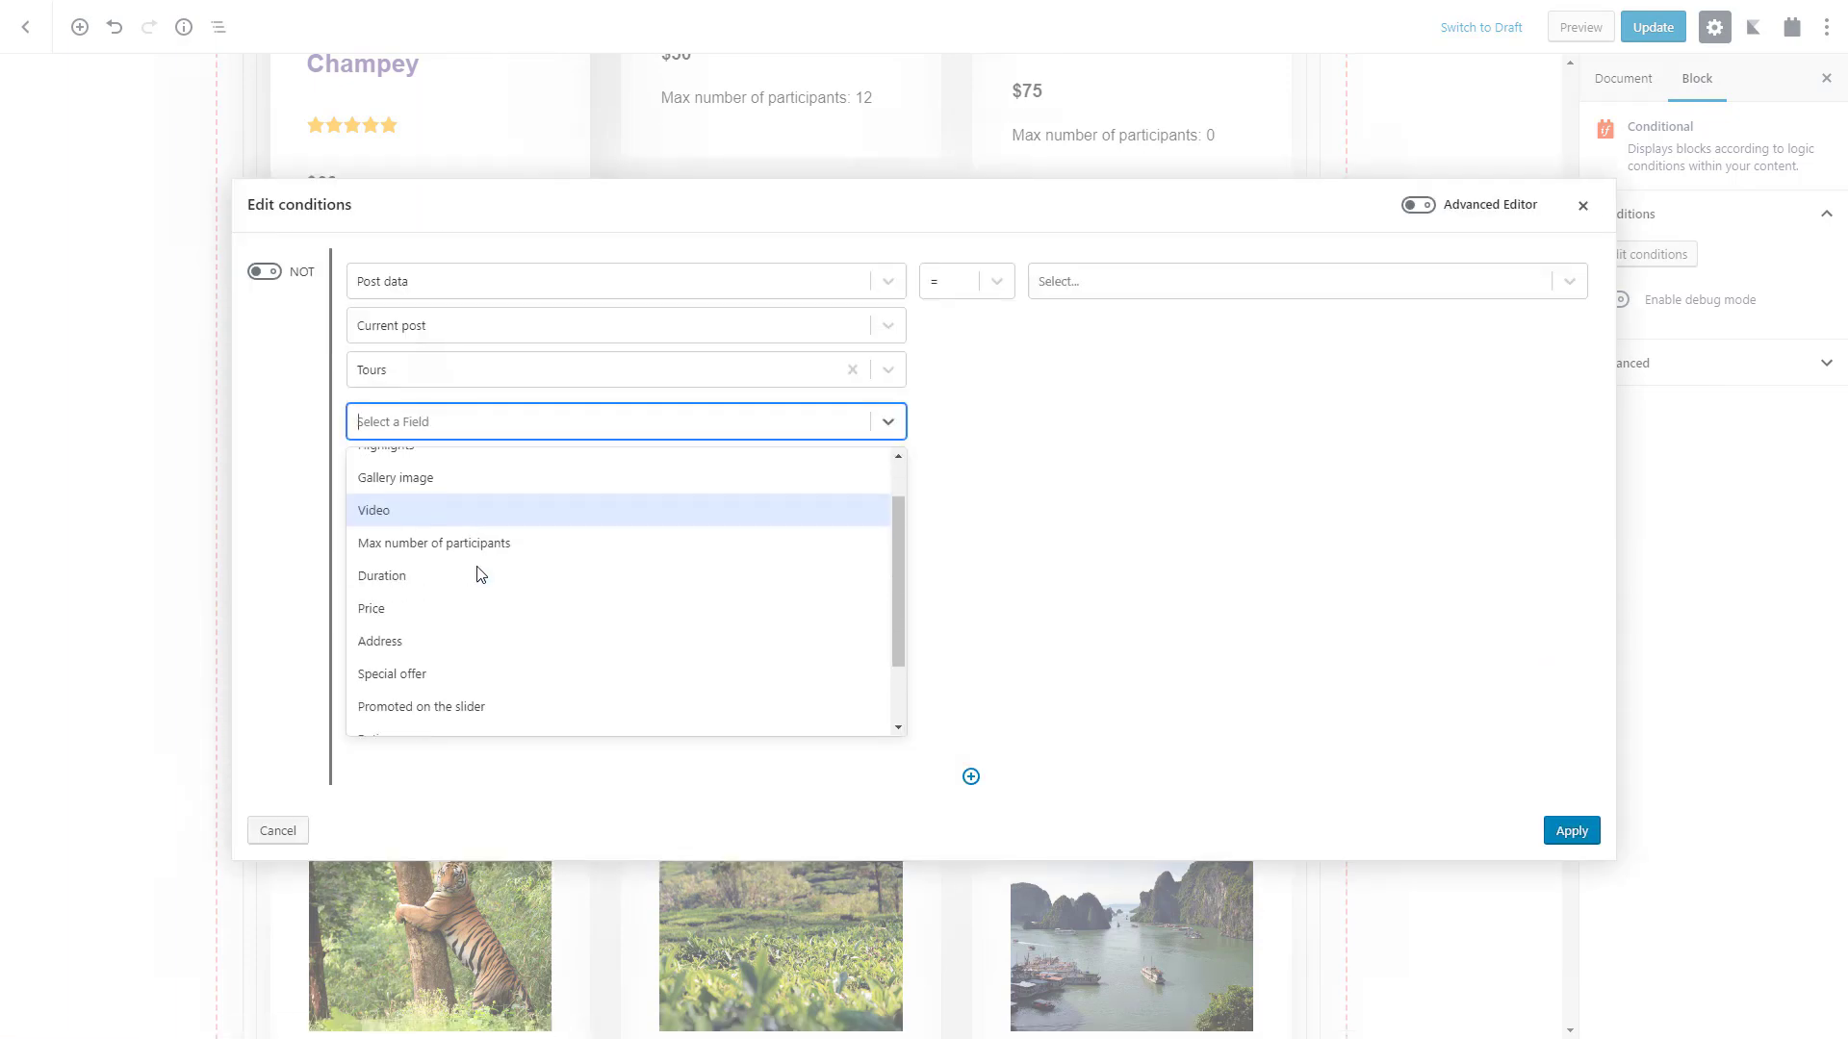
click(391, 673)
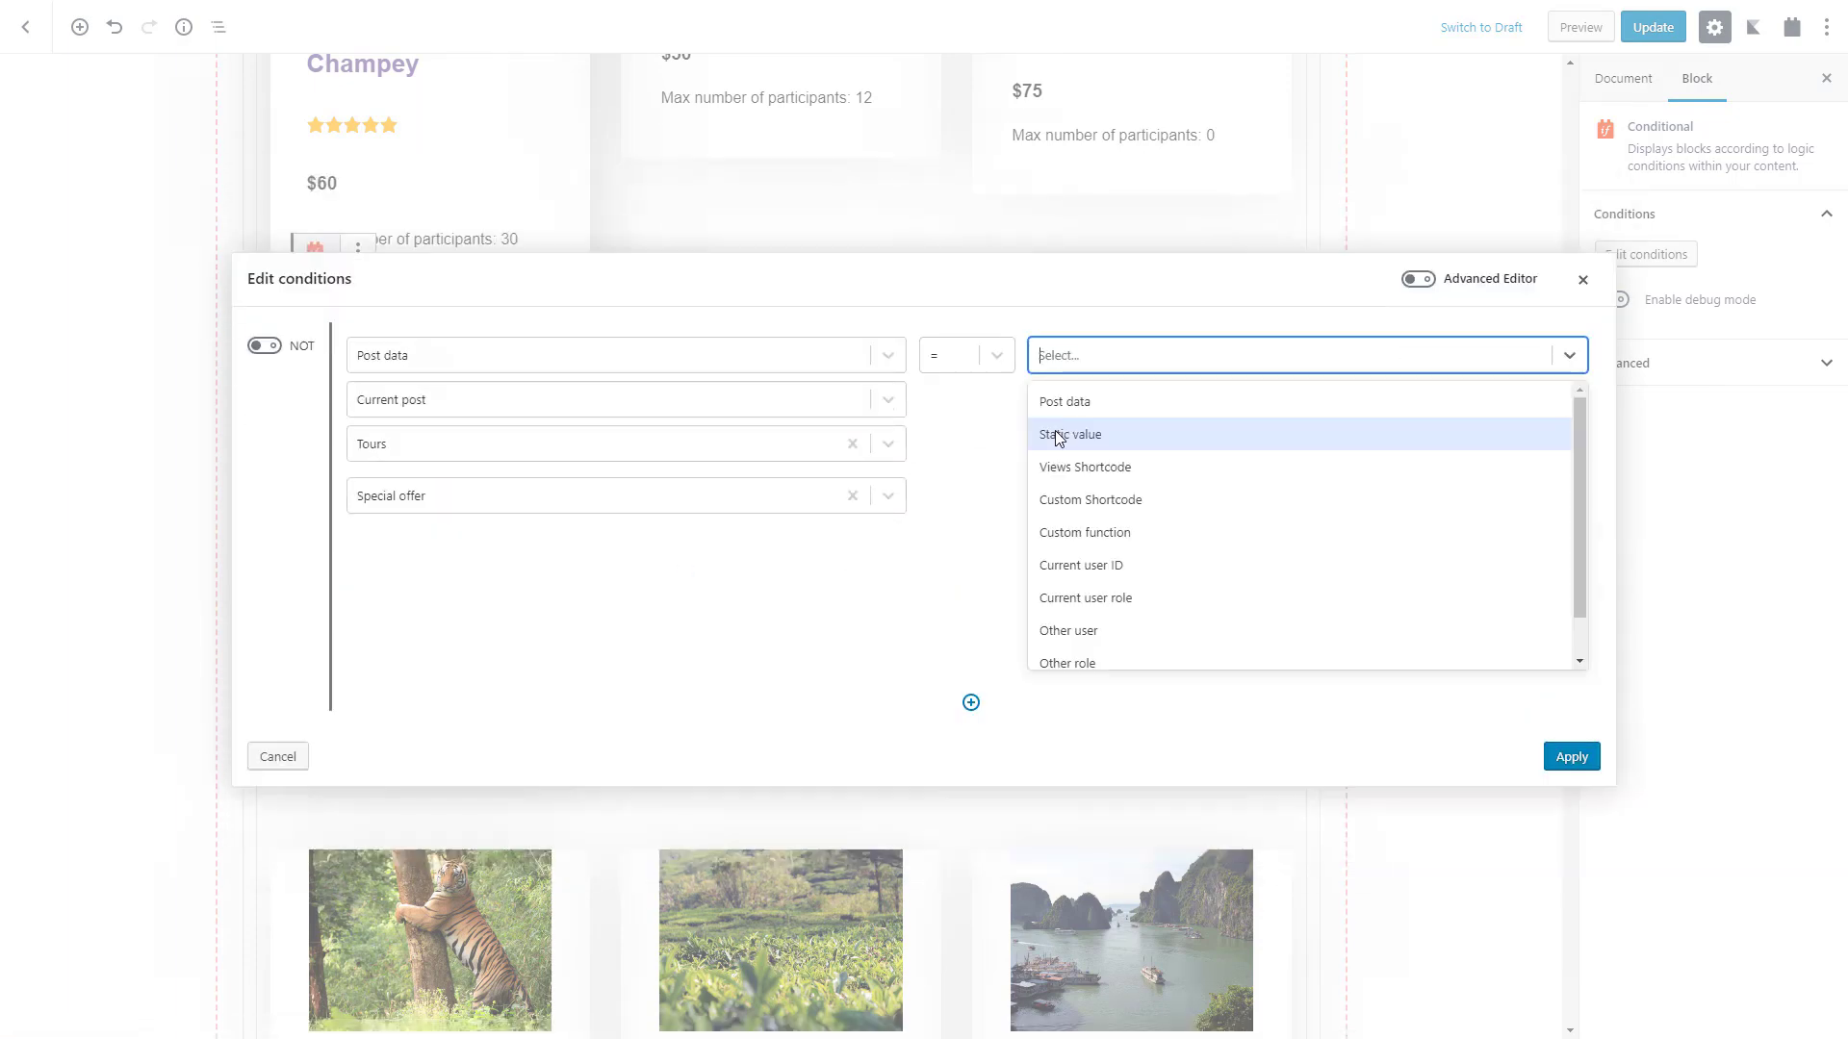
click(1069, 435)
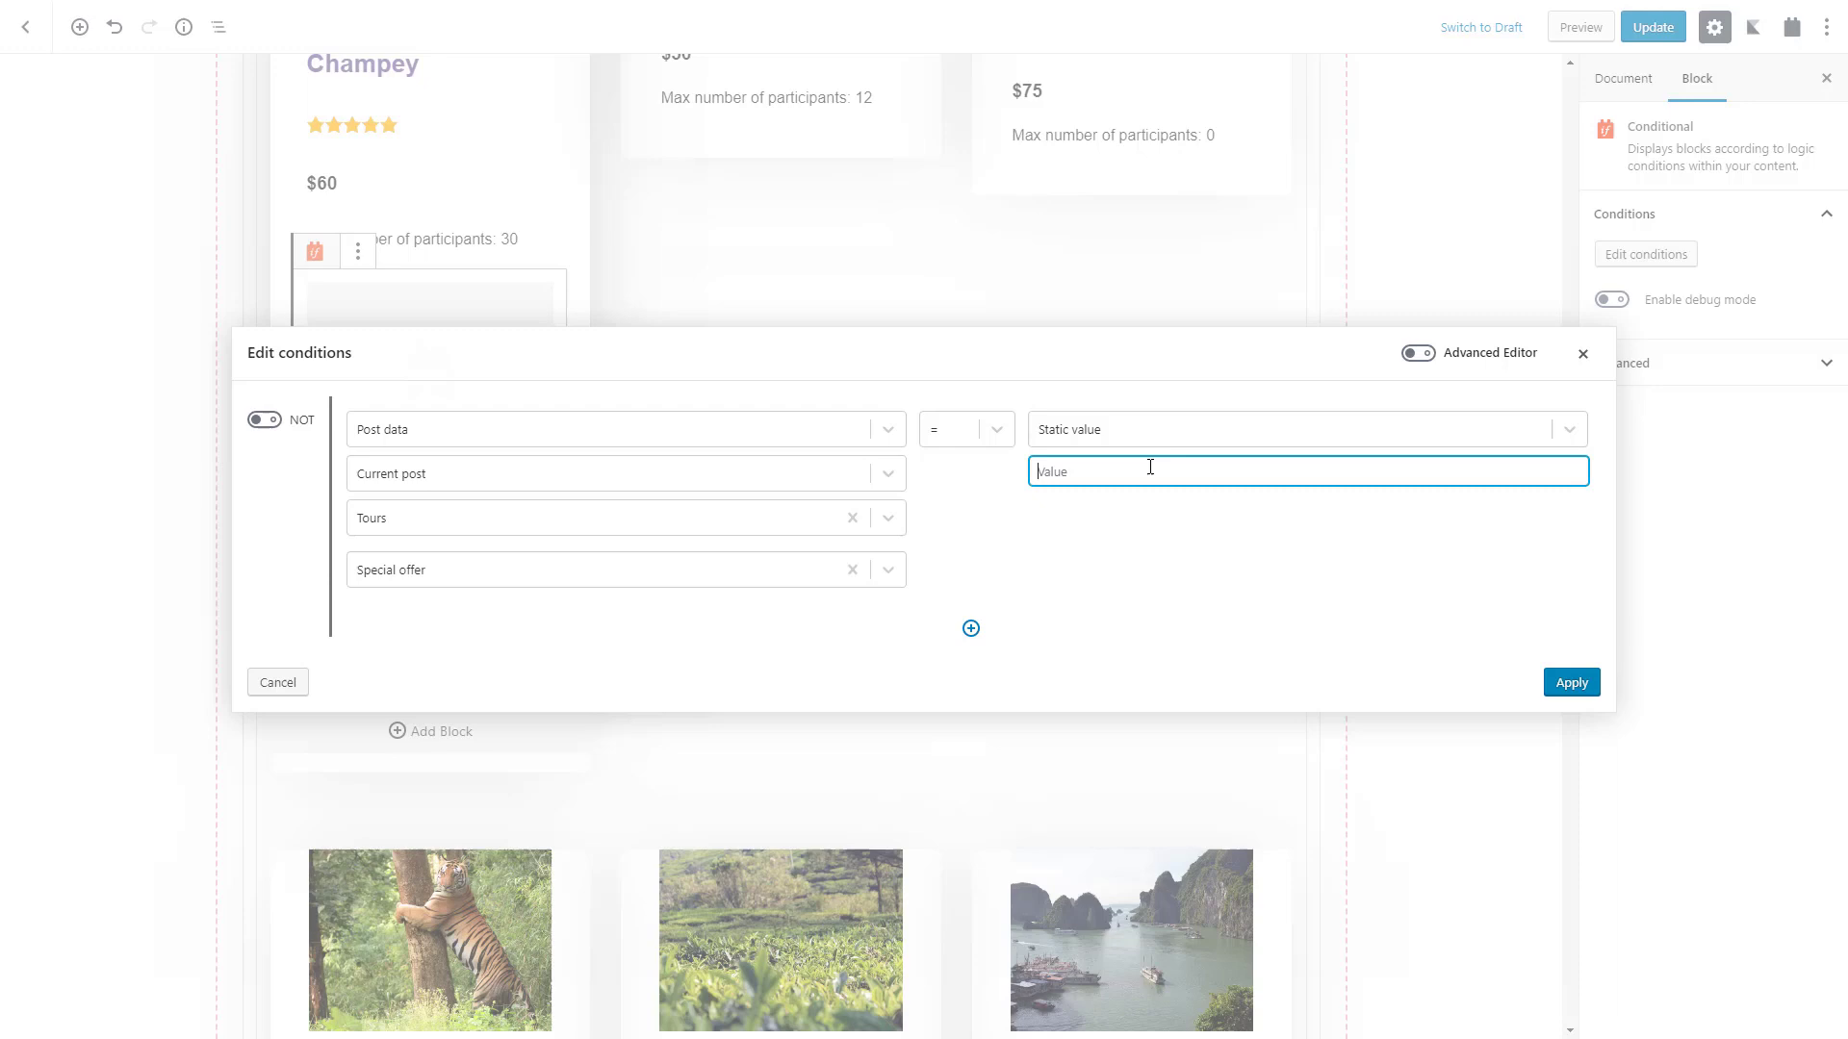
click(1571, 681)
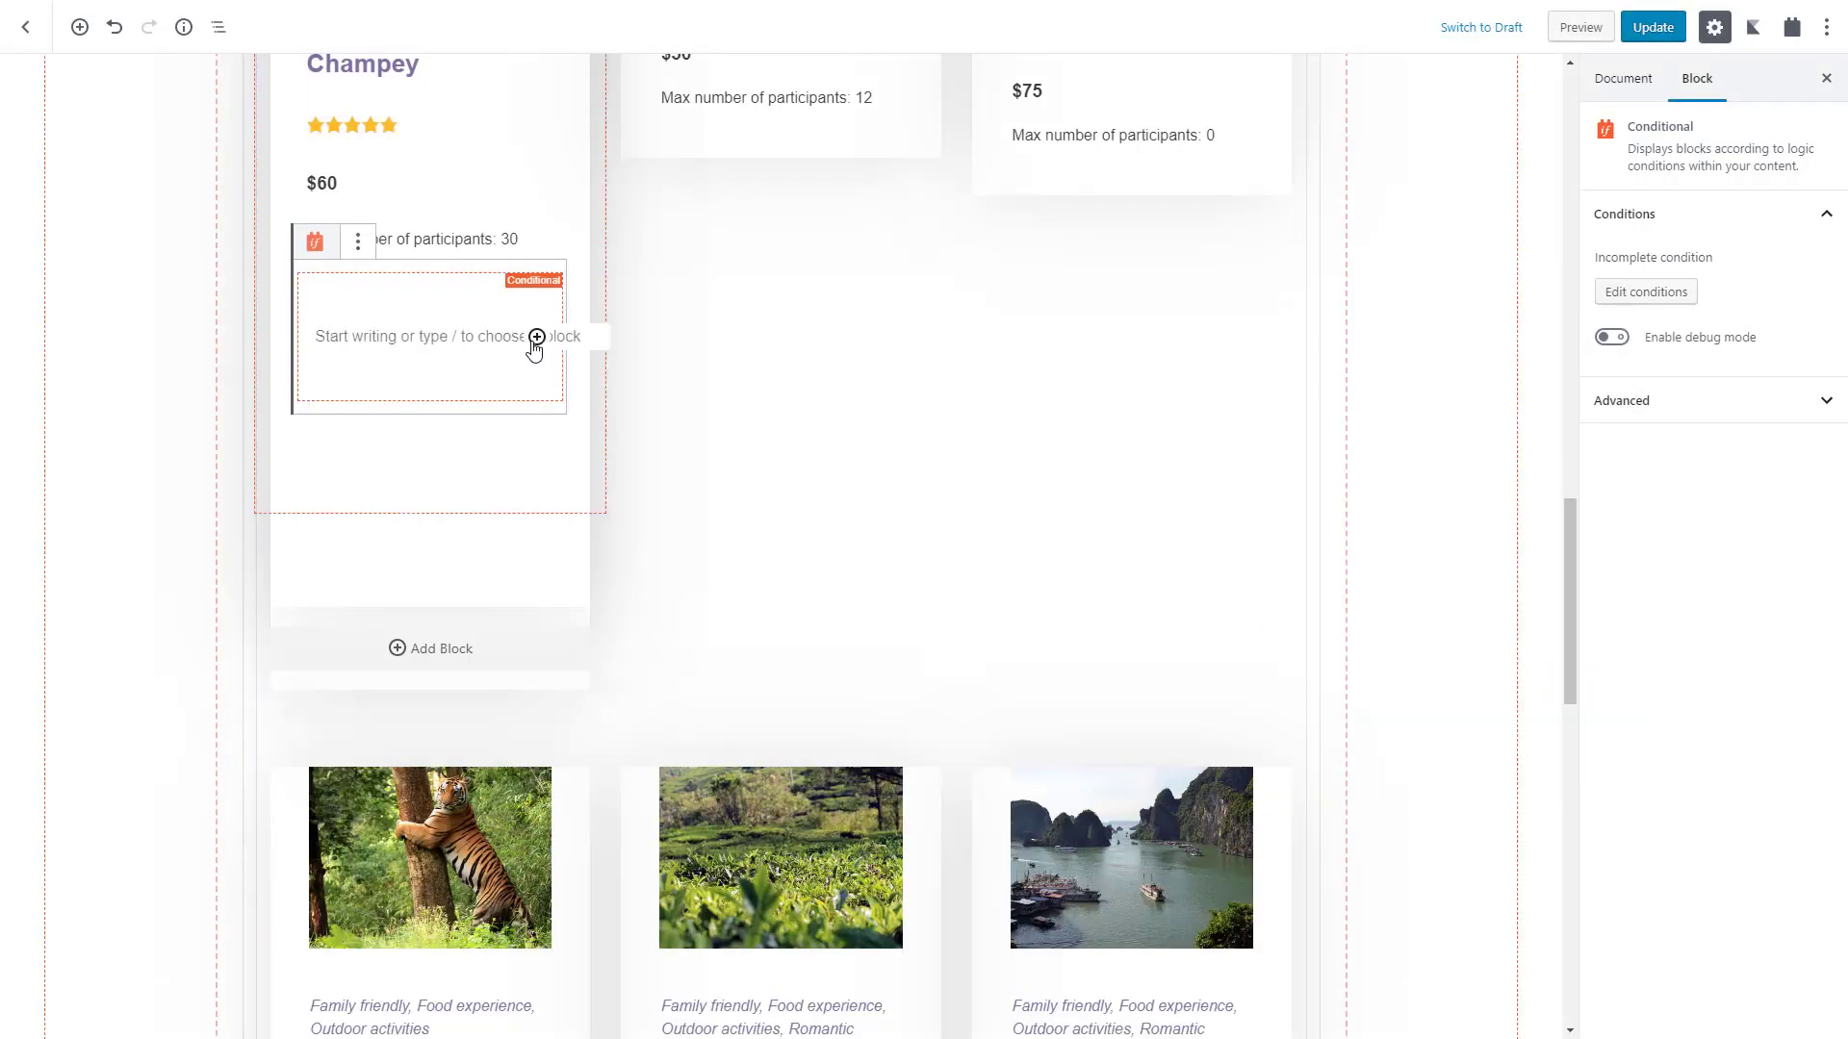
Search the block inserter for 'button' to place inside the conditional block.
text(b)
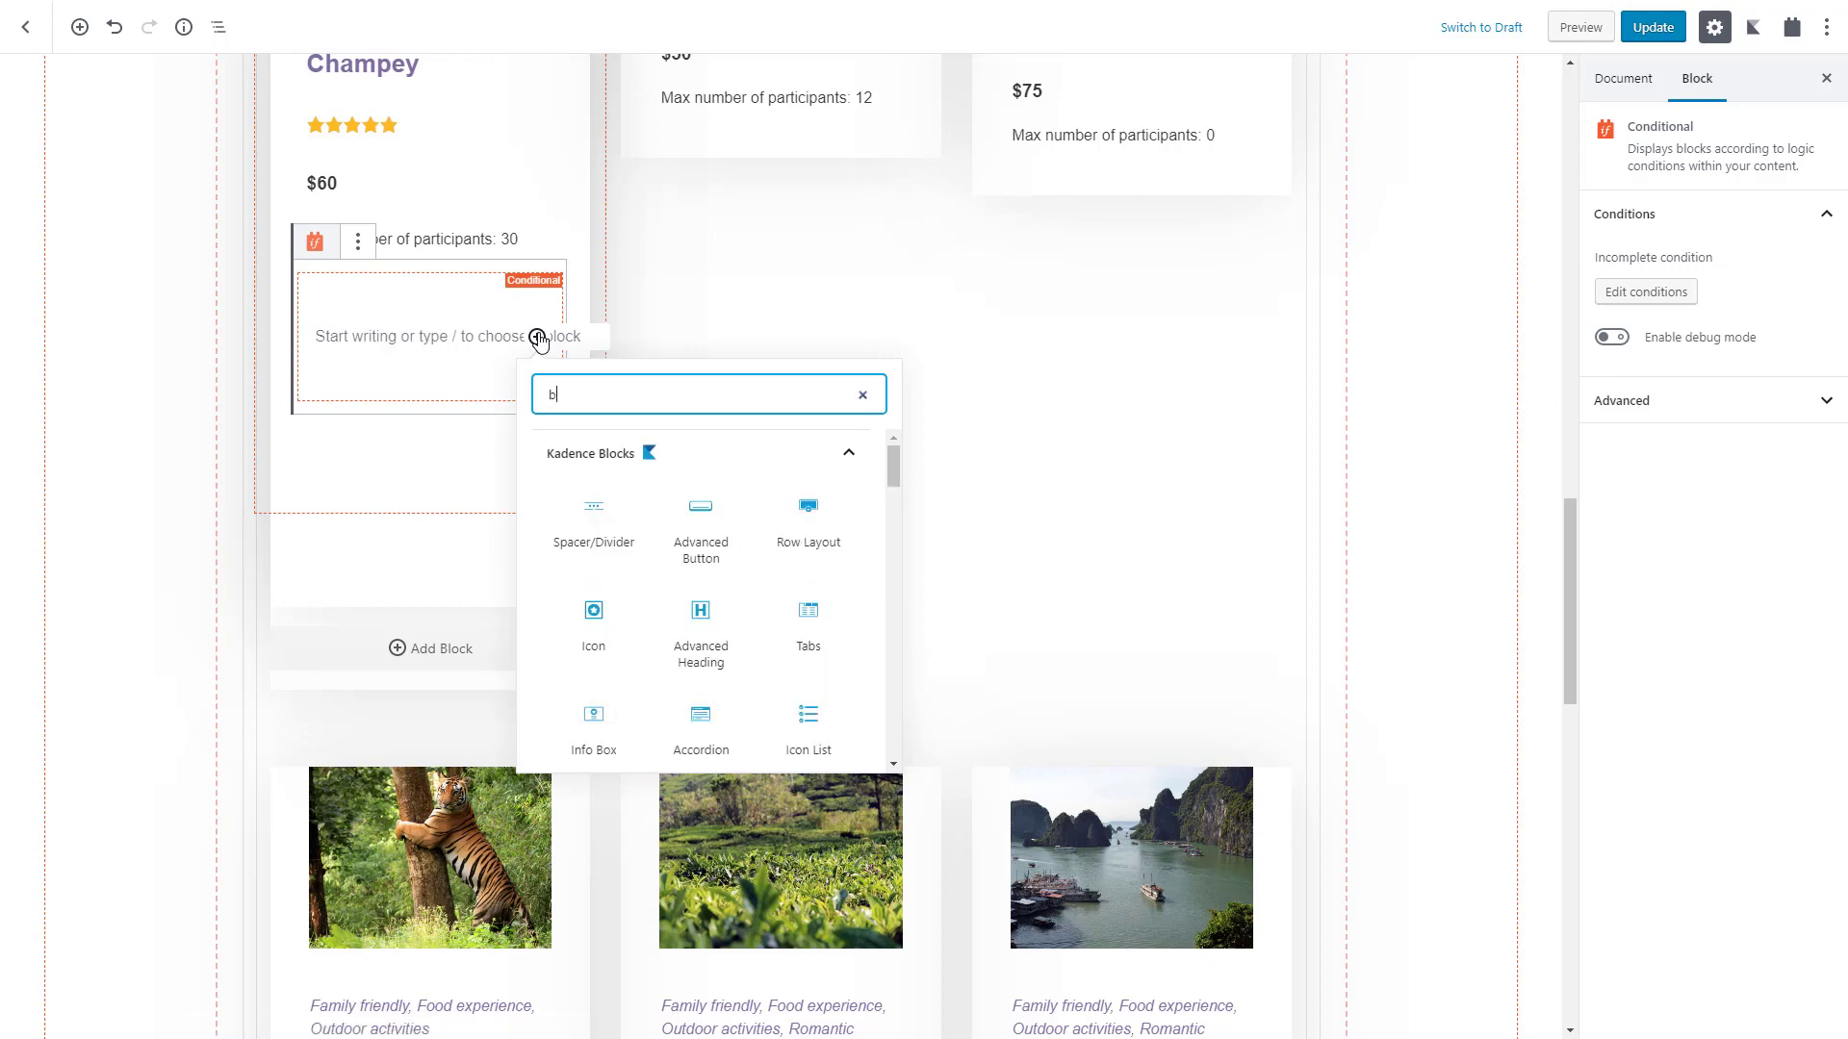
text(utt)
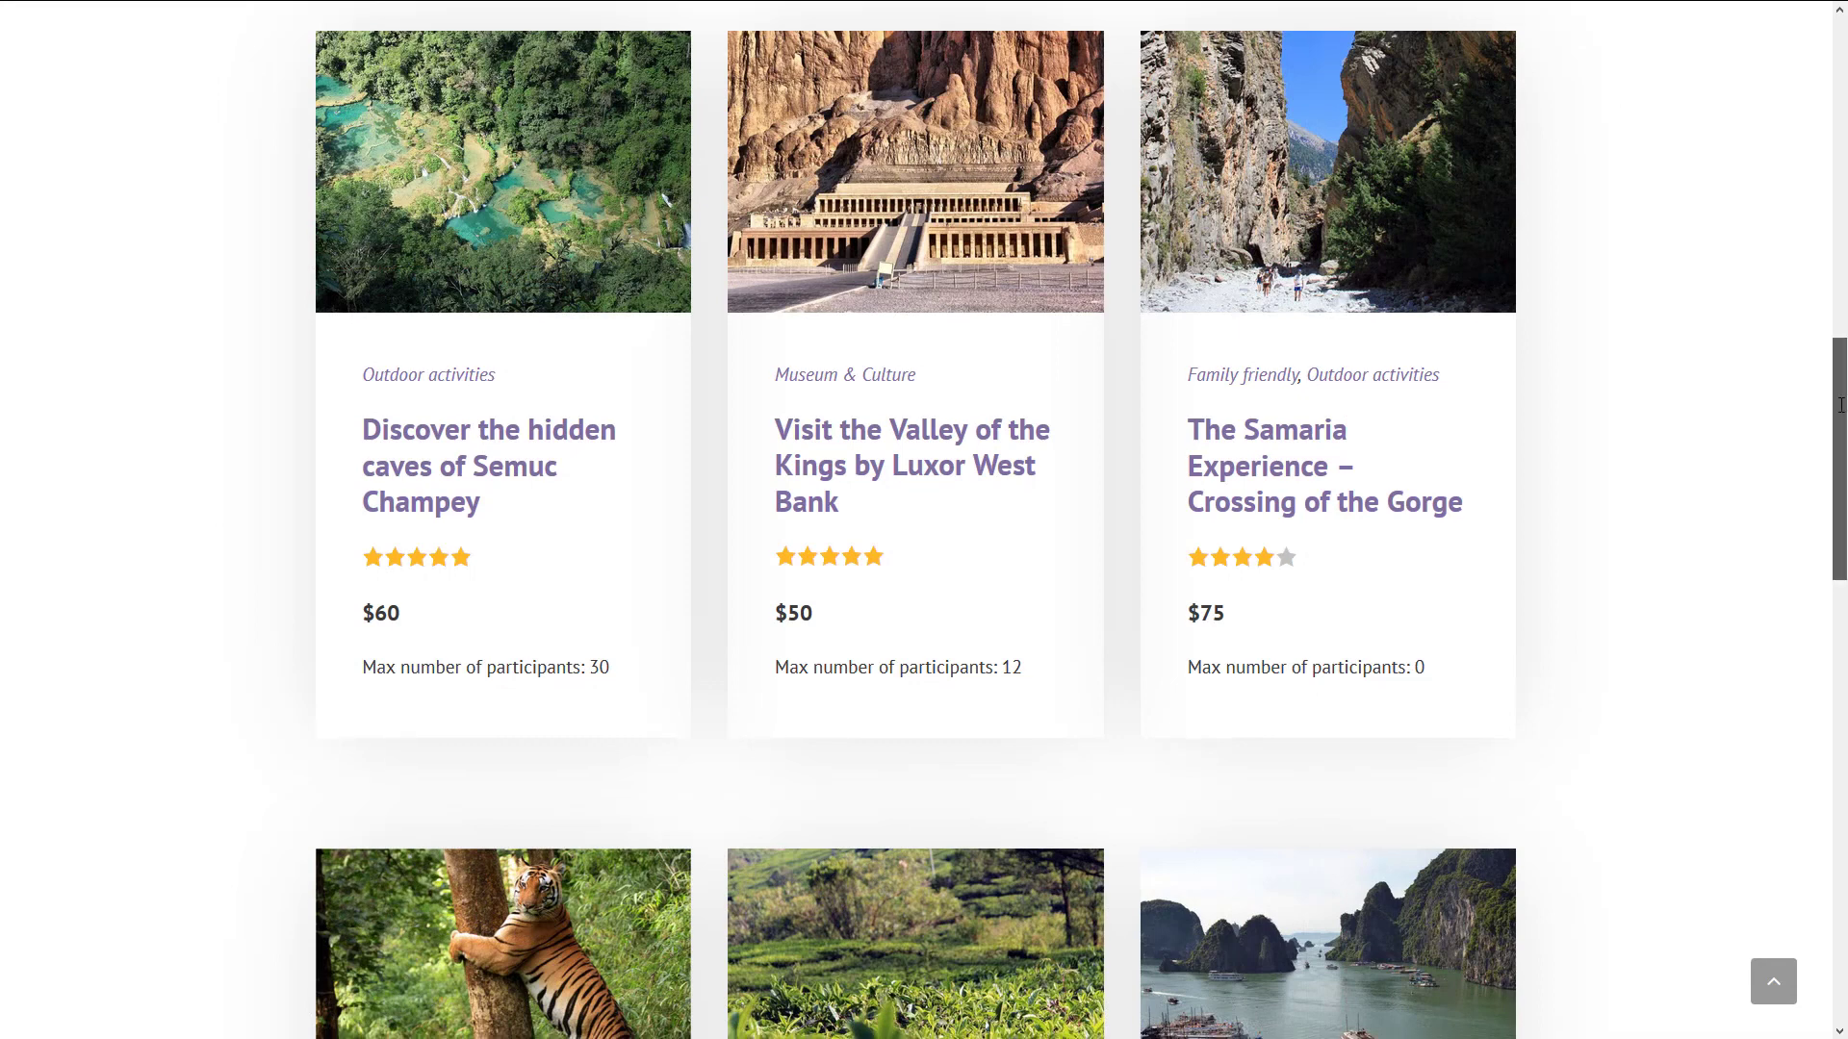
Scroll through the tour cards on the live page.
scroll(down, 3)
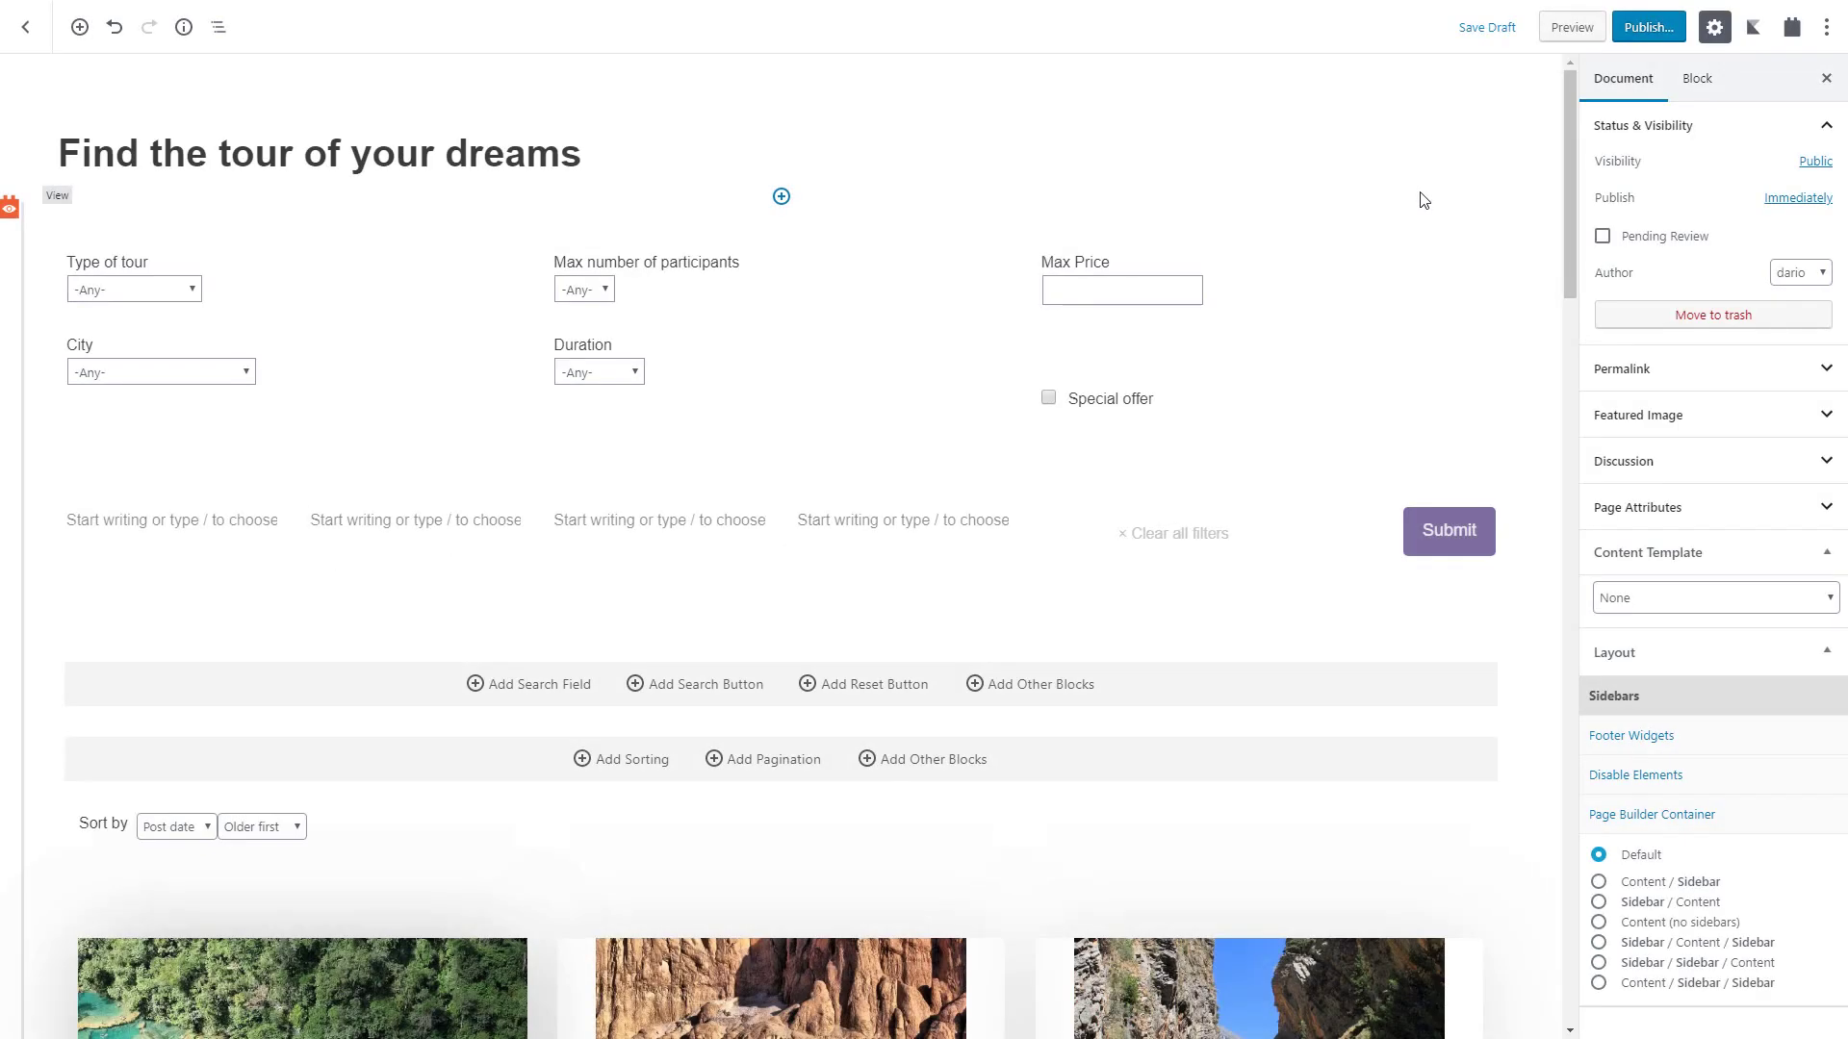
Insert a Map block above the View with marker source set to the View block's Address field.
click(780, 196)
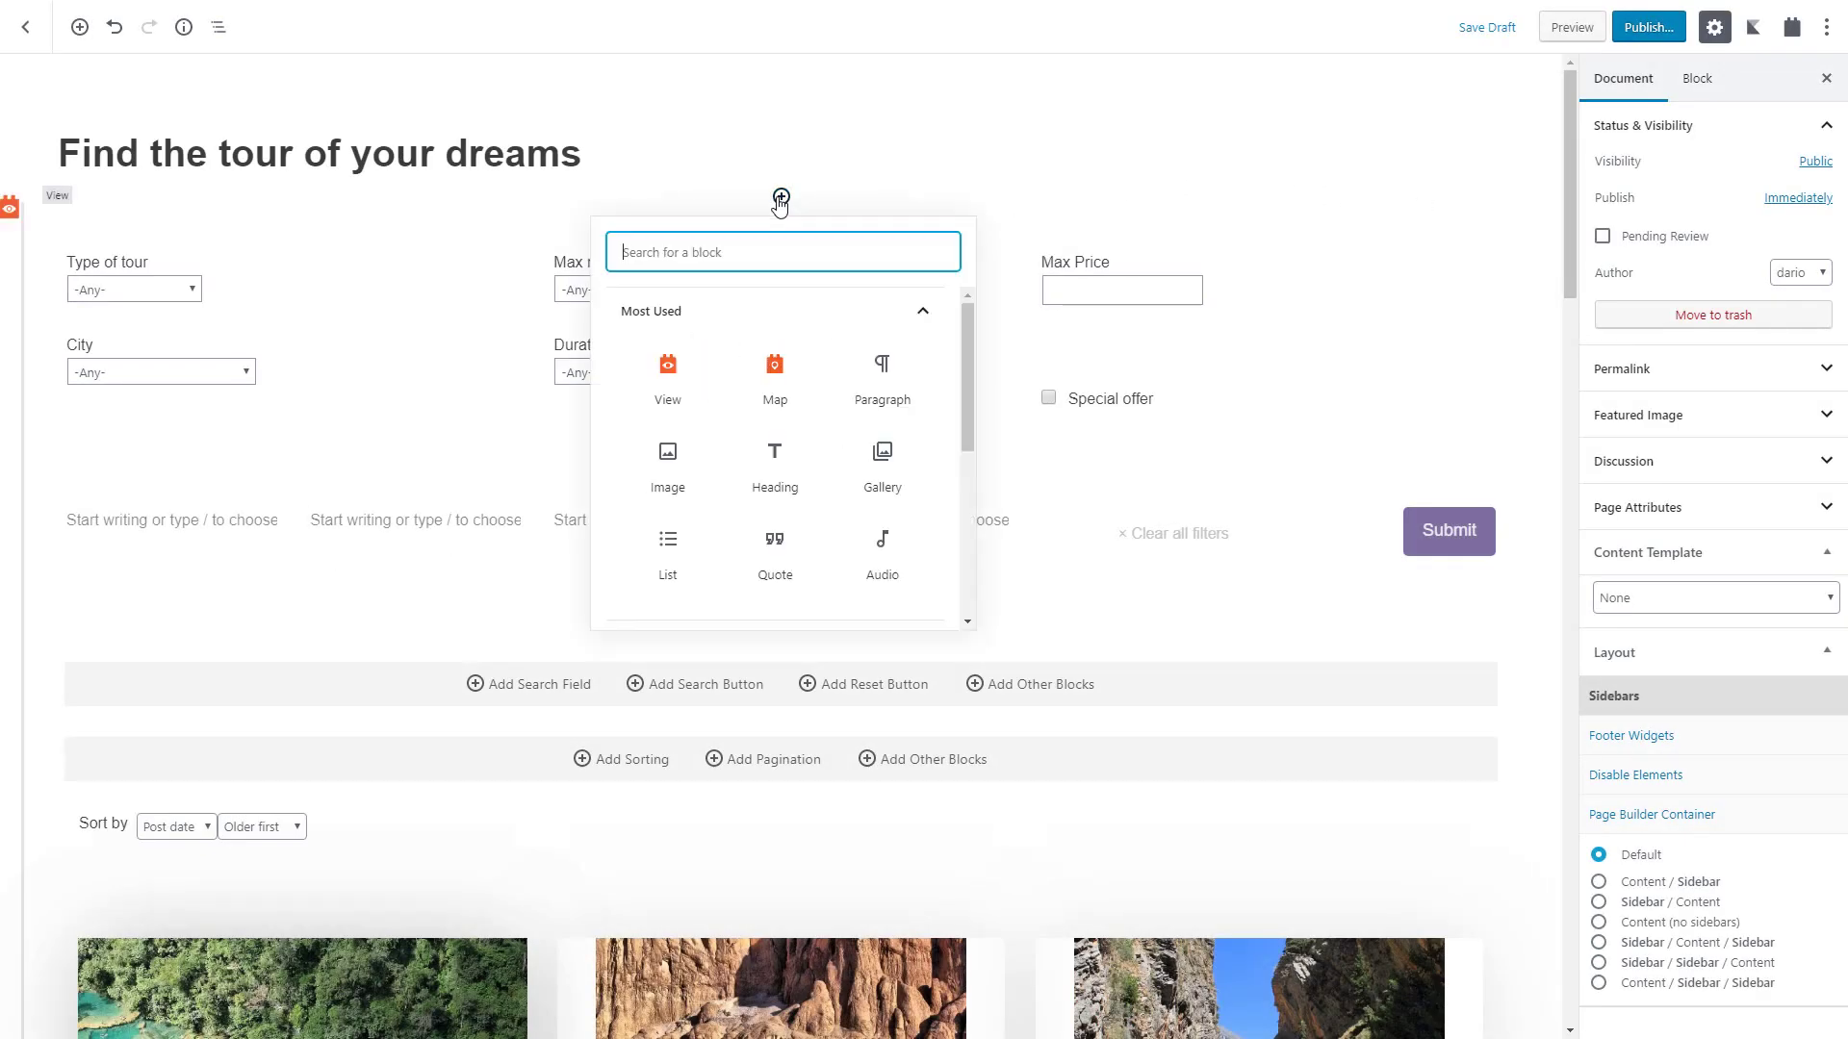
click(774, 371)
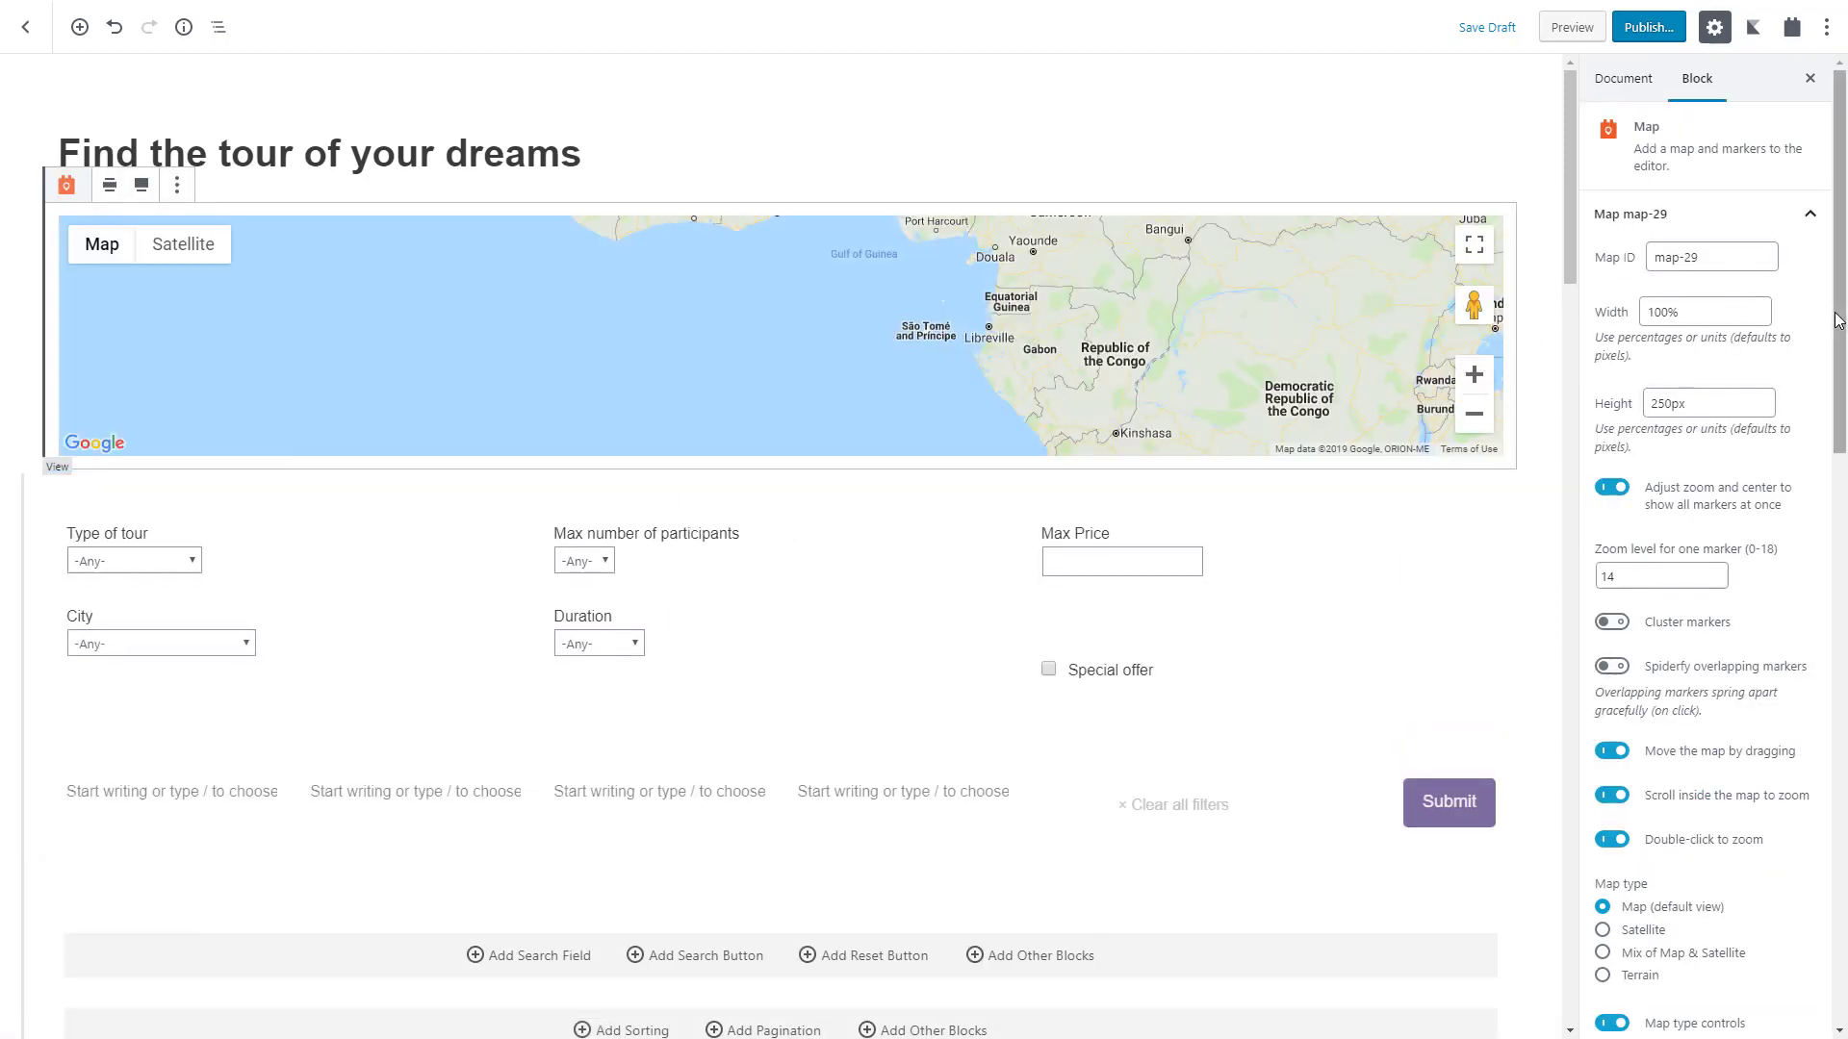
scroll(down, 3)
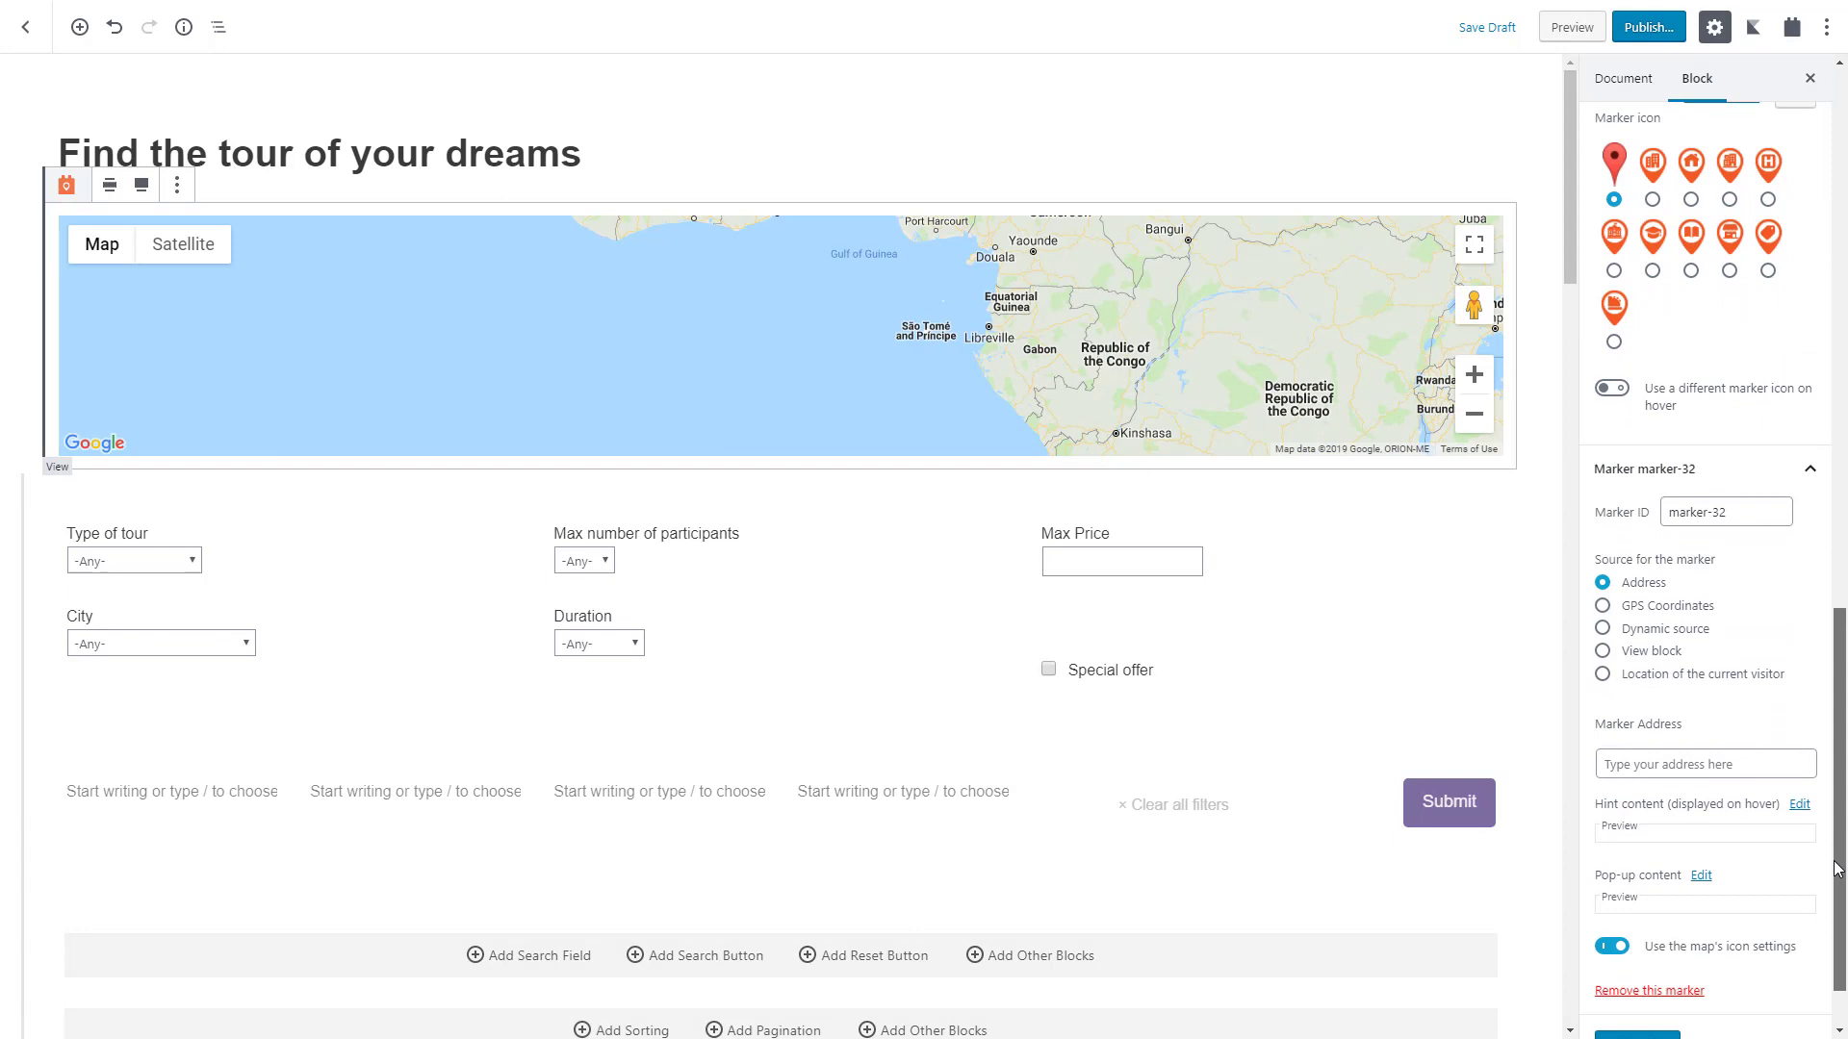
click(1603, 591)
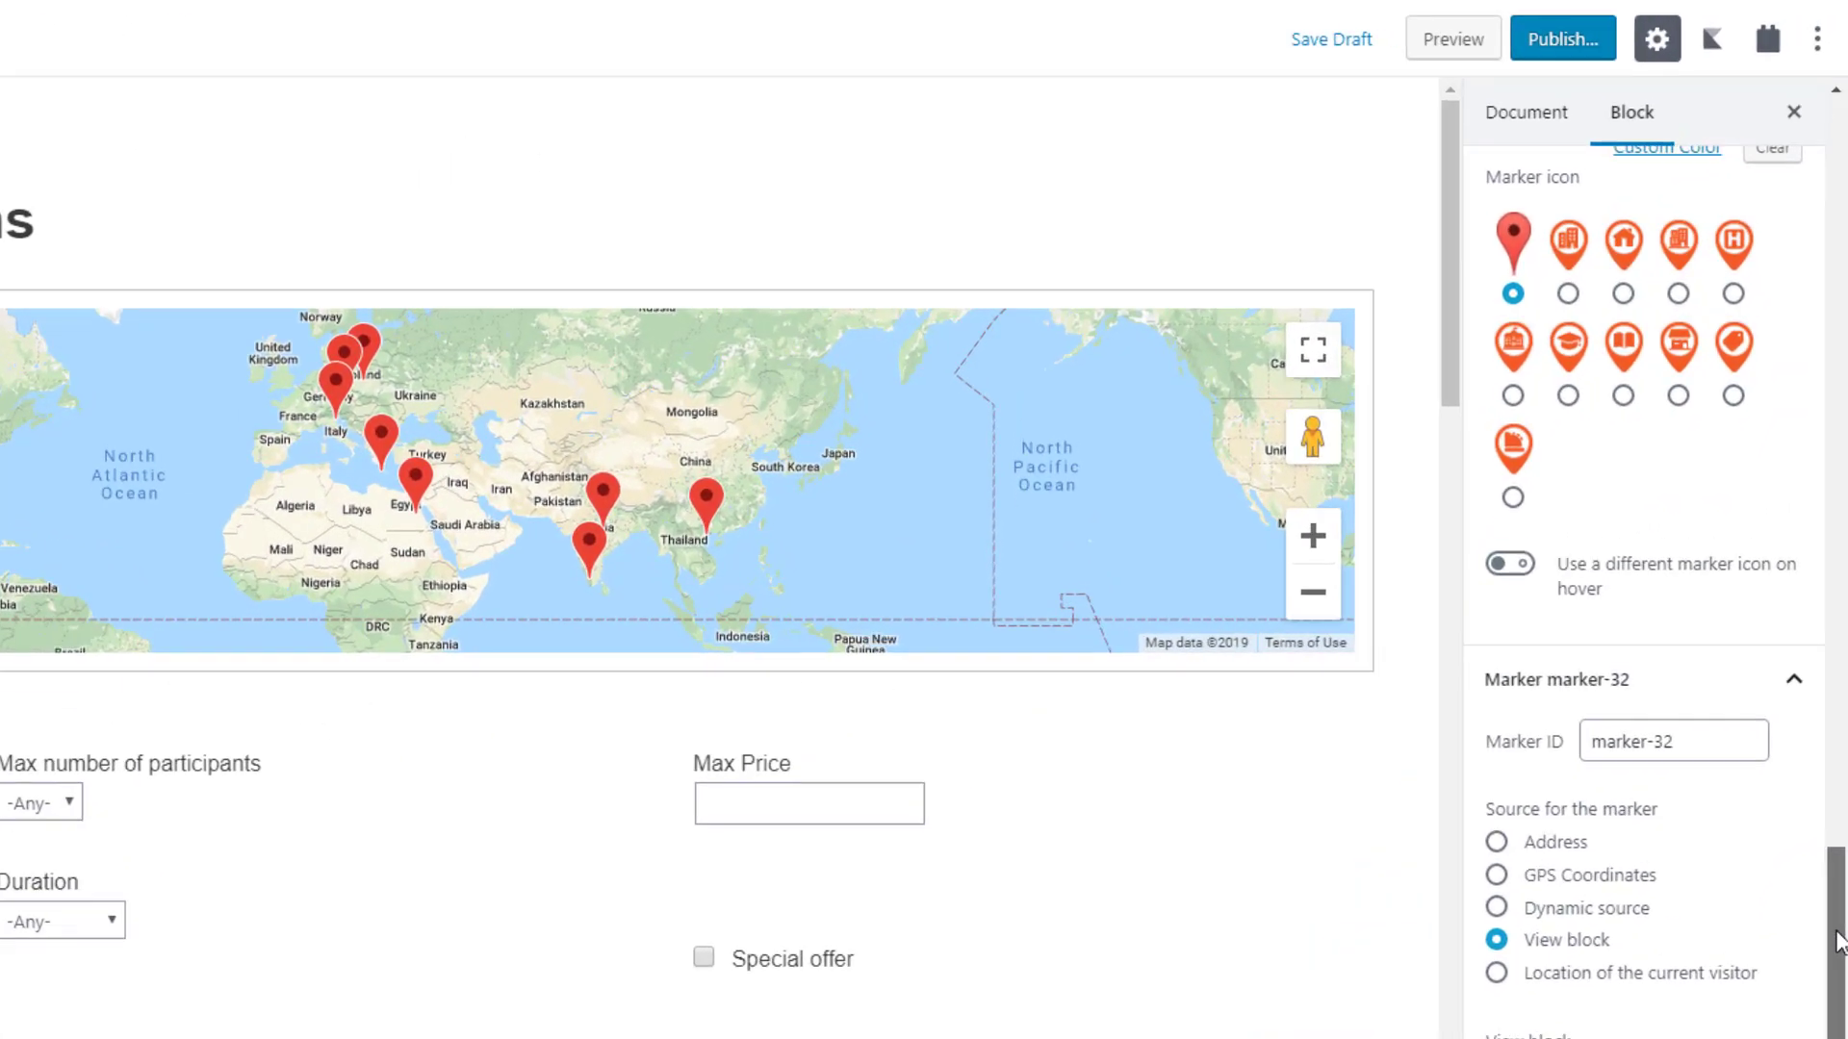
scroll(down, 3)
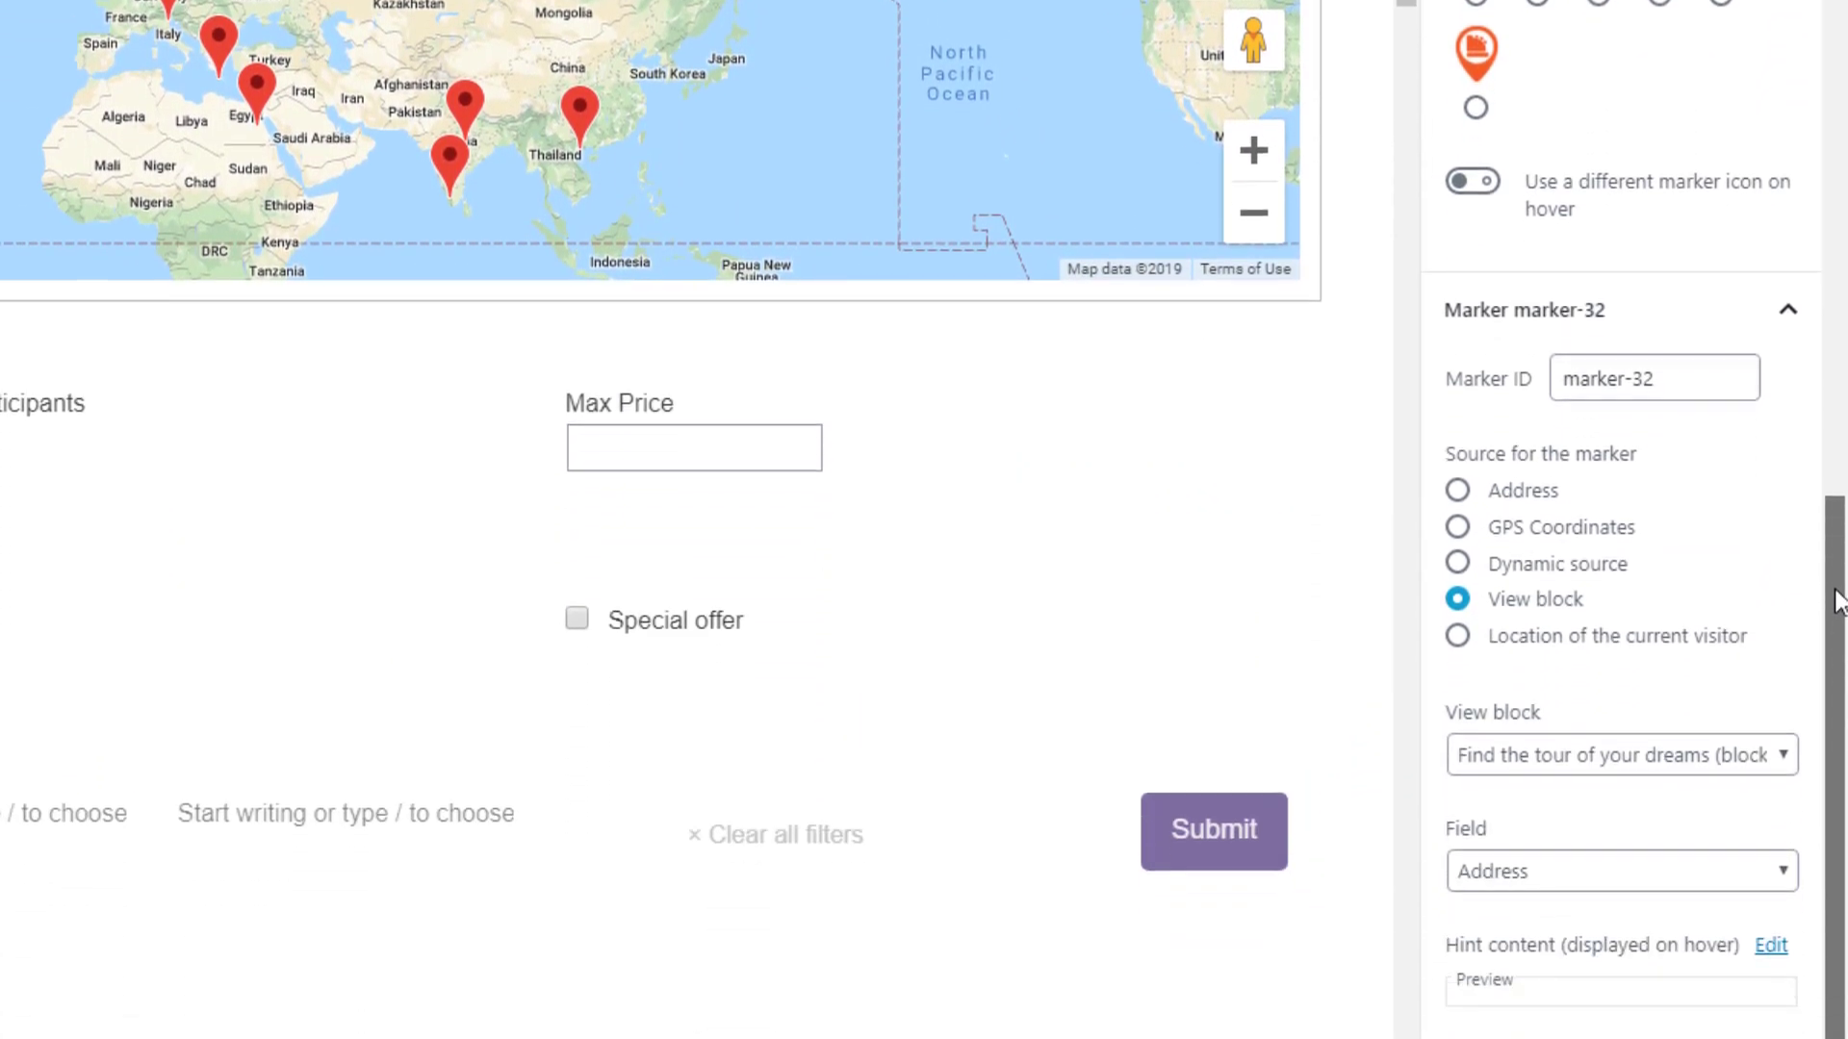
scroll(down, 3)
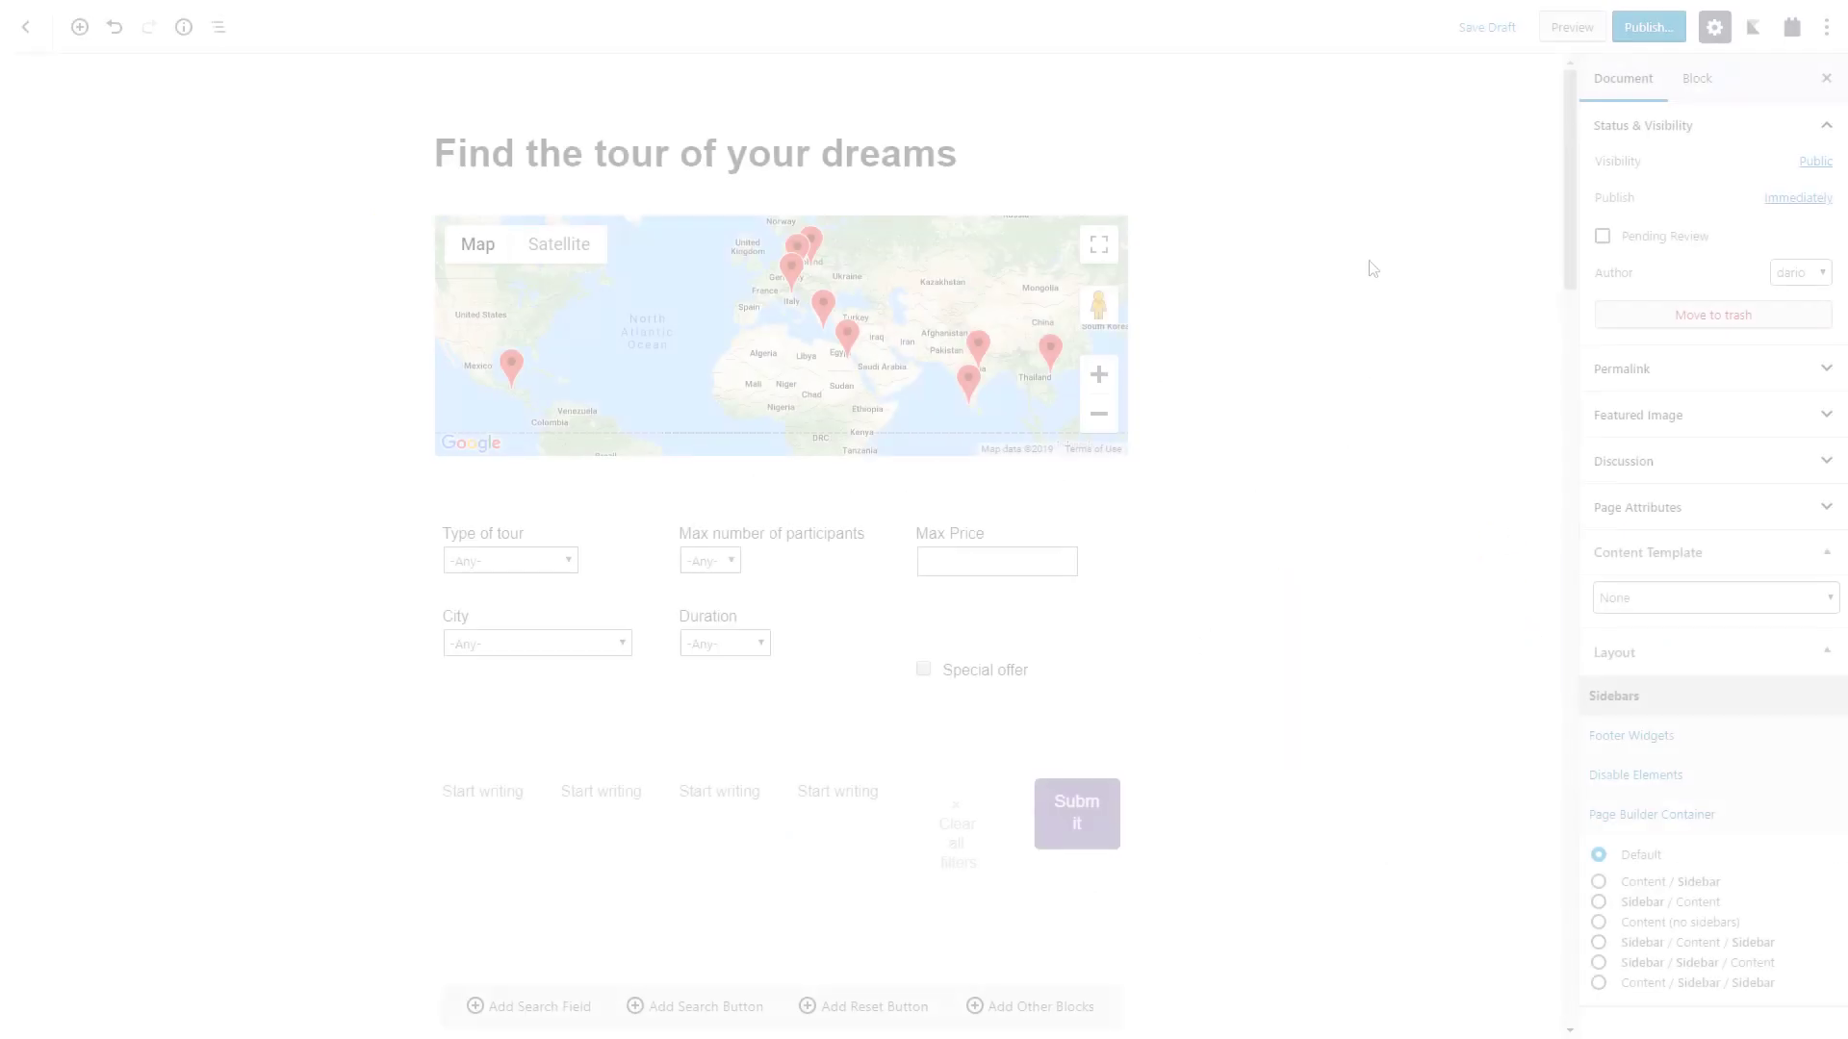
Enable Adjust Editor Maximum Width at 100% in Toolset Settings.
click(1792, 25)
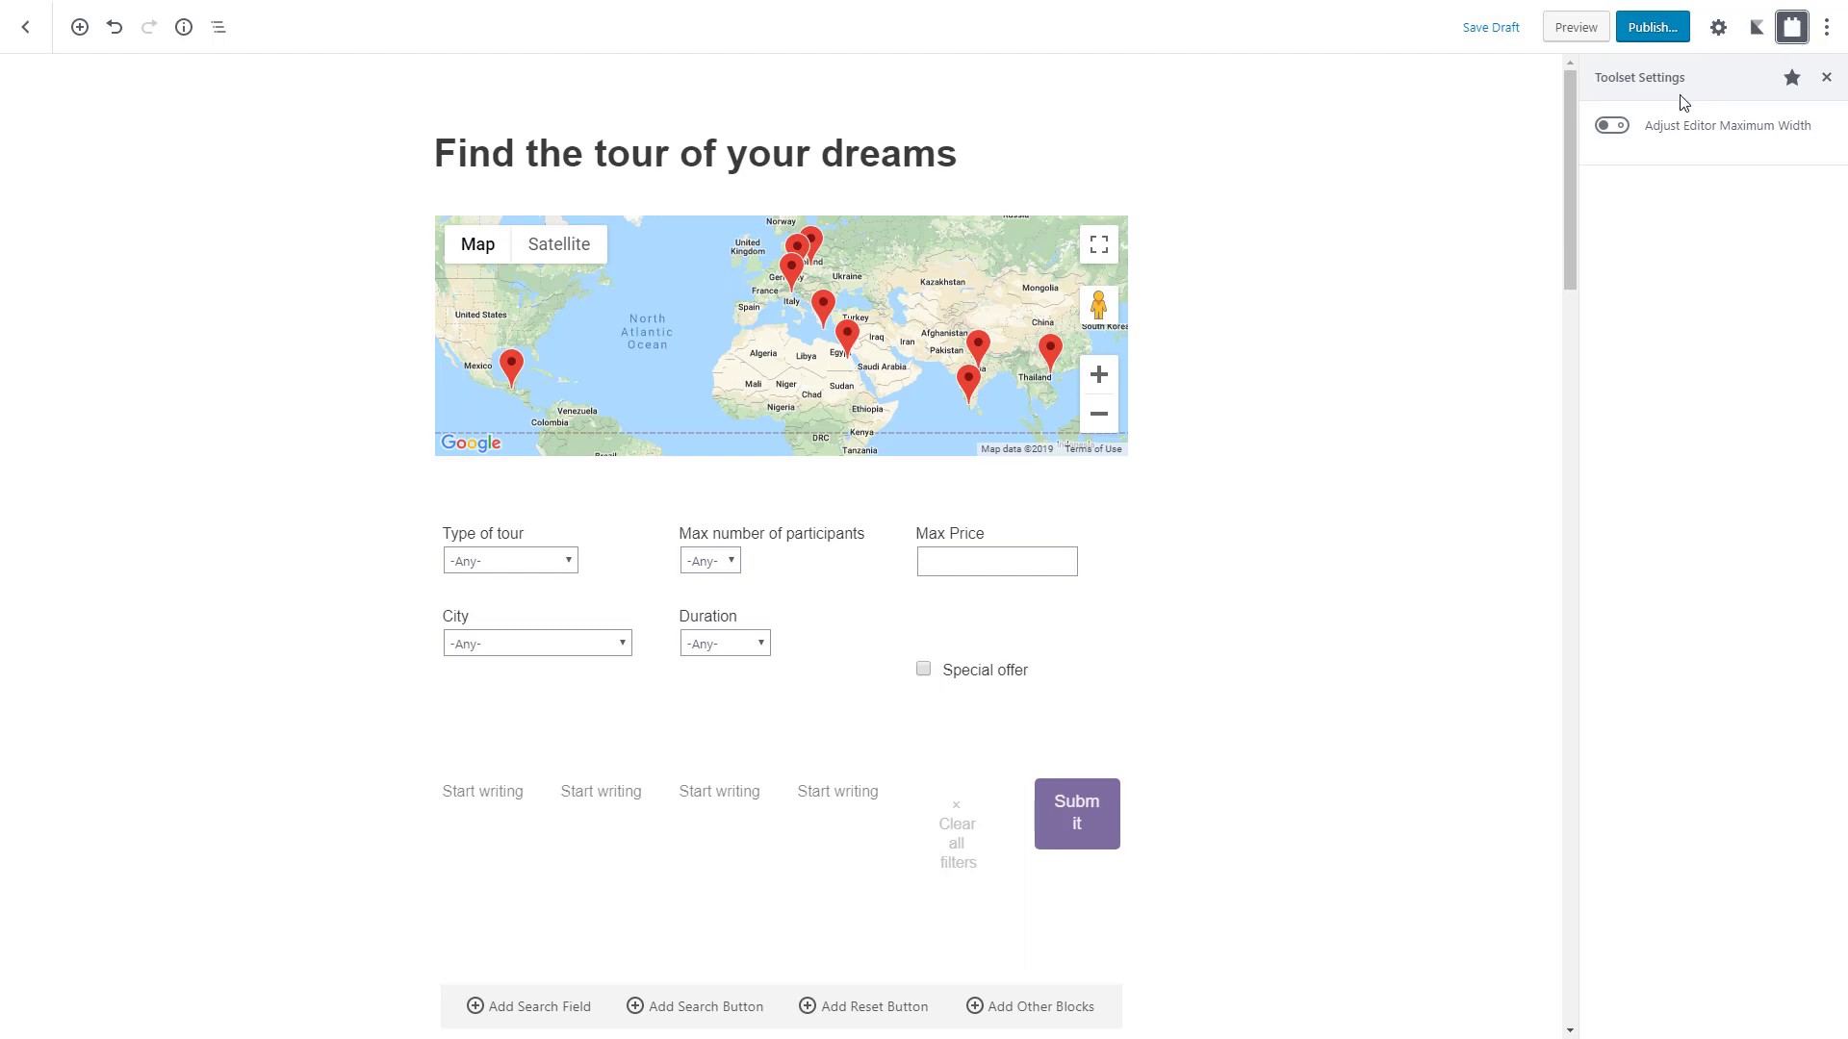
click(1609, 125)
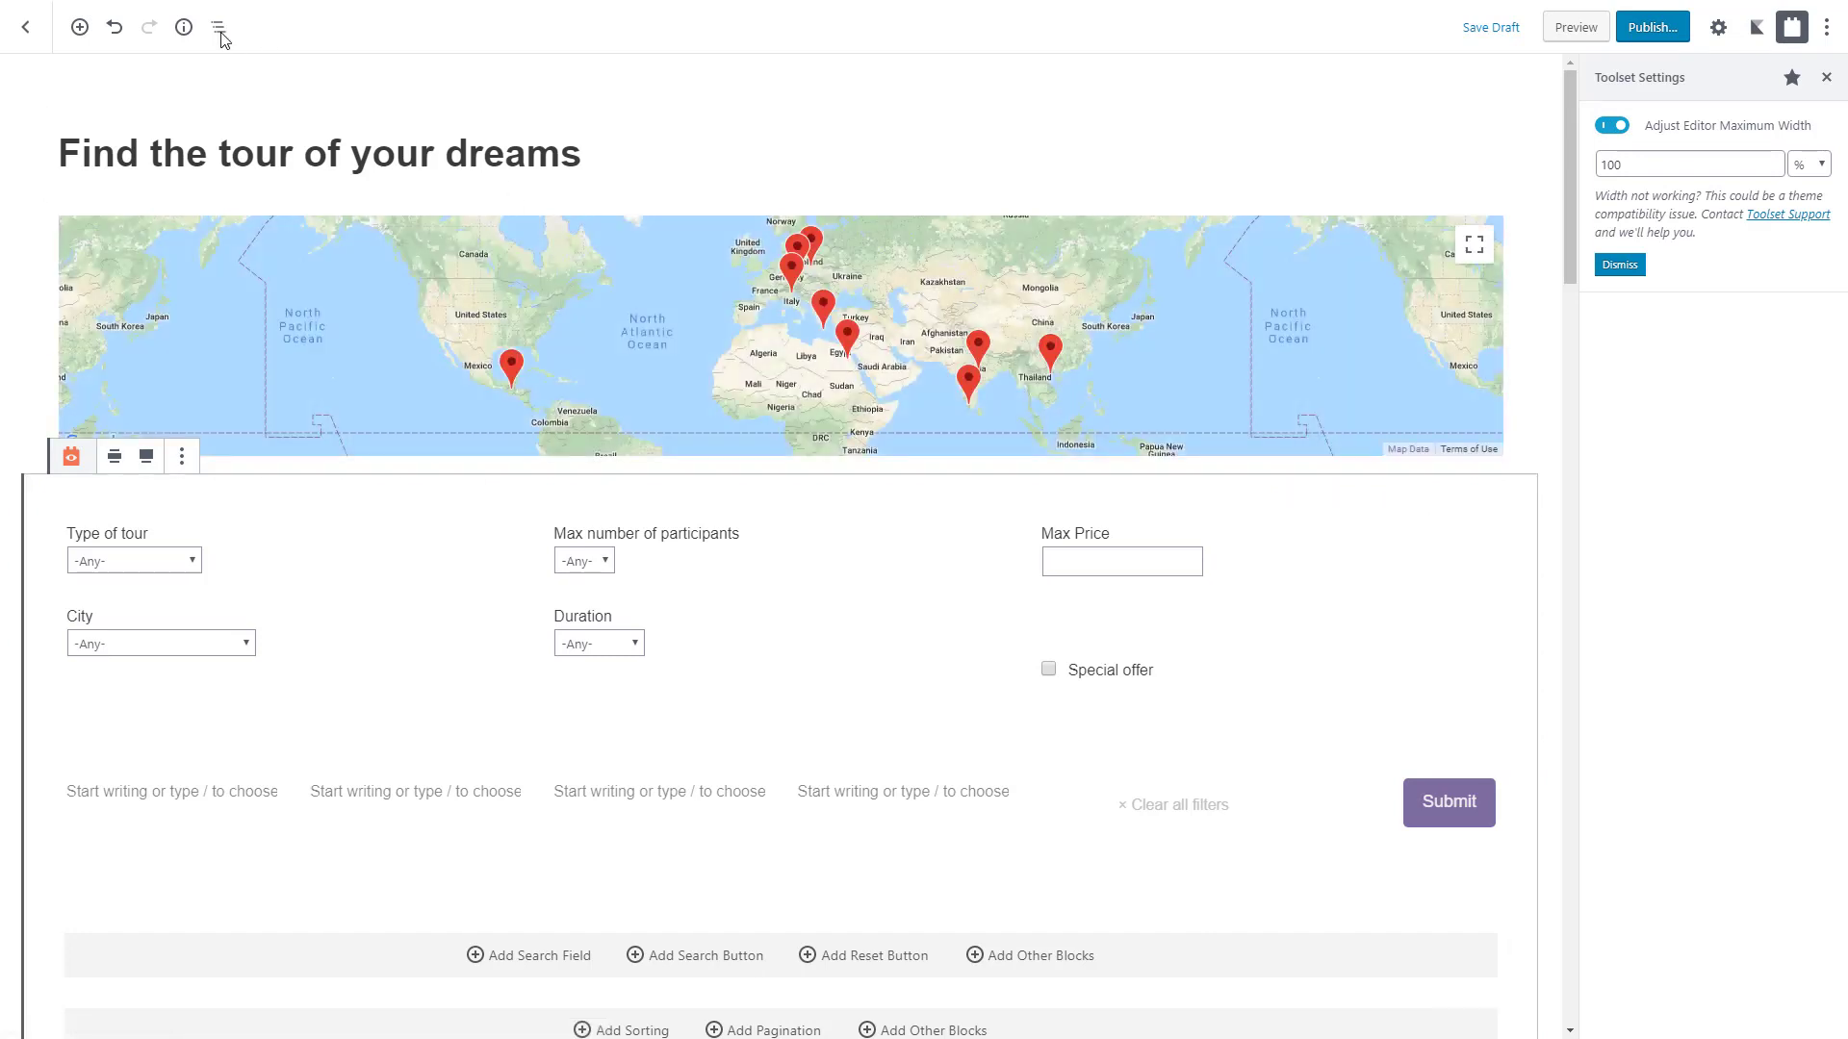
Show the block navigation tree and scroll through the View's search, loop and button blocks.
click(217, 25)
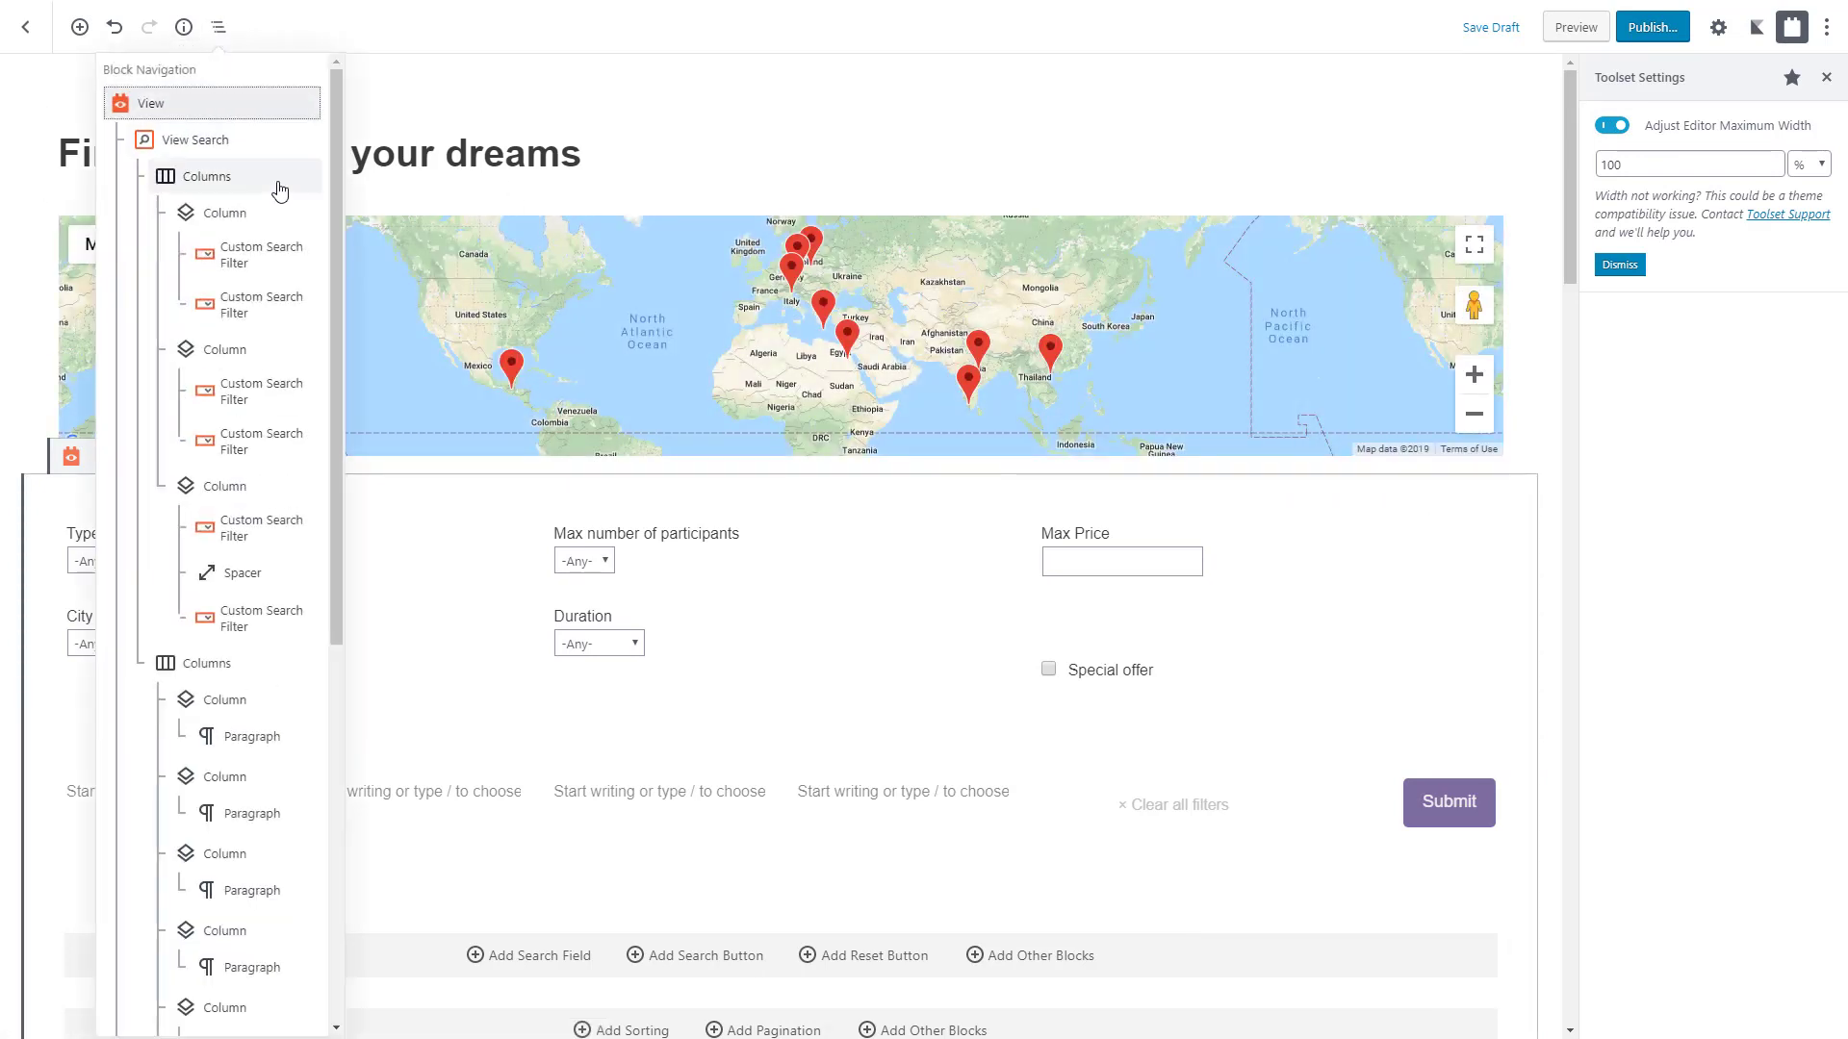
scroll(down, 3)
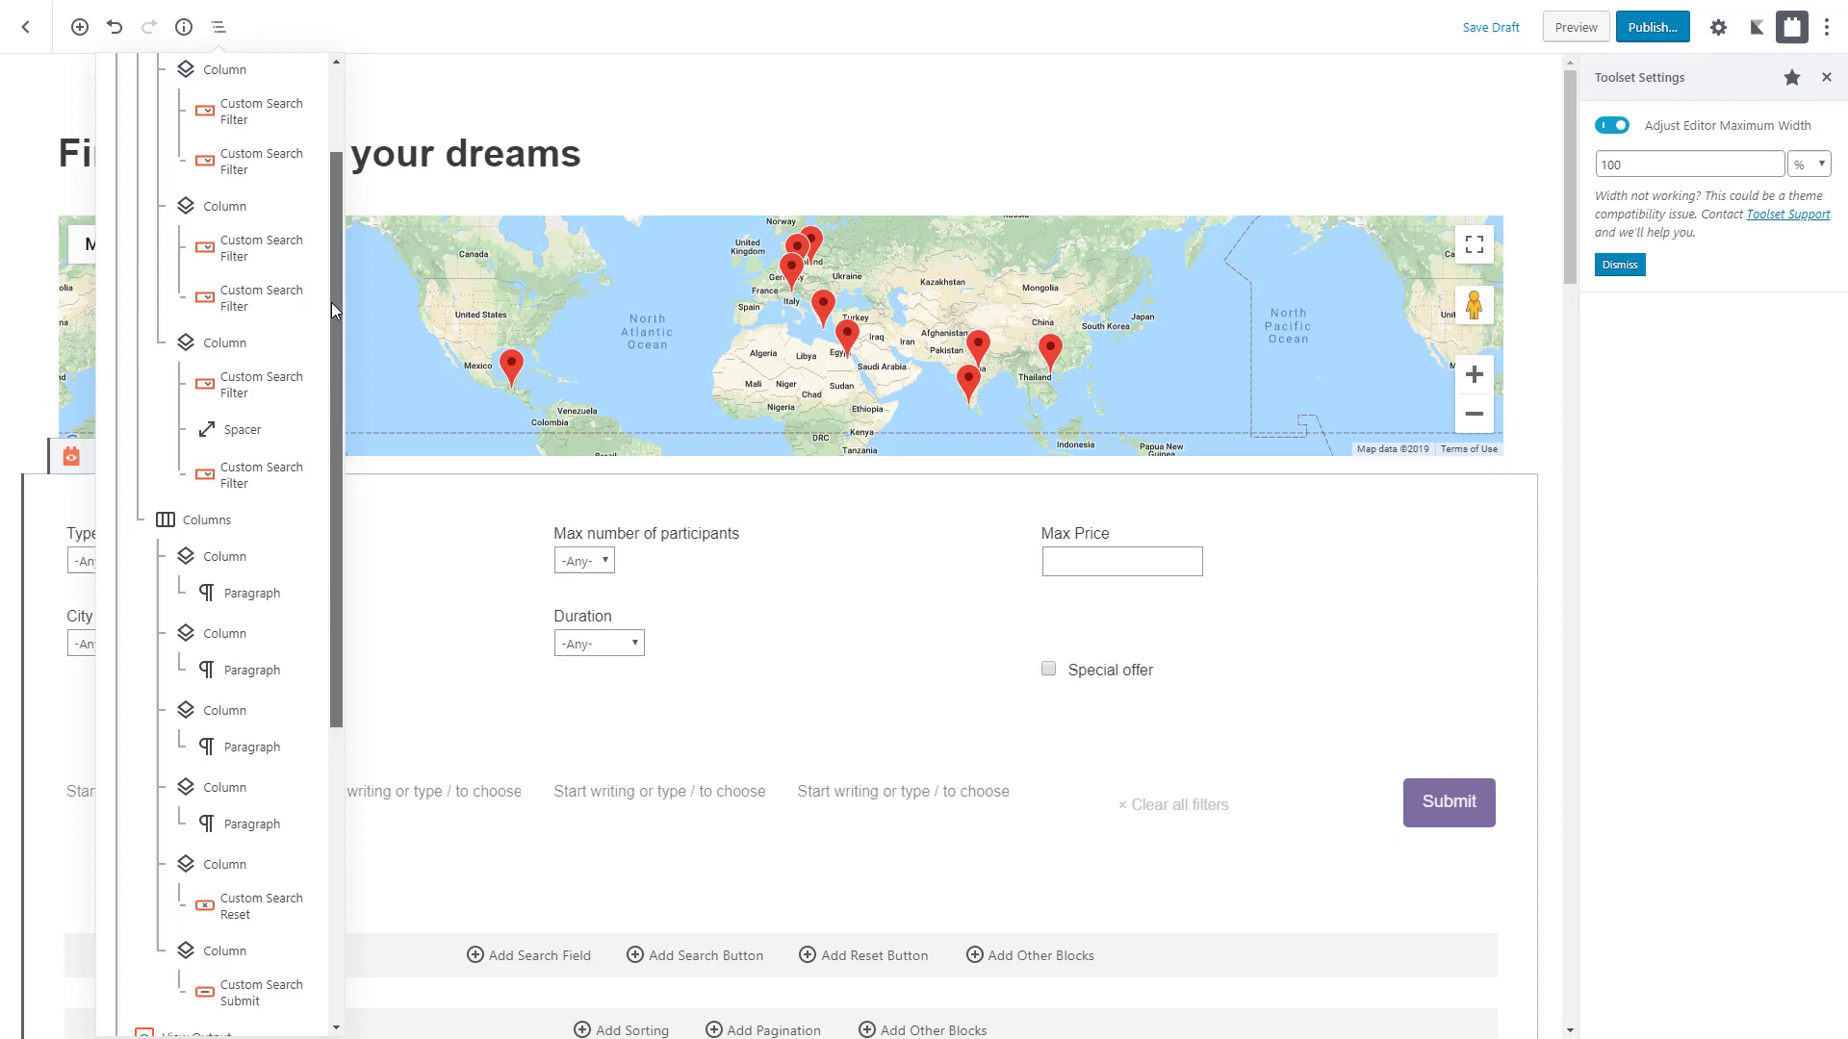
scroll(down, 3)
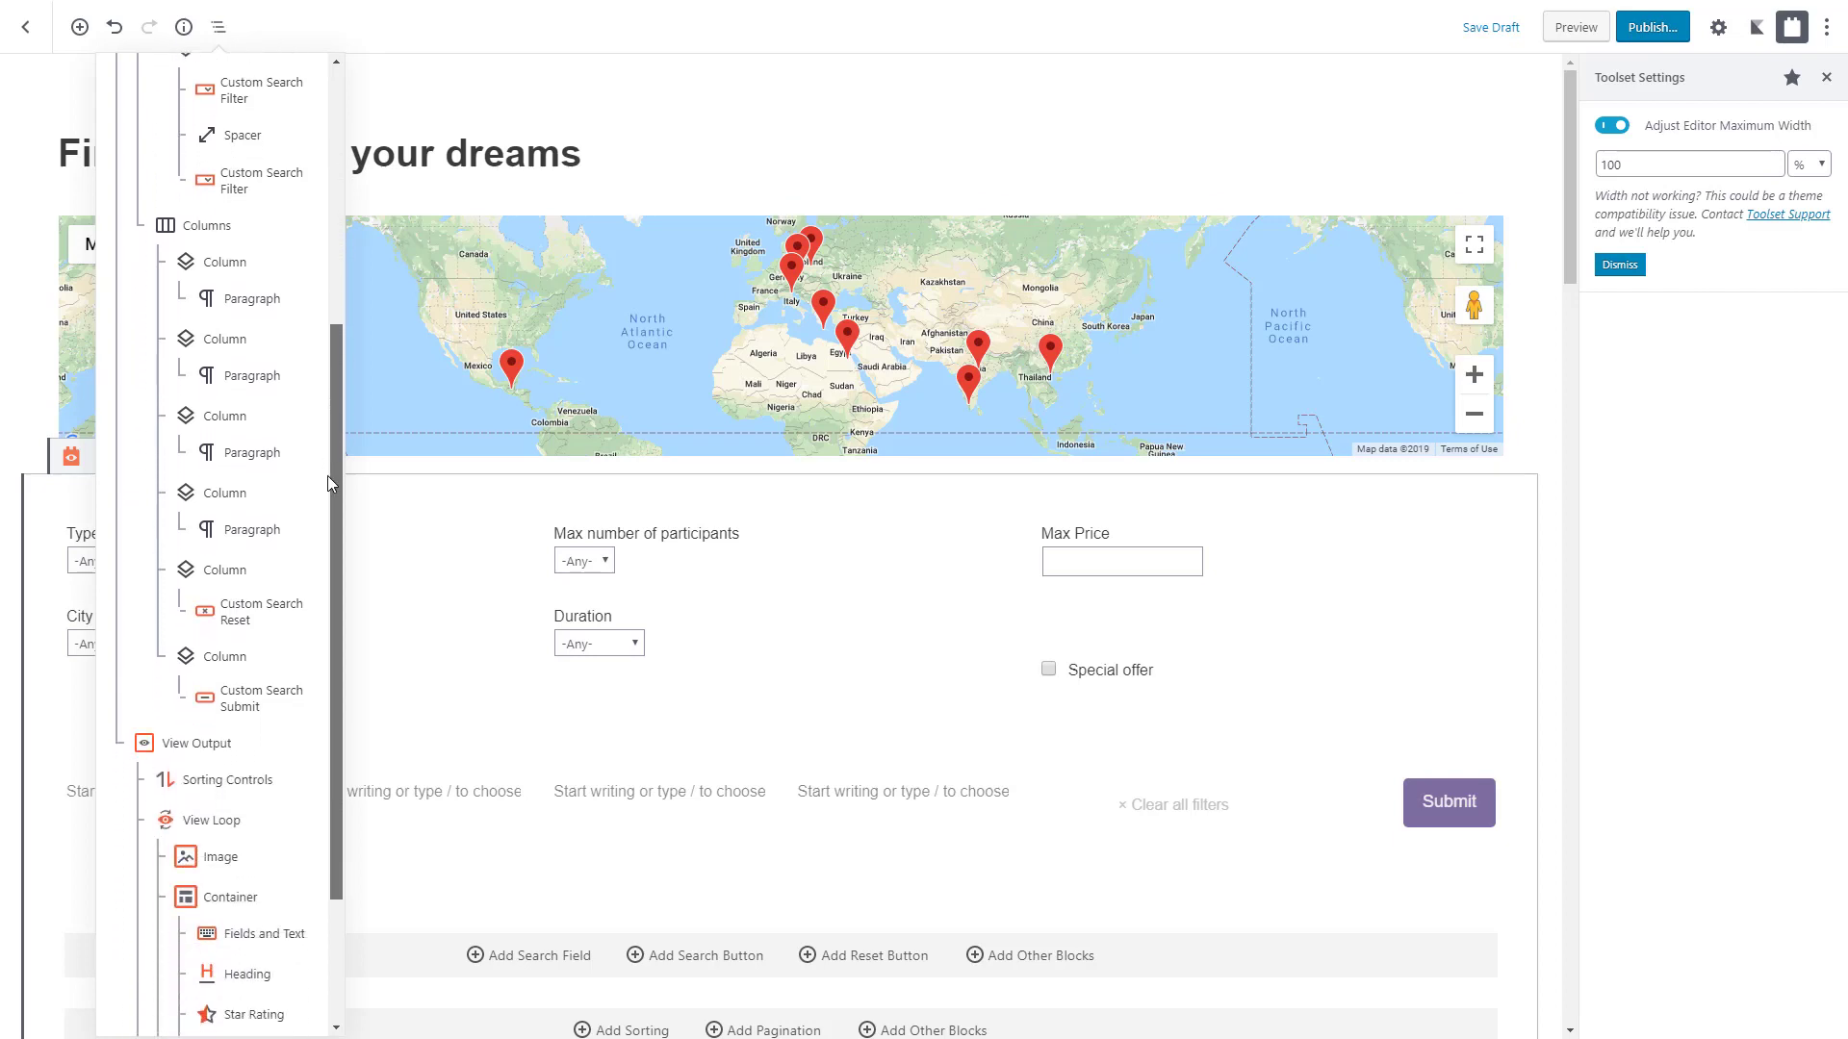
scroll(down, 3)
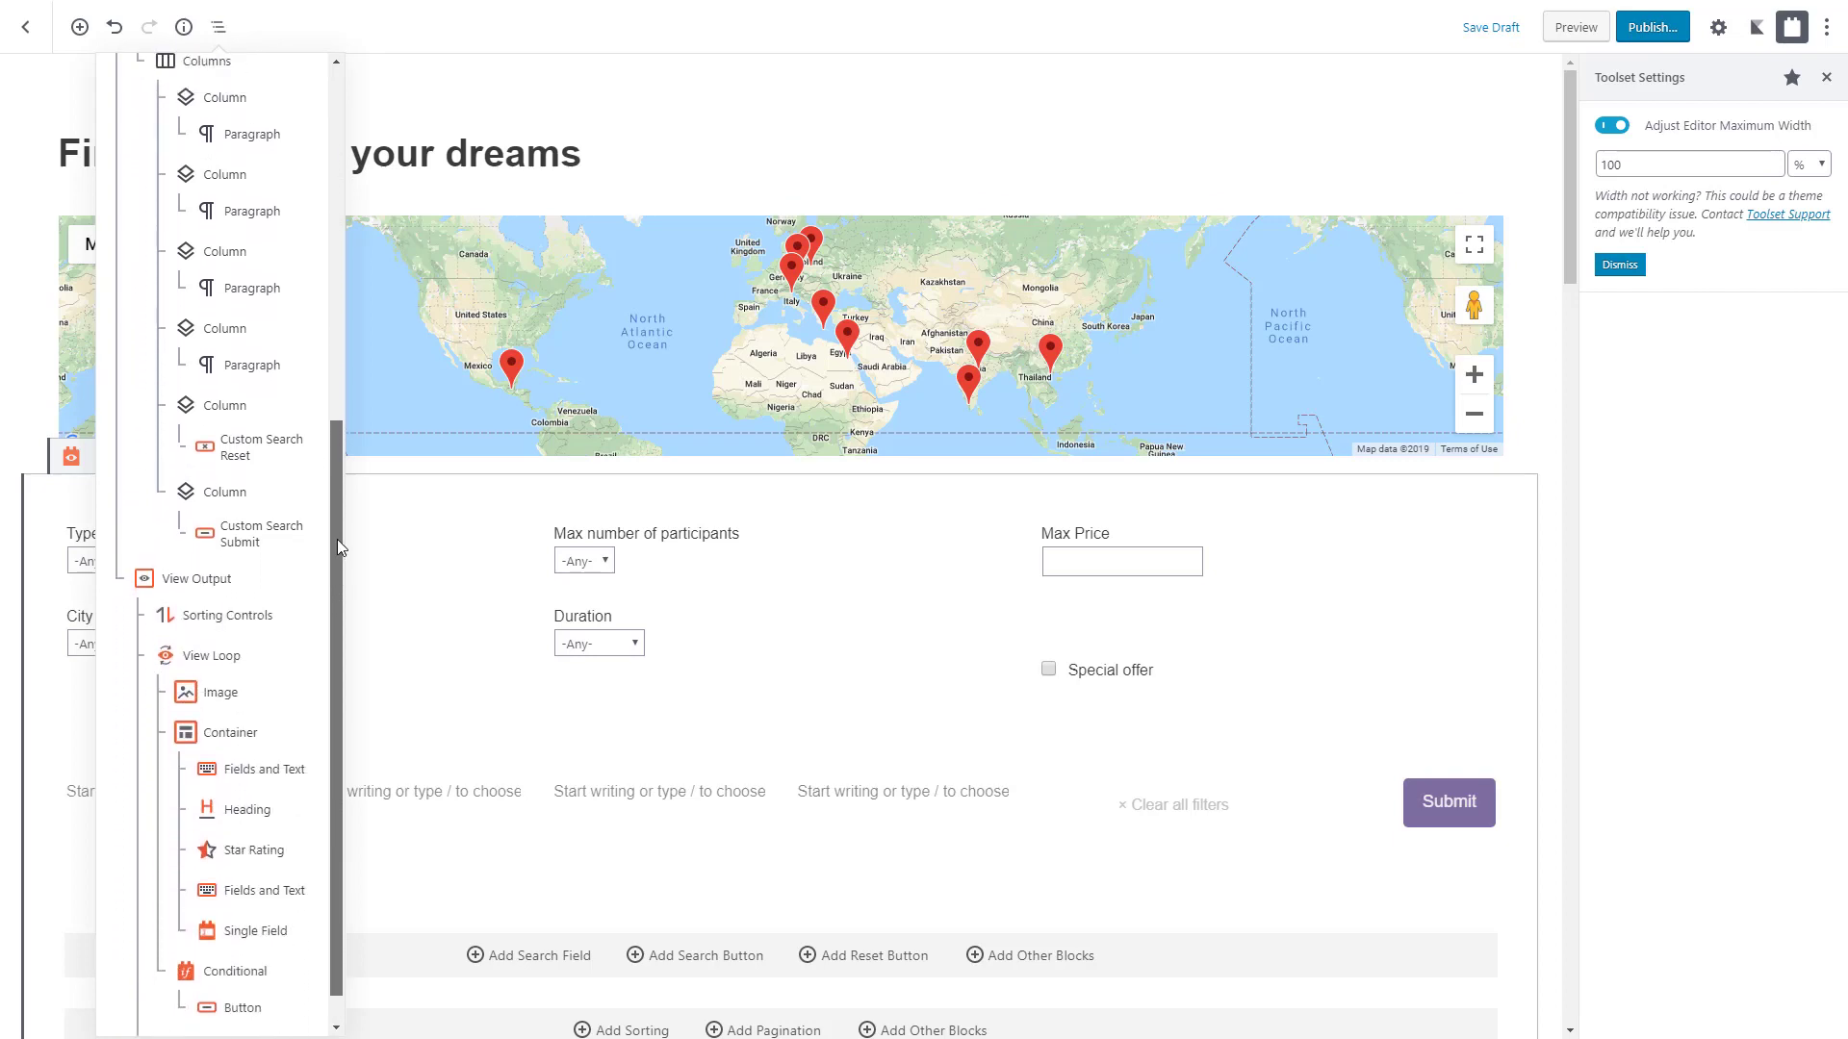